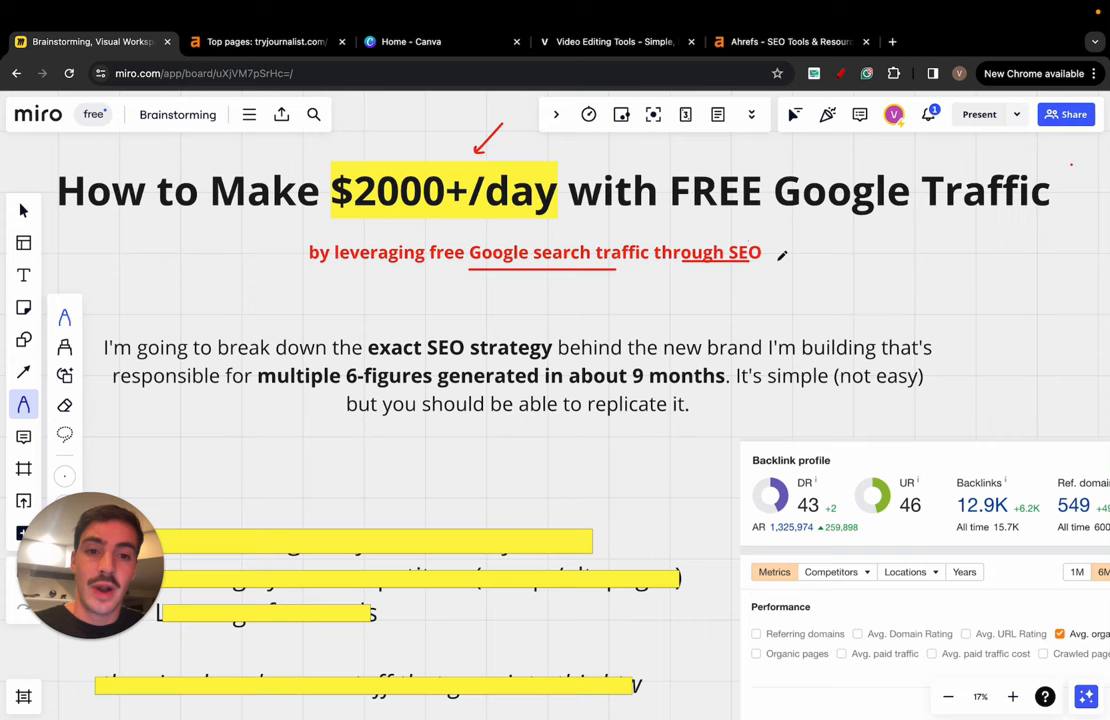
Step: Circle 'SEO' in the subtitle in red, then scroll down toward the traffic chart
left_click_drag(718, 255, 770, 245)
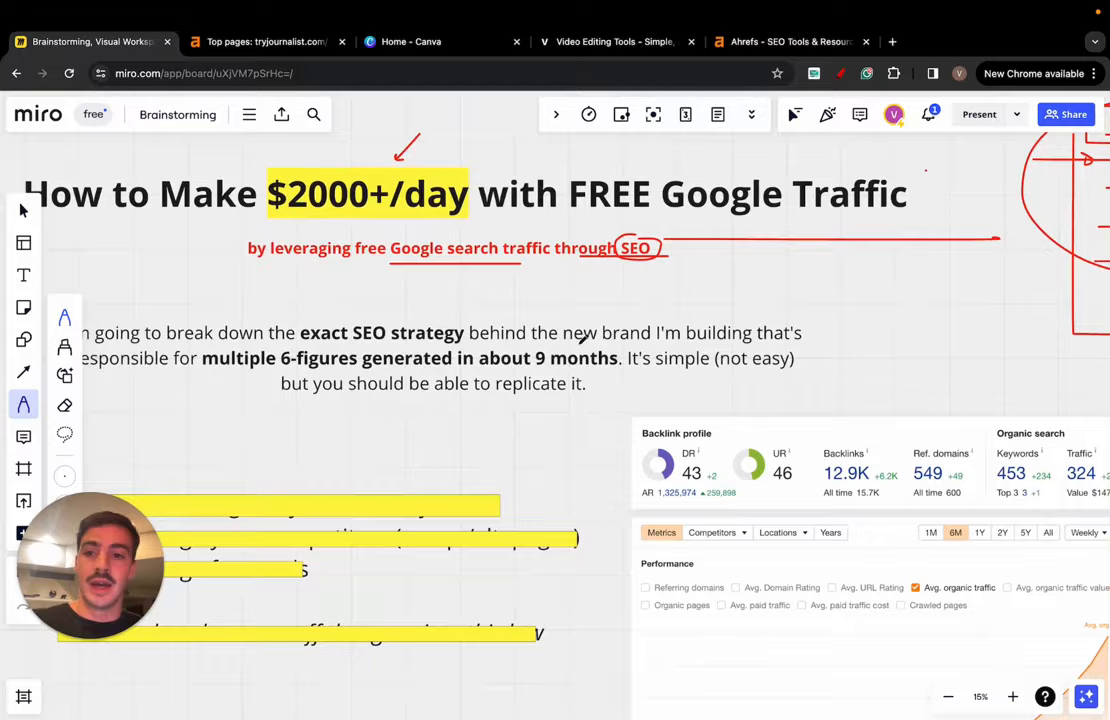
scroll("down", 3)
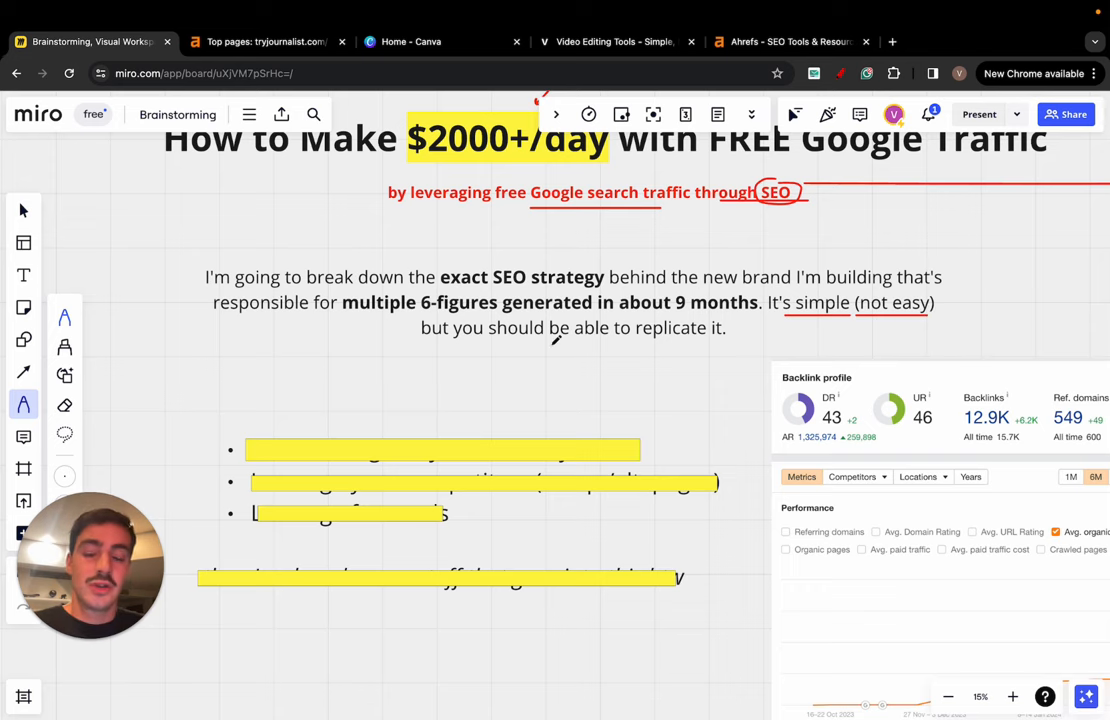
left_click(24, 210)
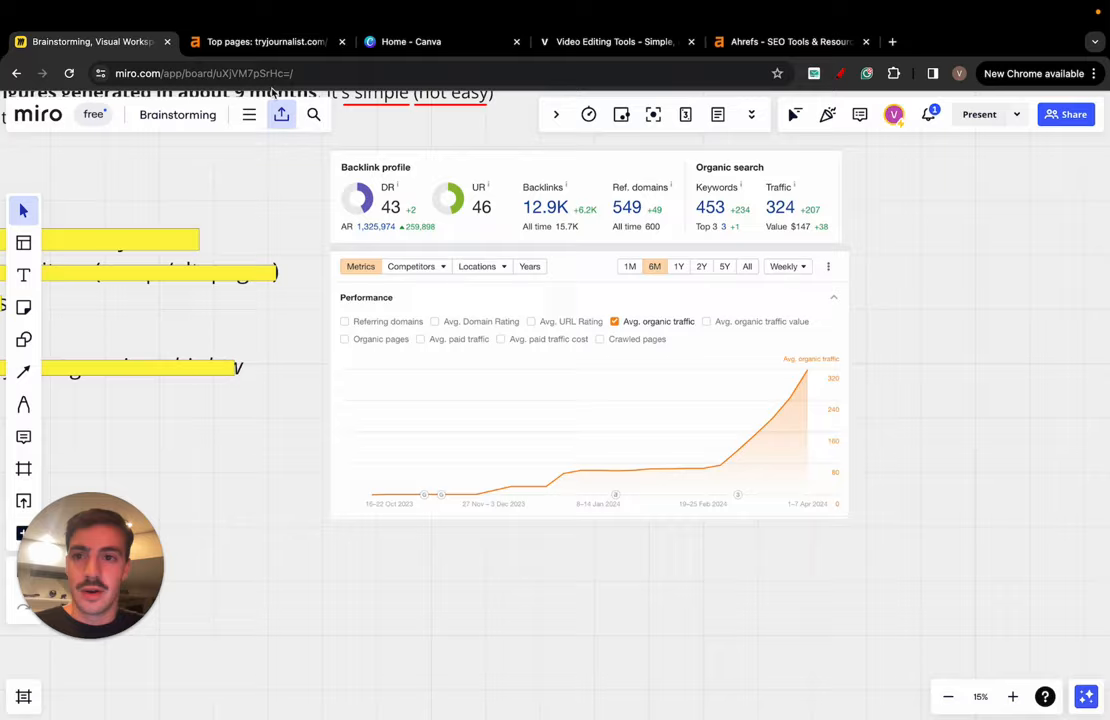
Step: Open the Ahrefs site overview for tryjournalist.com and scroll to its organic traffic chart
left_click(265, 41)
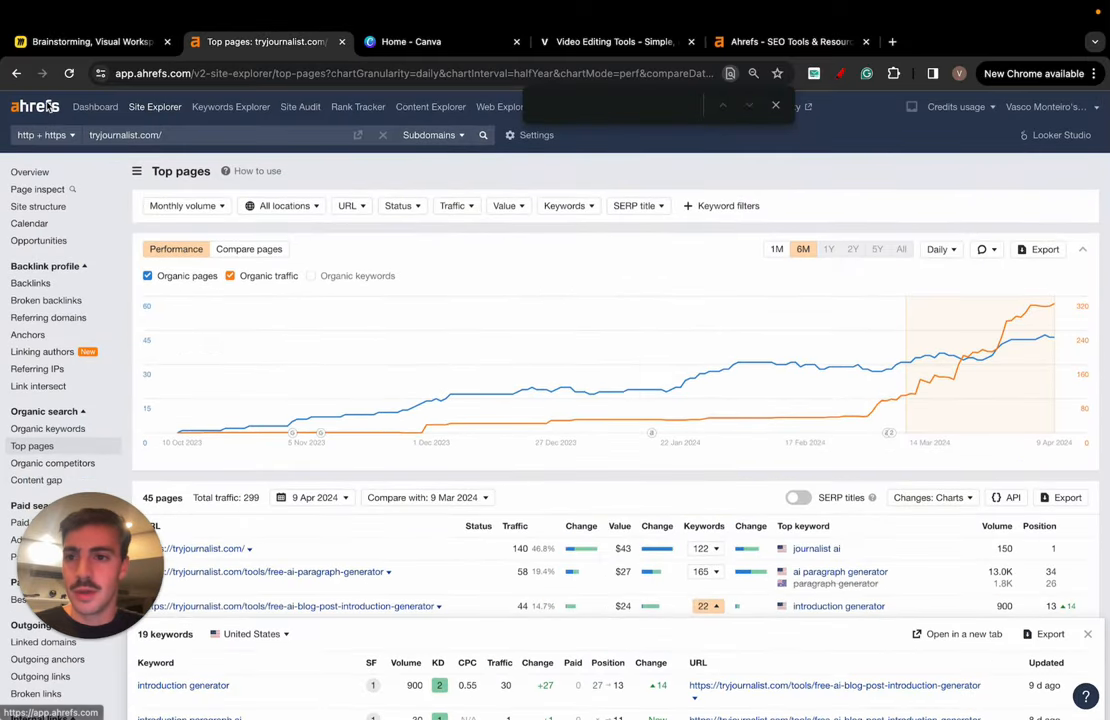
left_click(95, 107)
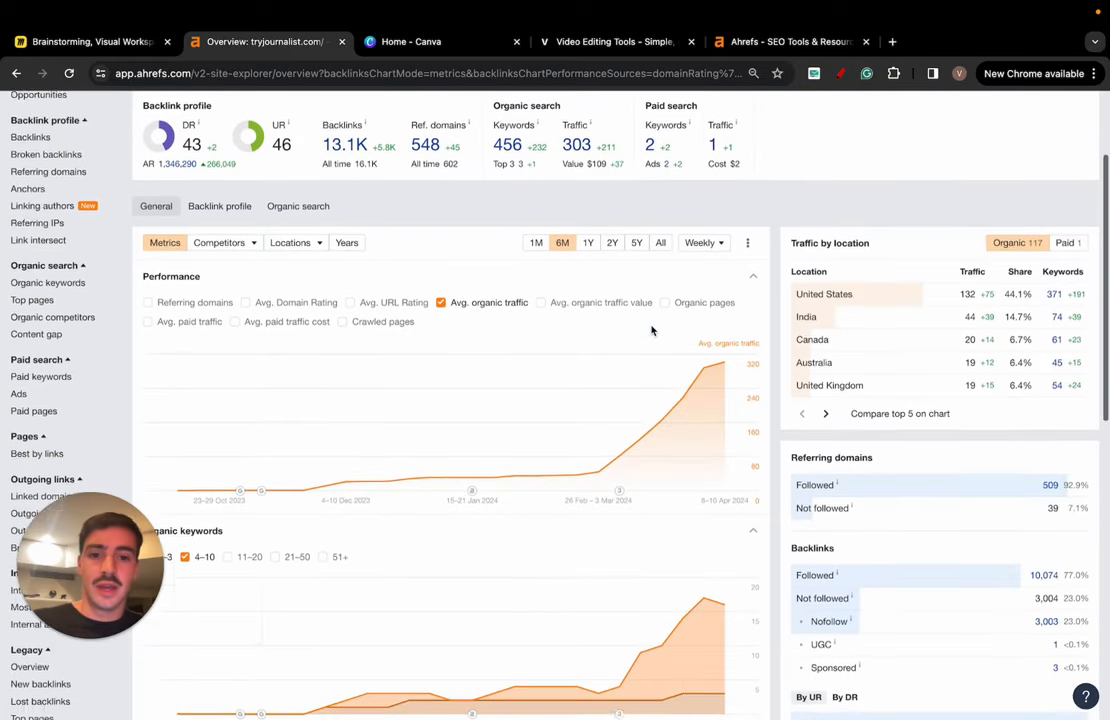
scroll("down", 3)
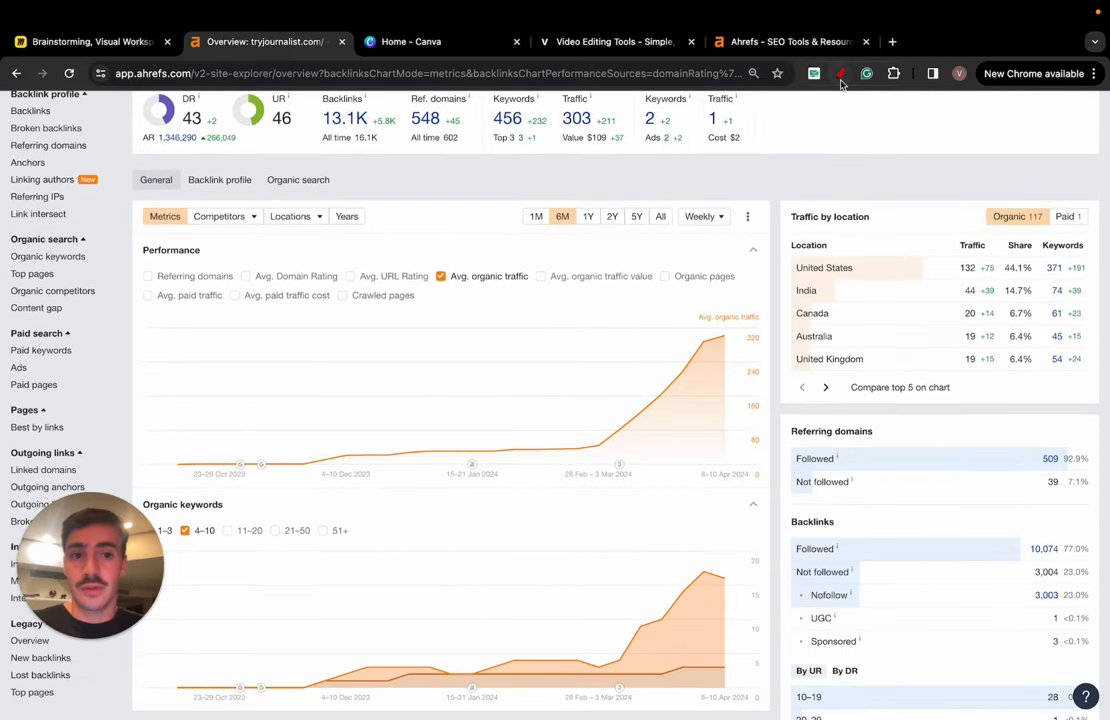
left_click_drag(377, 435, 647, 383)
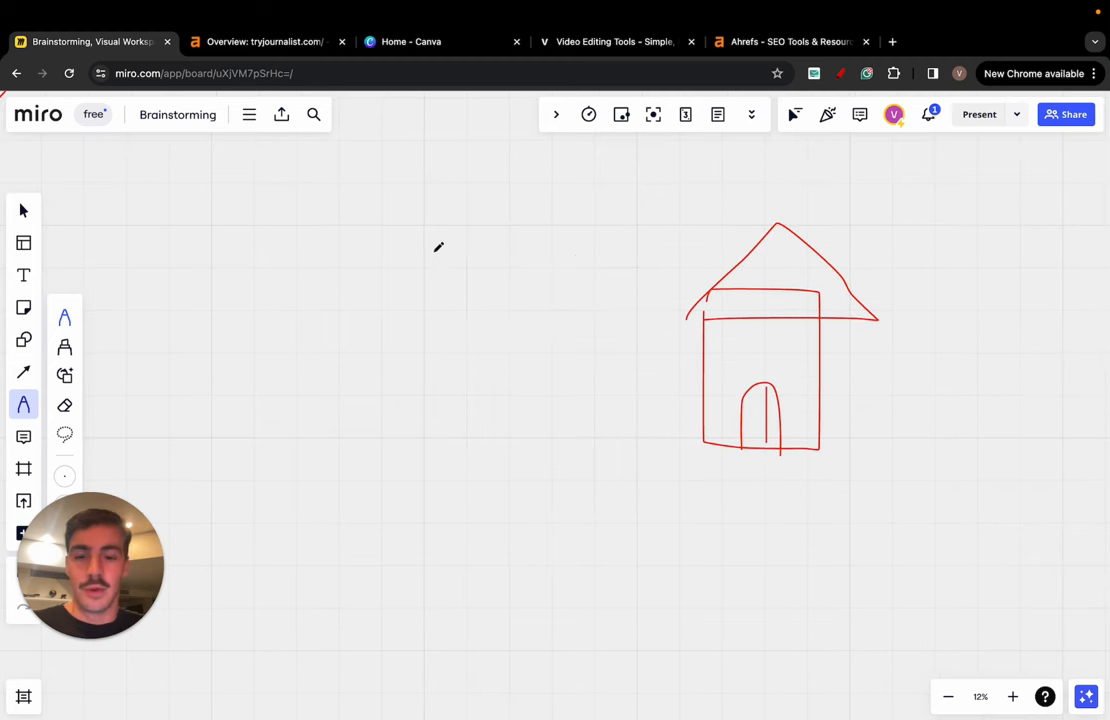
Step: Draw a red box left of the house with input arrows and a 'W, H' label
left_click_drag(400, 232, 400, 275)
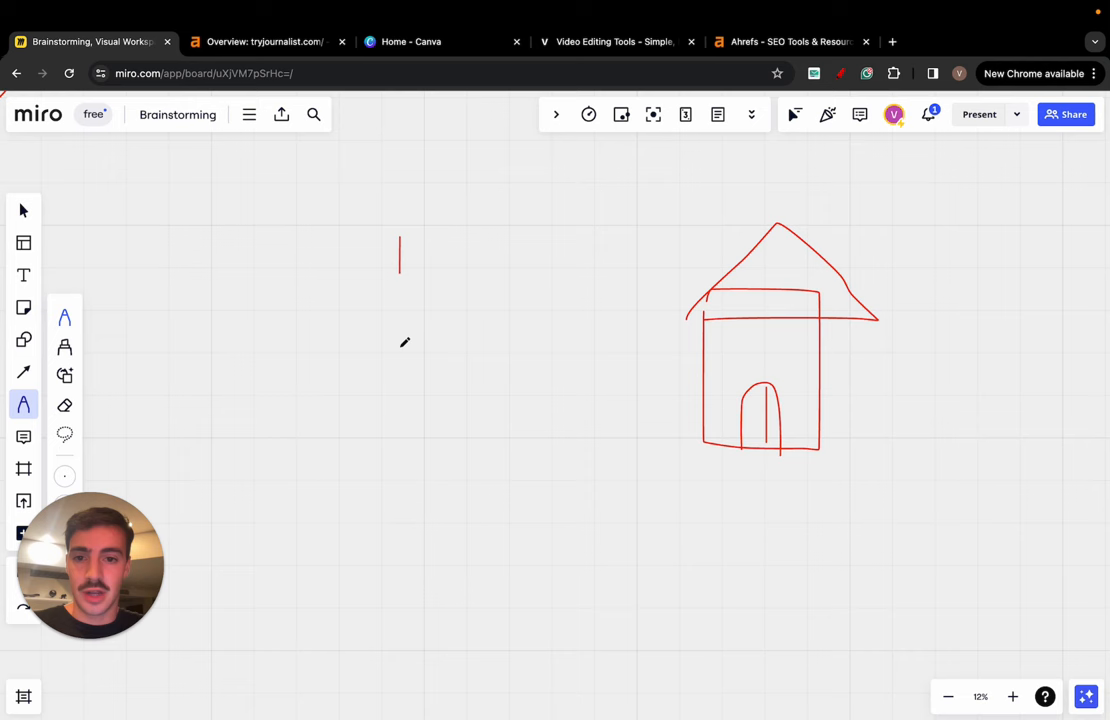
left_click_drag(400, 240, 545, 432)
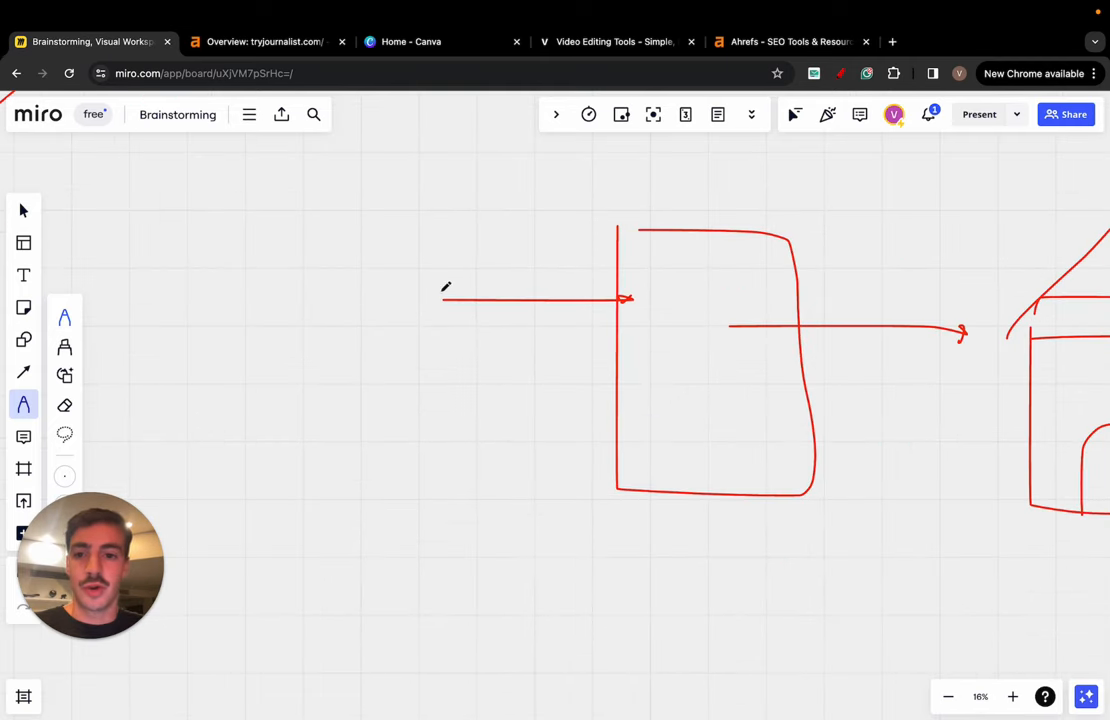
left_click_drag(348, 240, 390, 300)
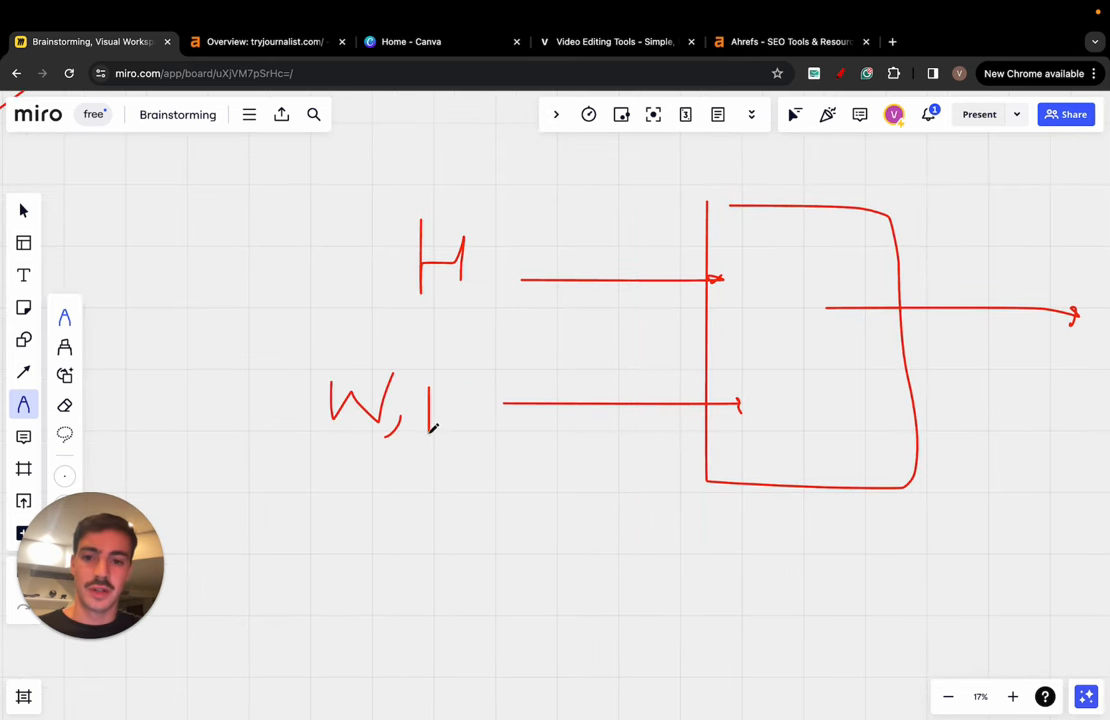
left_click_drag(430, 385, 460, 430)
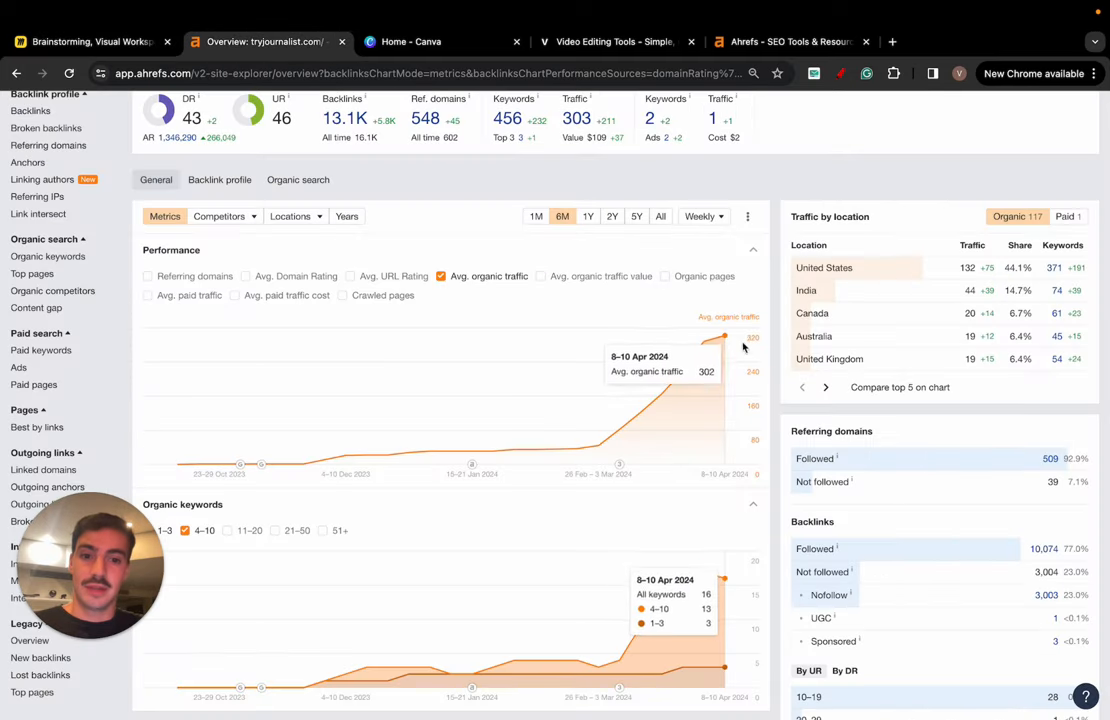
mouse_move(745, 343)
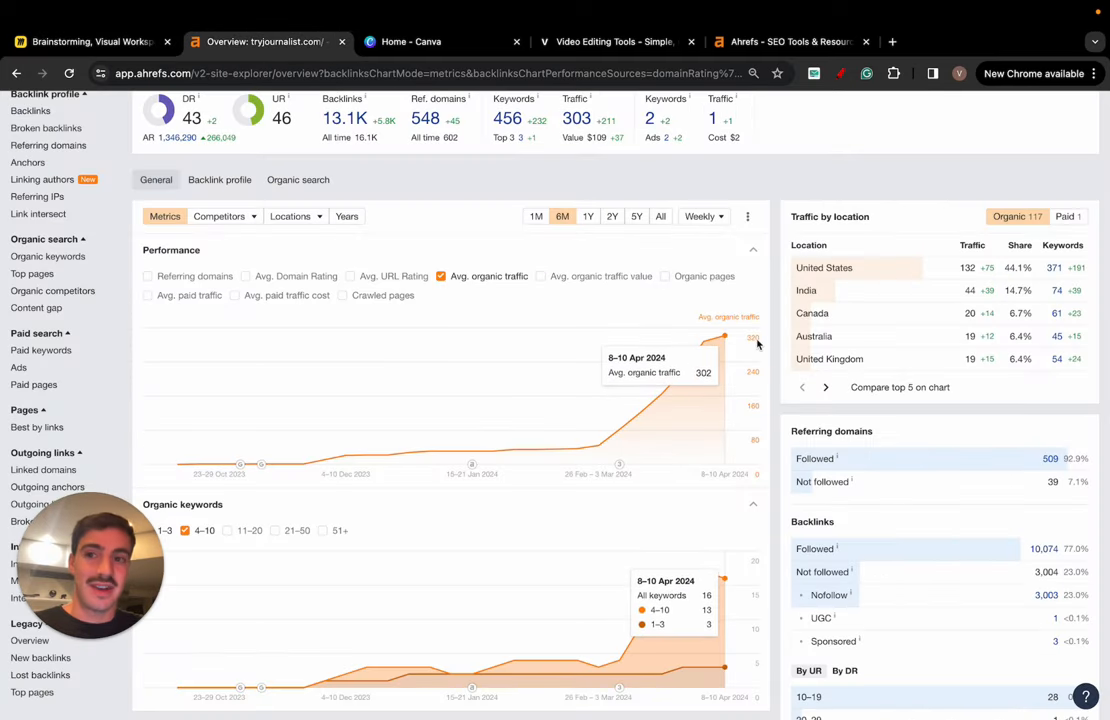
left_click(90, 41)
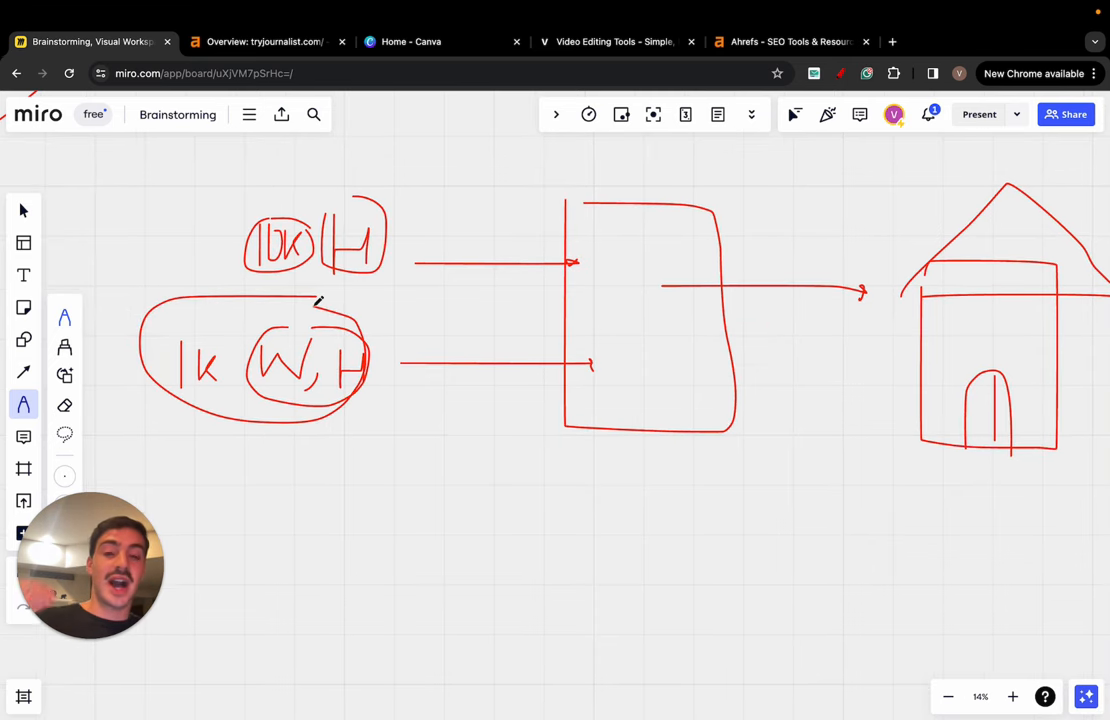
mouse_move(460, 434)
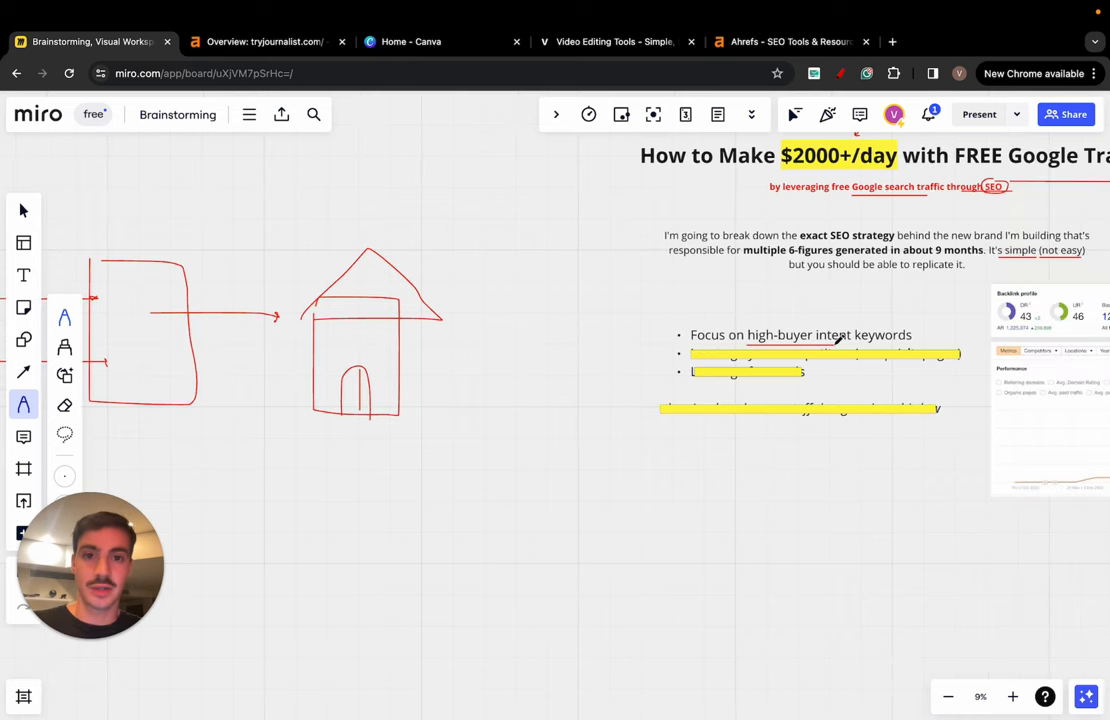
mouse_move(394, 207)
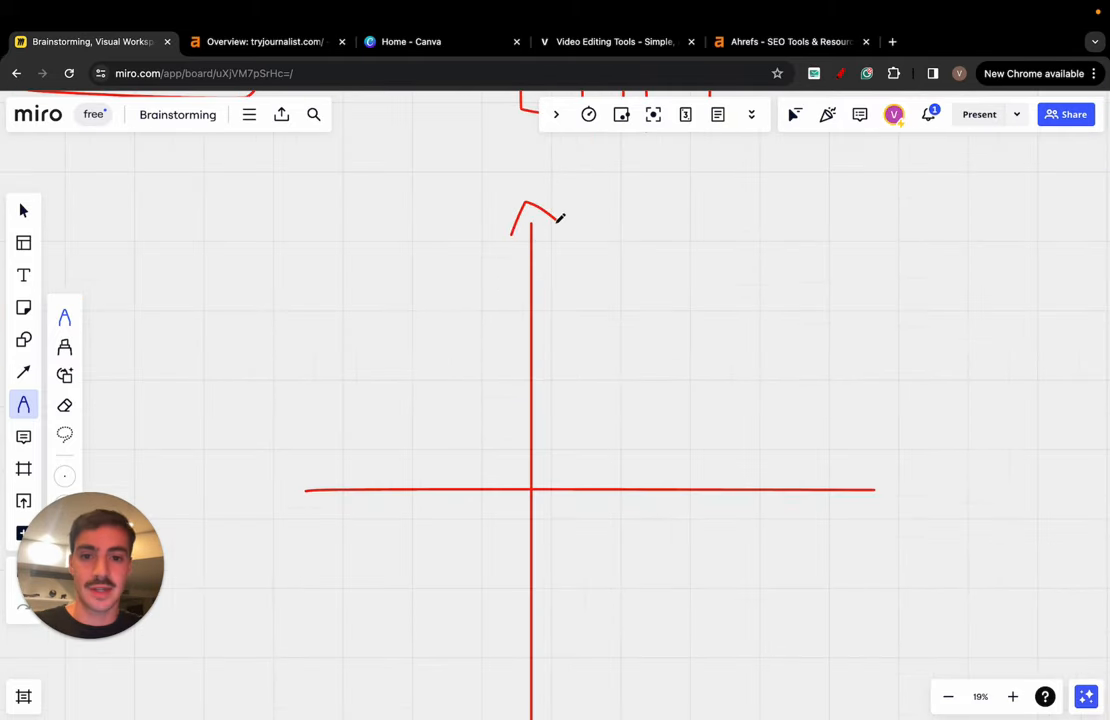
Step: Add the vertical axis arrowhead and extend the stack of red horizontal lines
left_click_drag(565, 215, 640, 260)
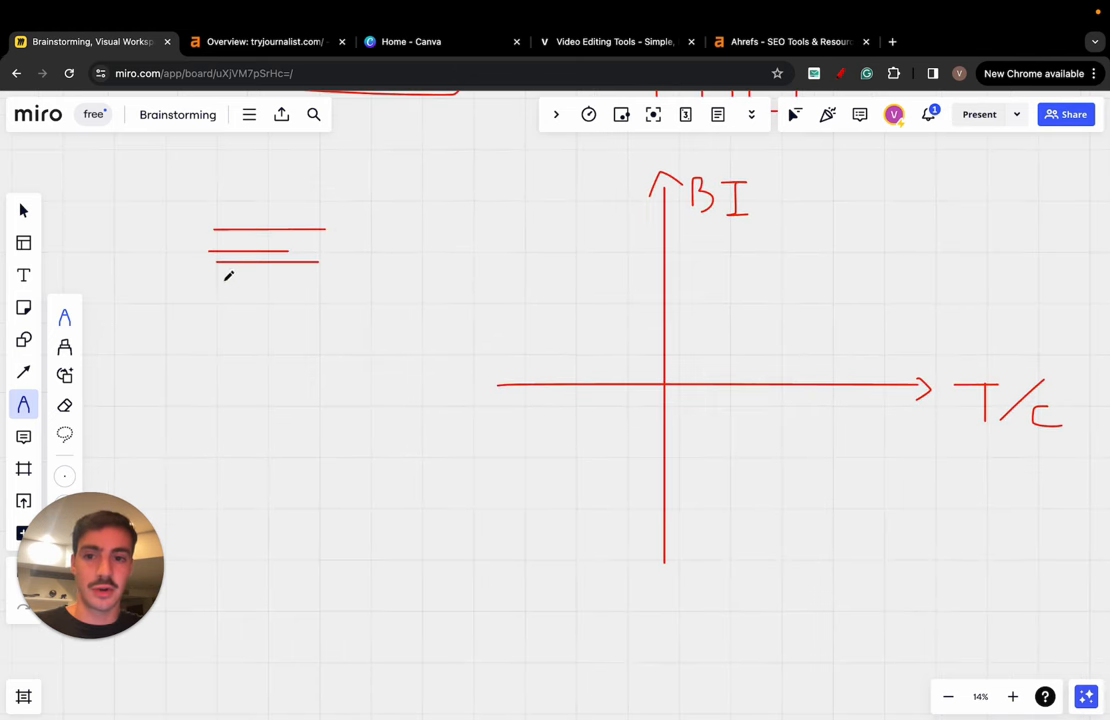
left_click_drag(238, 297, 375, 328)
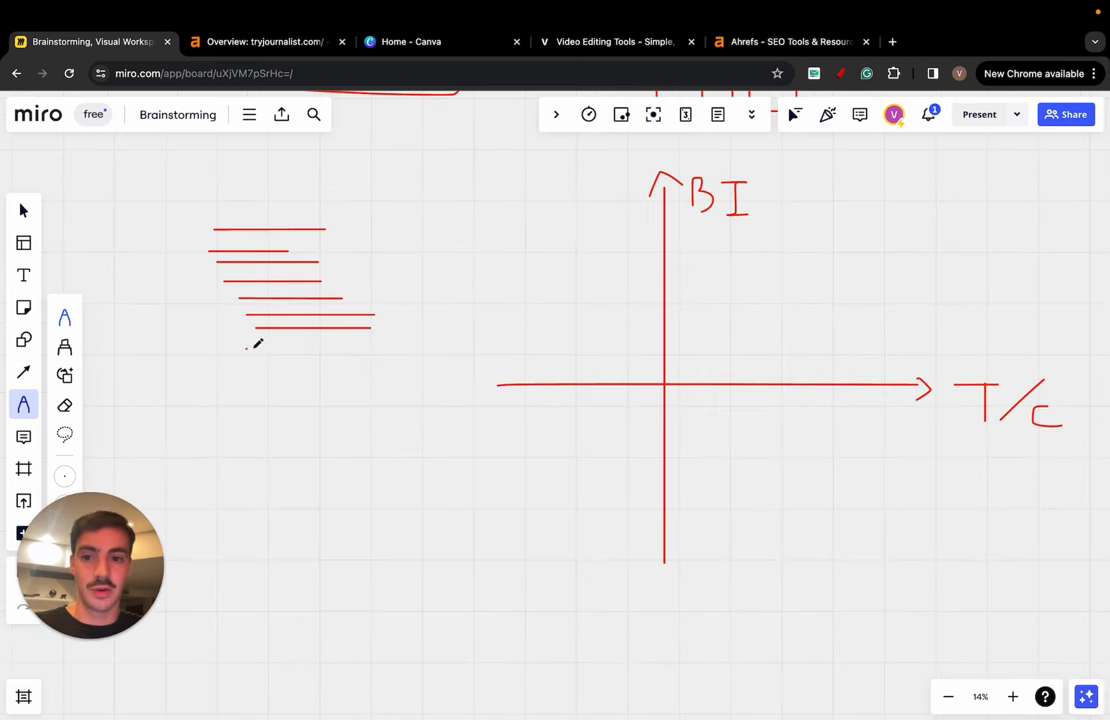
left_click_drag(245, 345, 345, 345)
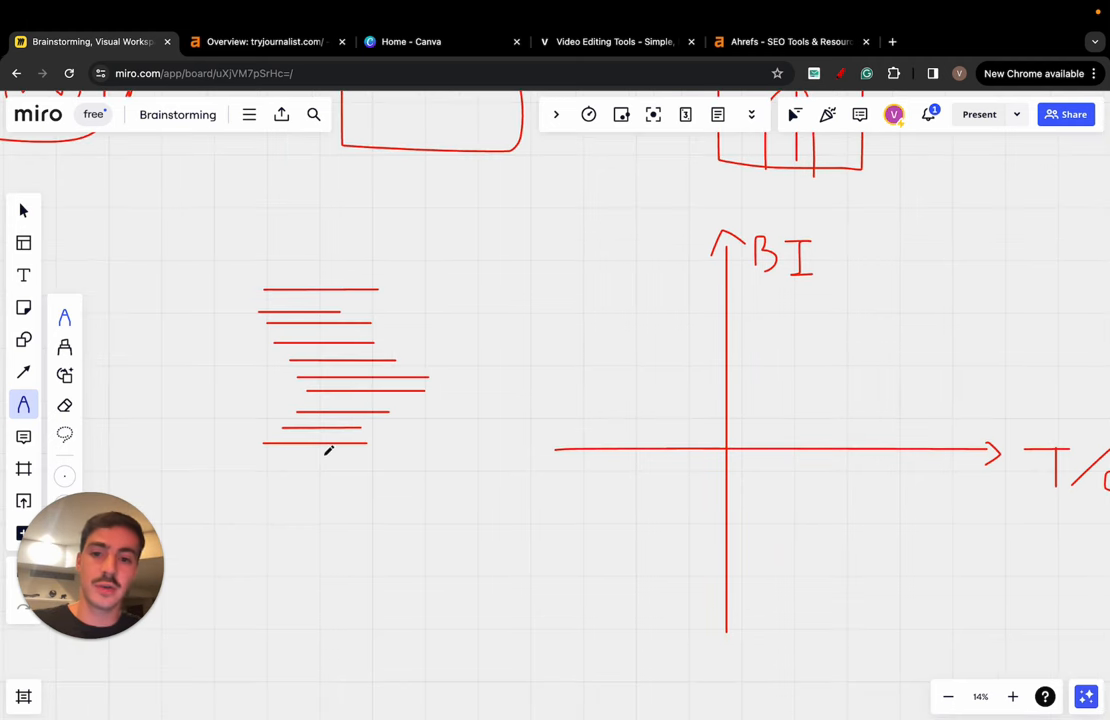
Step: Begin marking the BI chart's quadrants with the red pen
left_click_drag(327, 450, 248, 463)
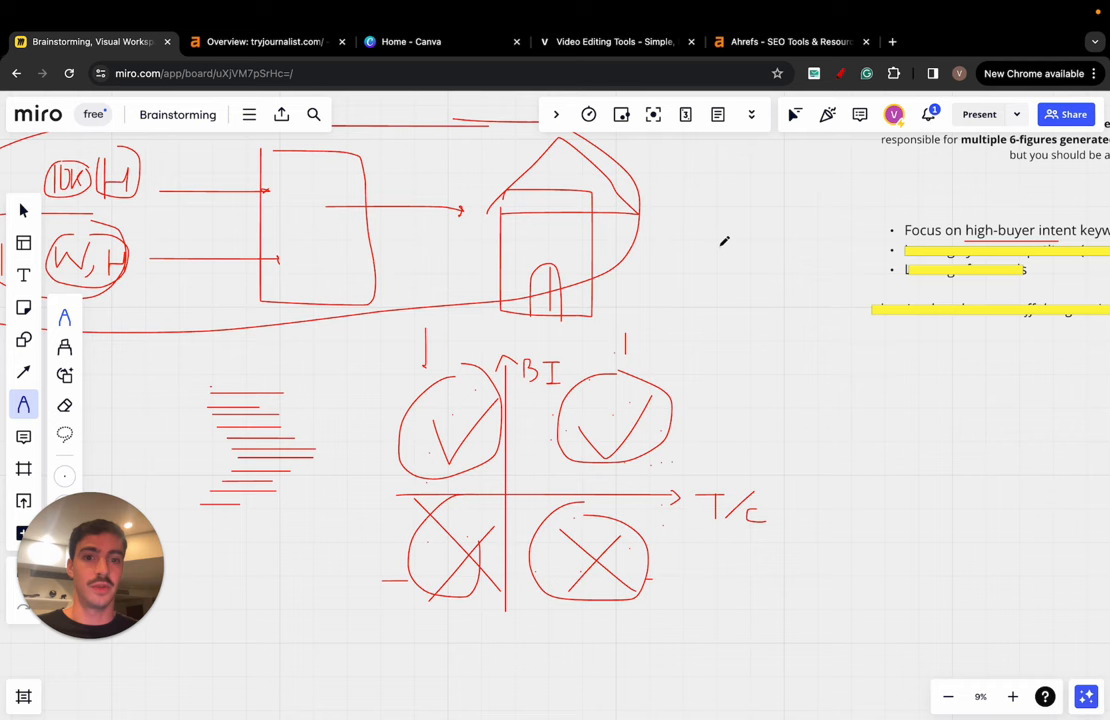
Step: Scroll below the chart and start a text note on the board
scroll("down", 3)
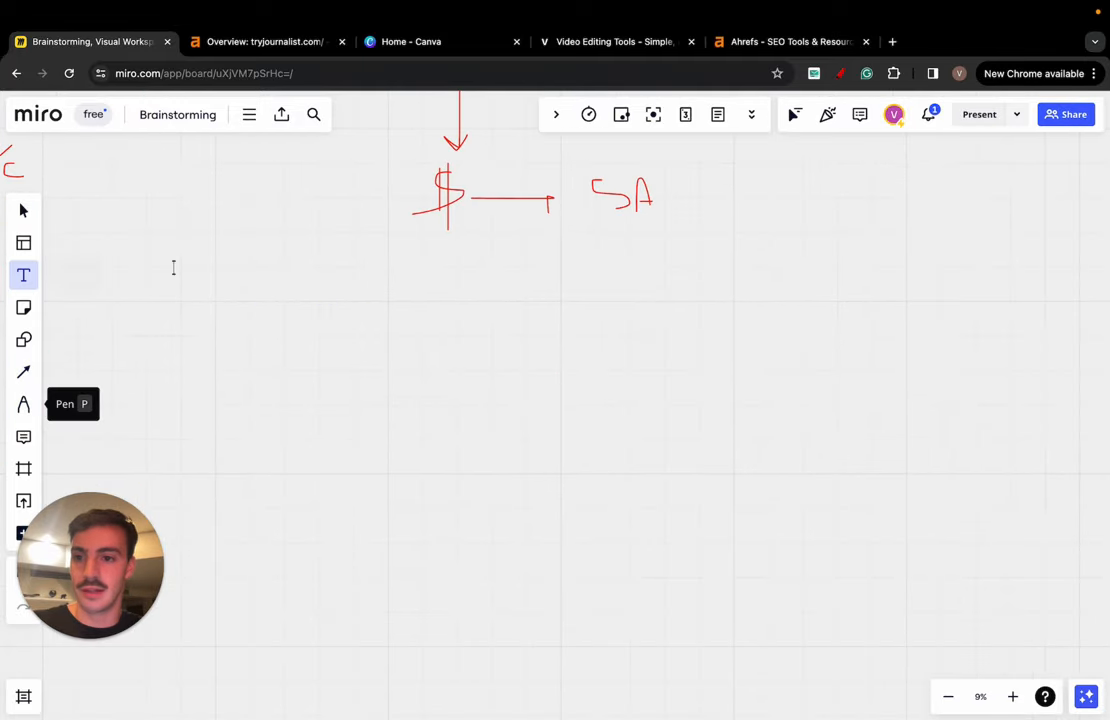
left_click(555, 209)
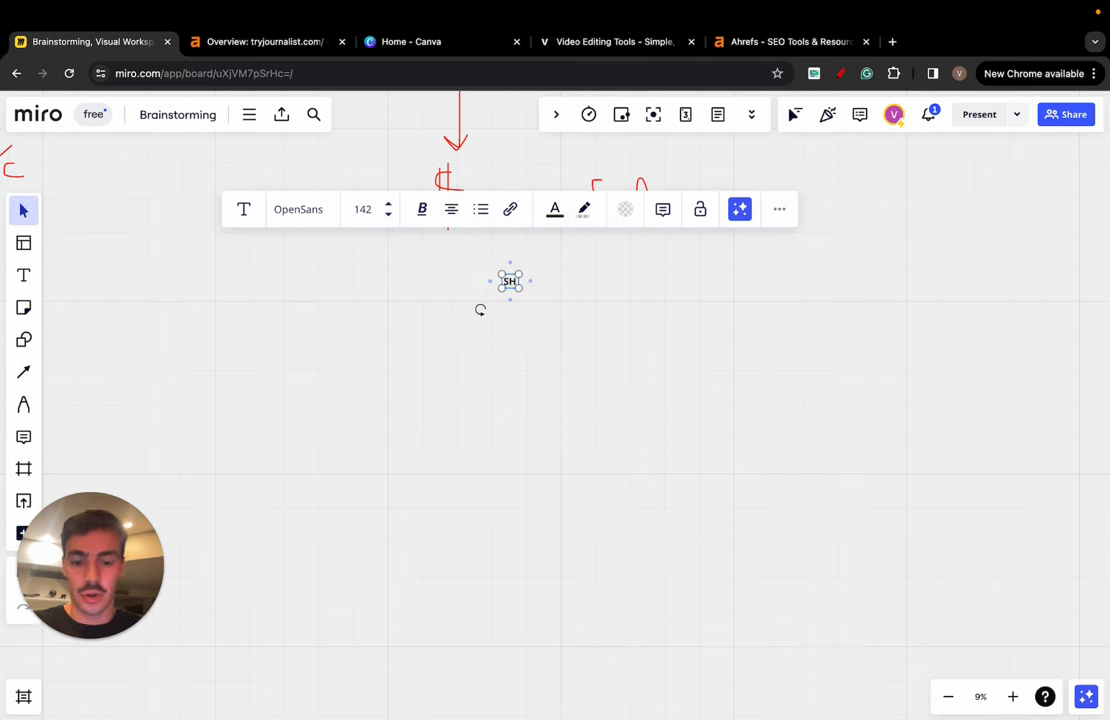
Step: Type the lines 'Shopify alternative', 'best…', 'affordable…' and 'faster shopify alternative'
type("Shopify alternative")
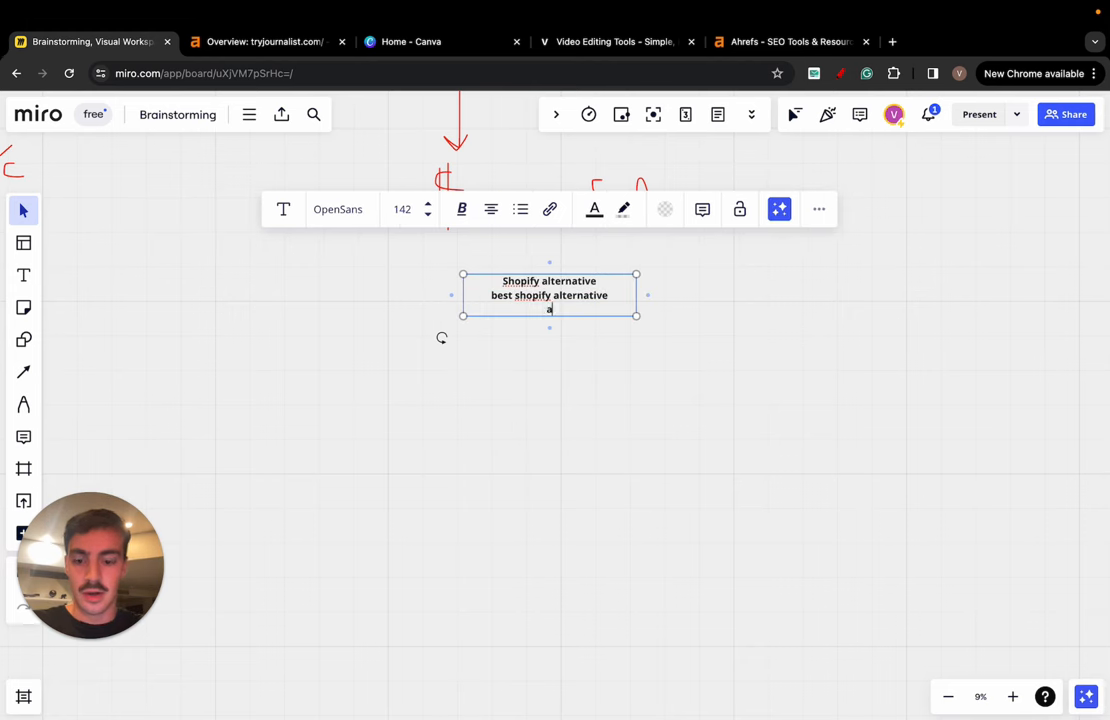
type("affordable shopify alternaiteve")
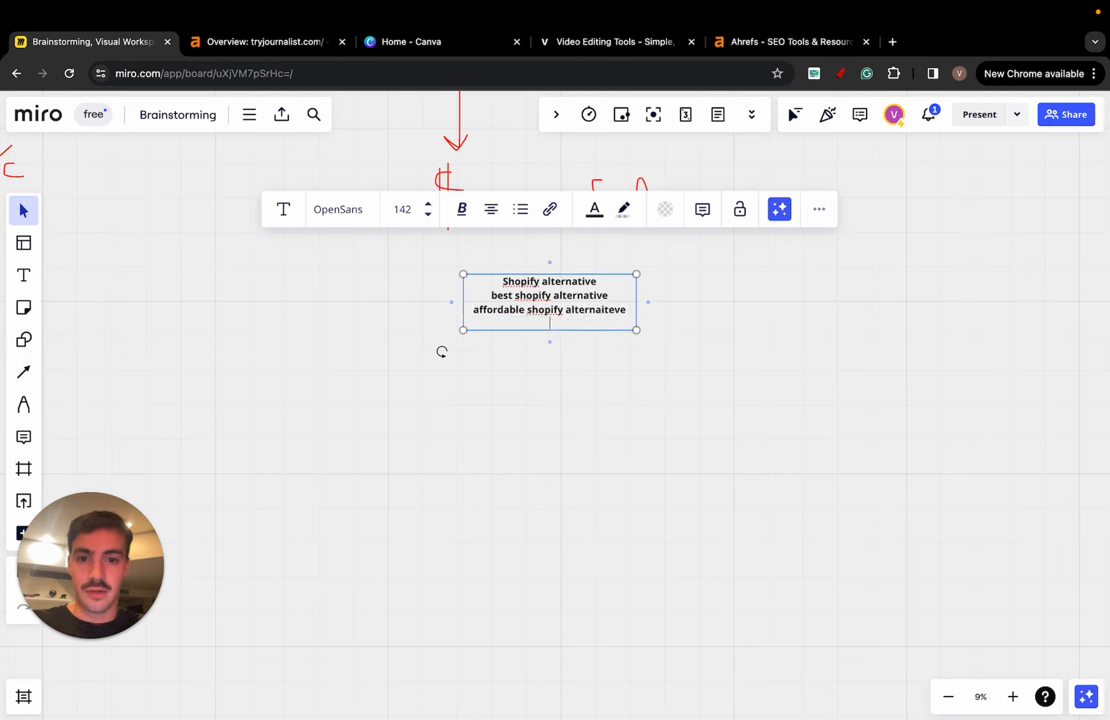
type("faster shopugy")
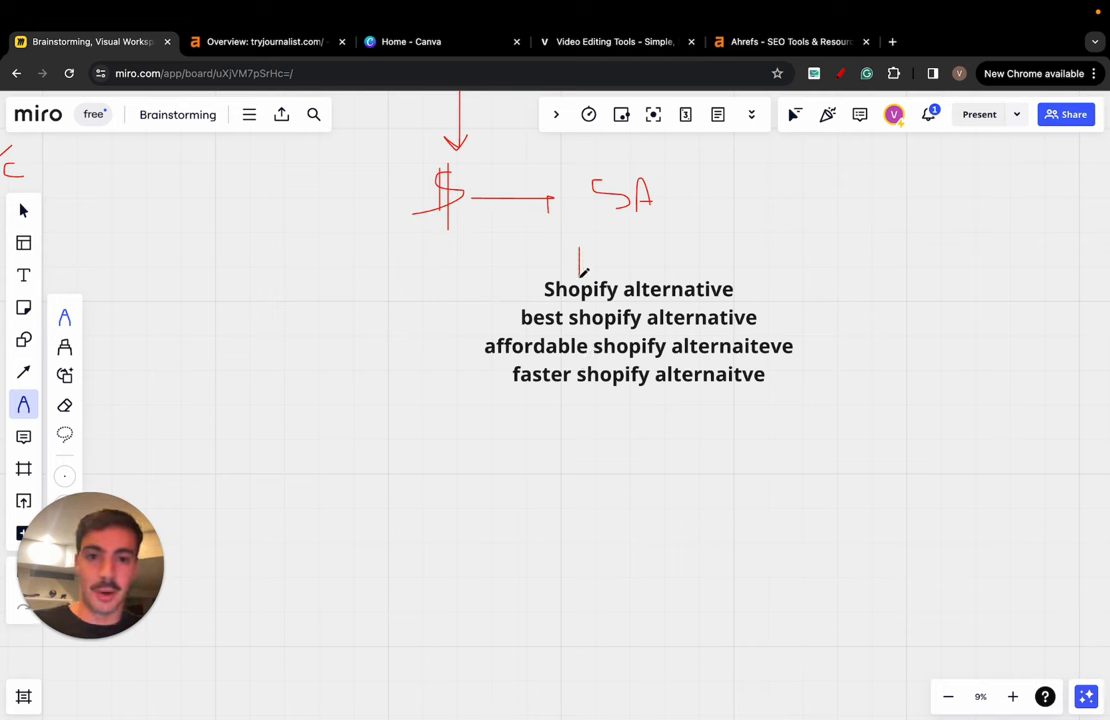
Step: Drag the copied keyword list to the right of the original
left_click_drag(548, 302, 632, 297)
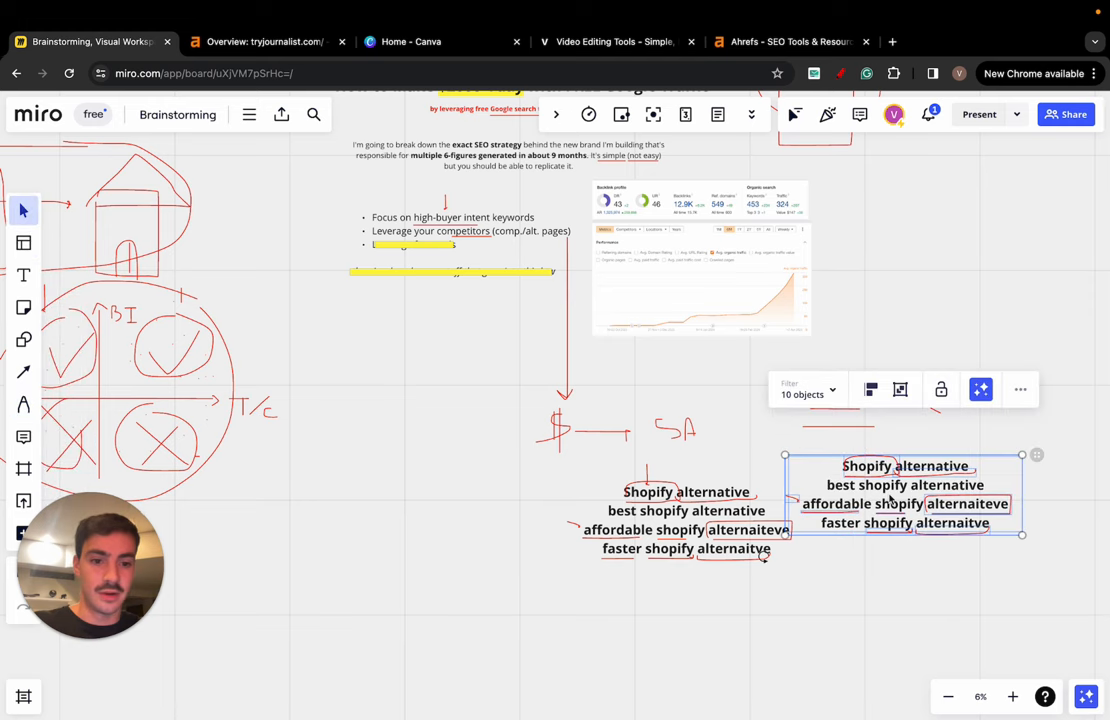
Step: Replace the copied list's text with '[Competiror A + alternative]'
double_click(905, 465)
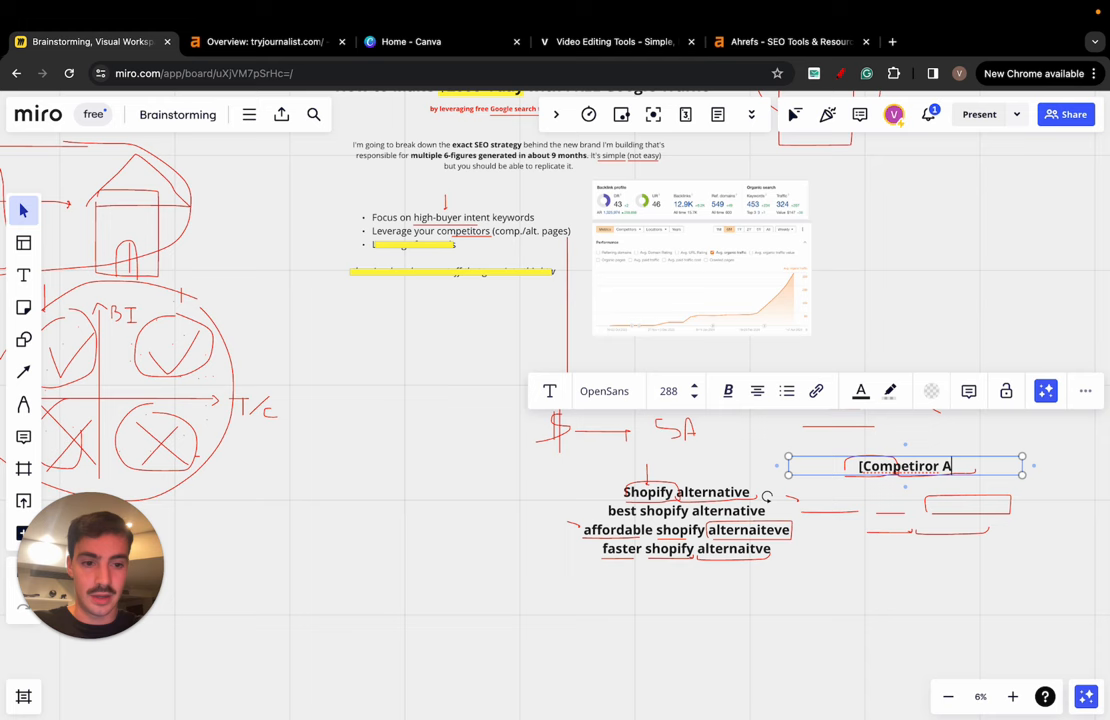
type("+ A")
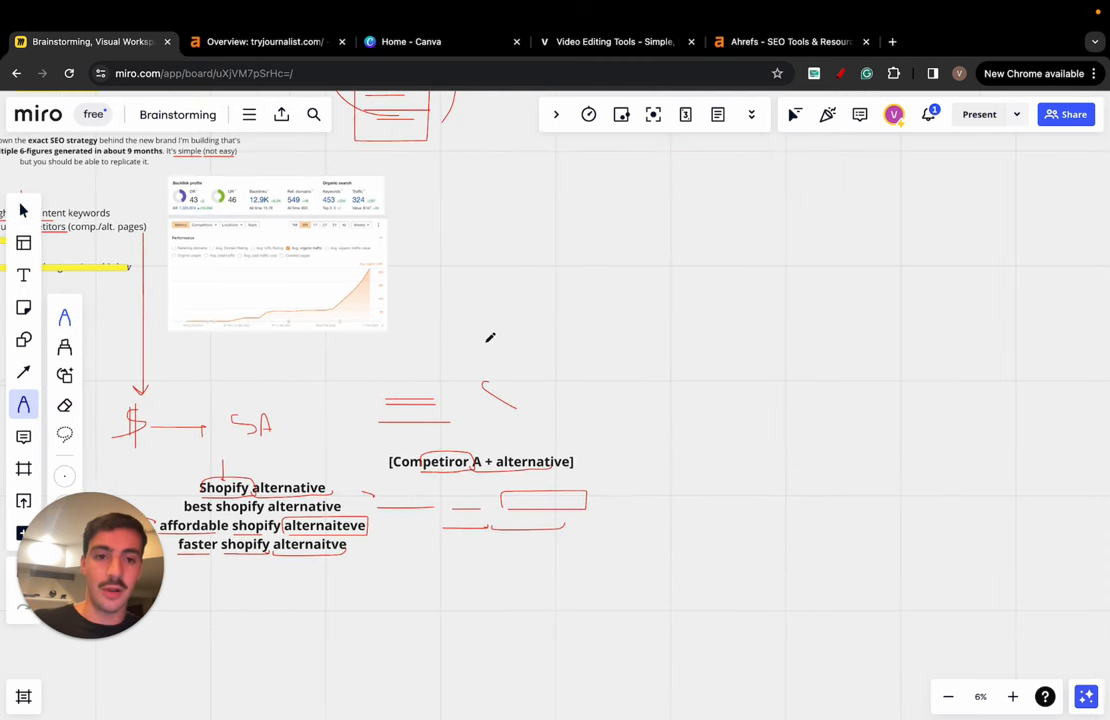
Step: Draw a red arrow pointing down at the '[Competiror A + alternative]' line
left_click_drag(670, 225, 905, 645)
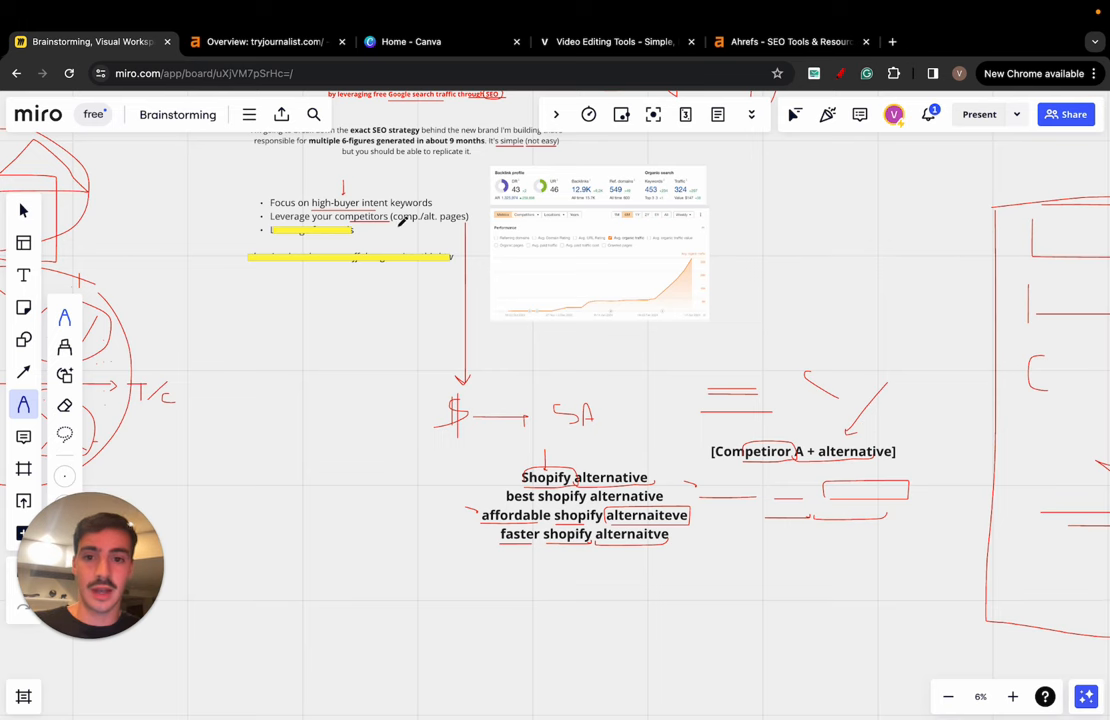
Step: Handwrite 'S vs W/B' with the pen below the keyword list
scroll("down", 3)
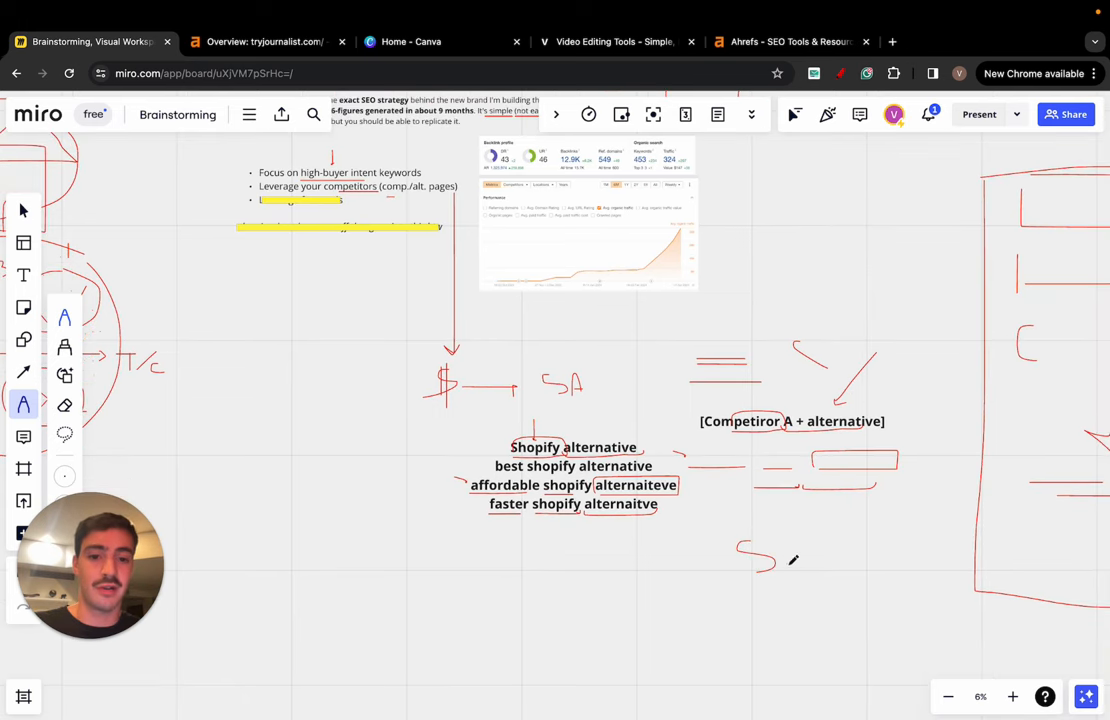
left_click_drag(780, 560, 970, 575)
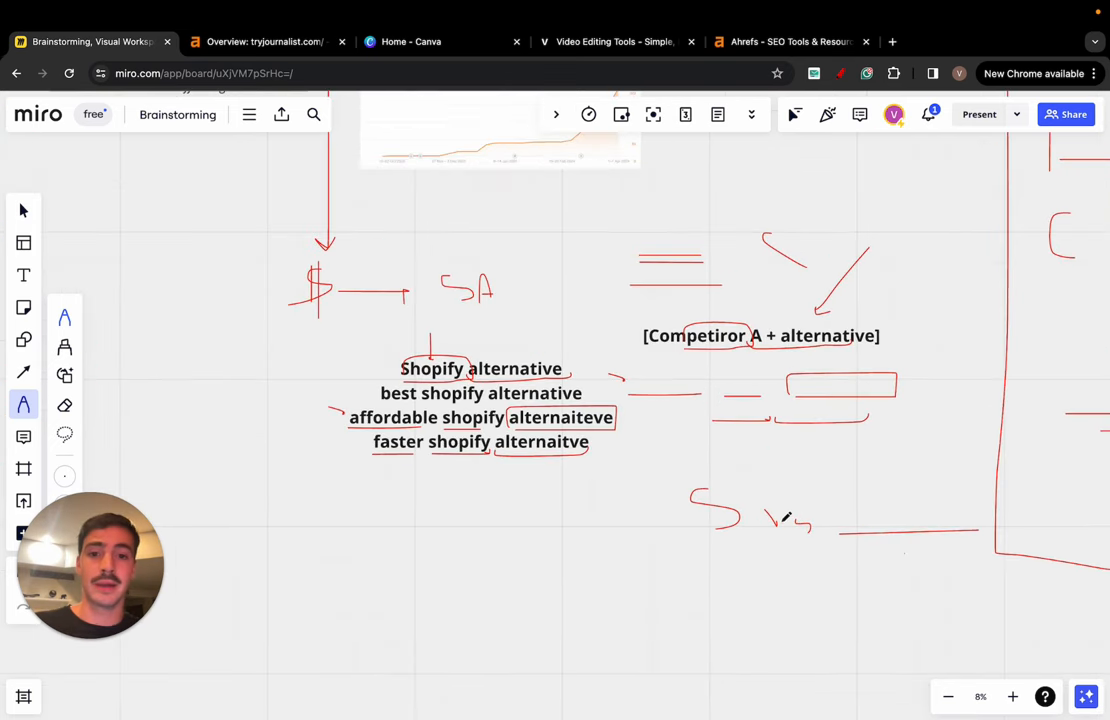
scroll("down", 3)
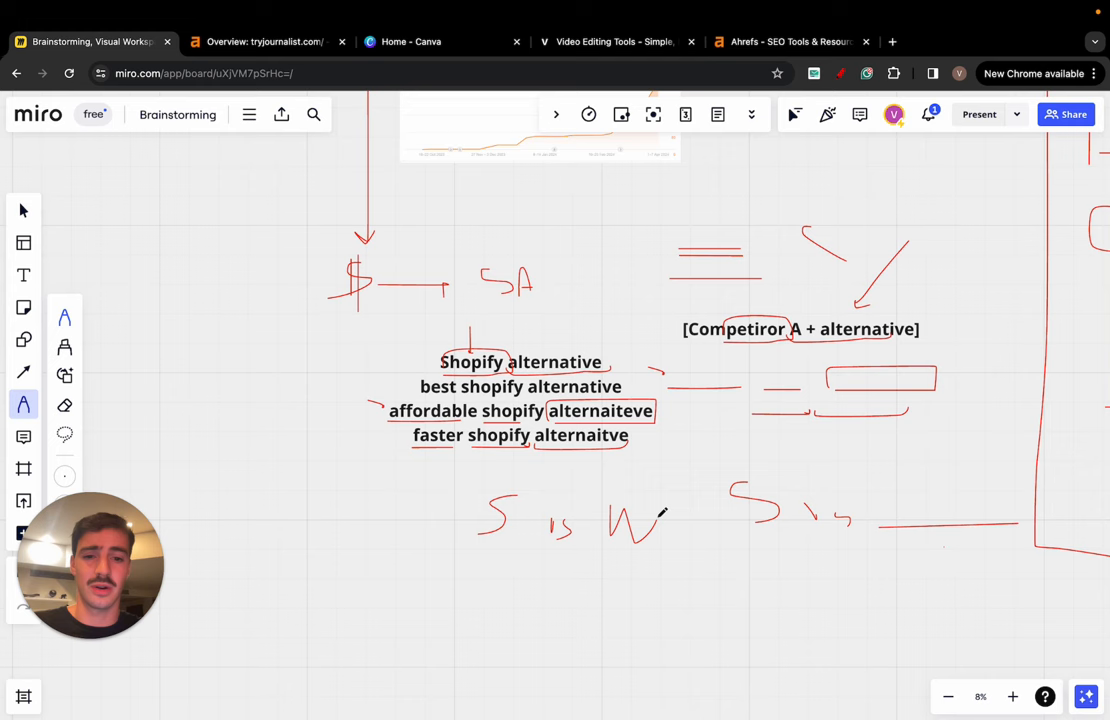
left_click_drag(675, 520, 695, 555)
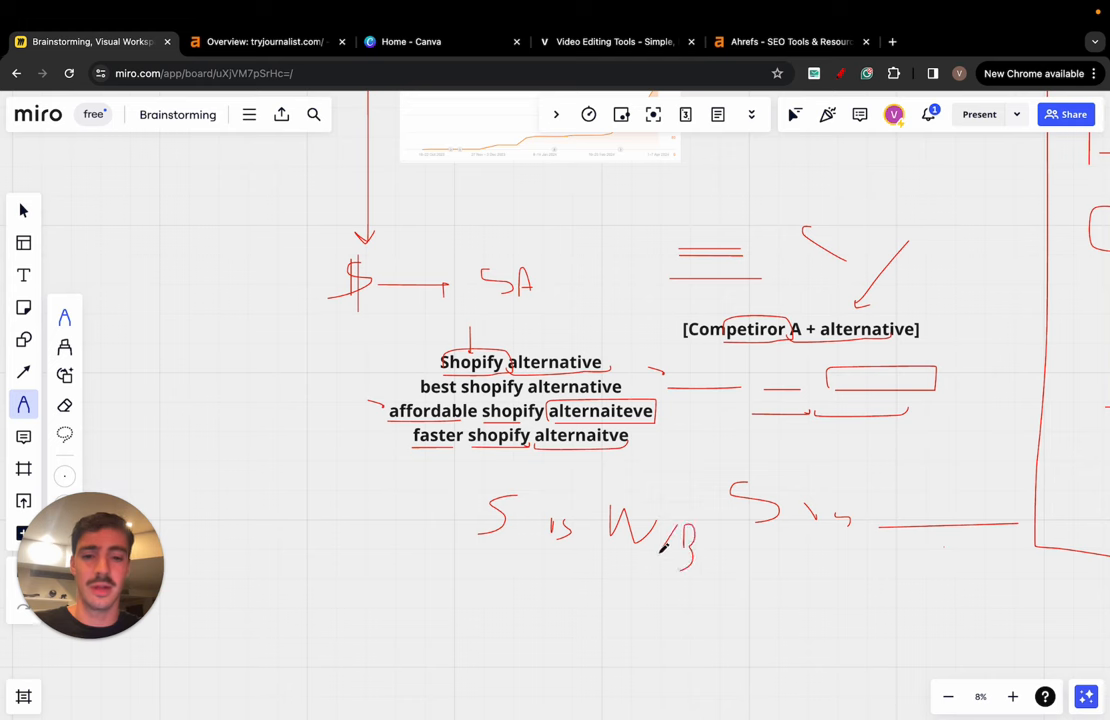
Step: Circle the S and the B, then draw a large loop around the note
left_click_drag(520, 485, 490, 555)
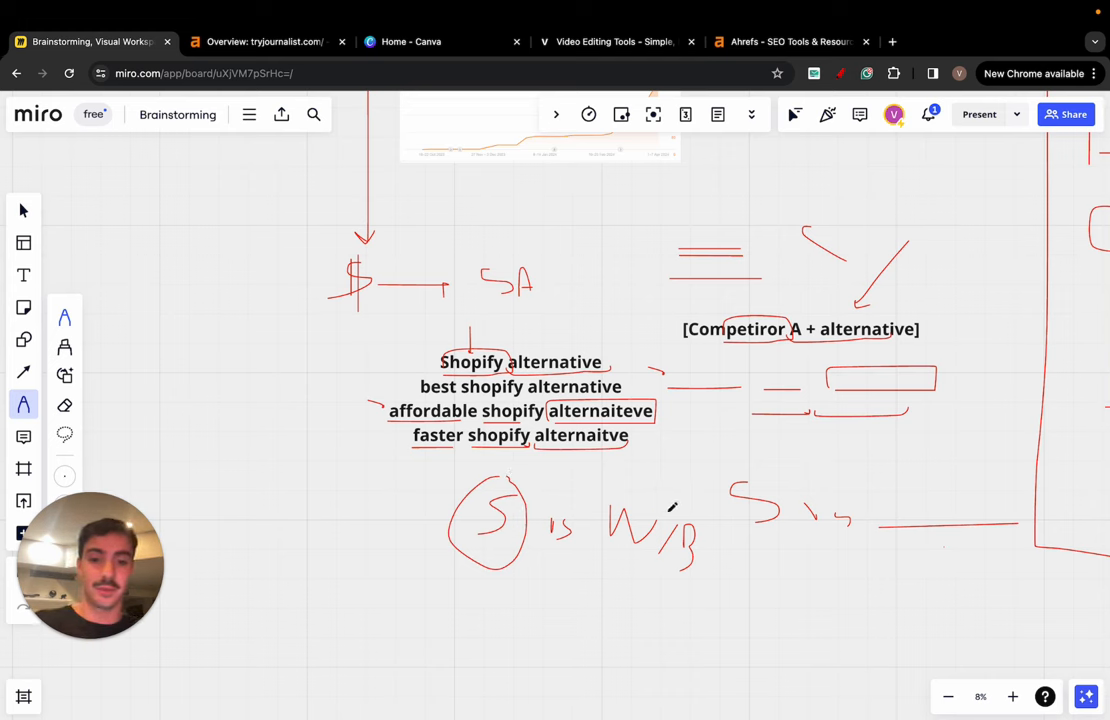
left_click_drag(685, 515, 730, 560)
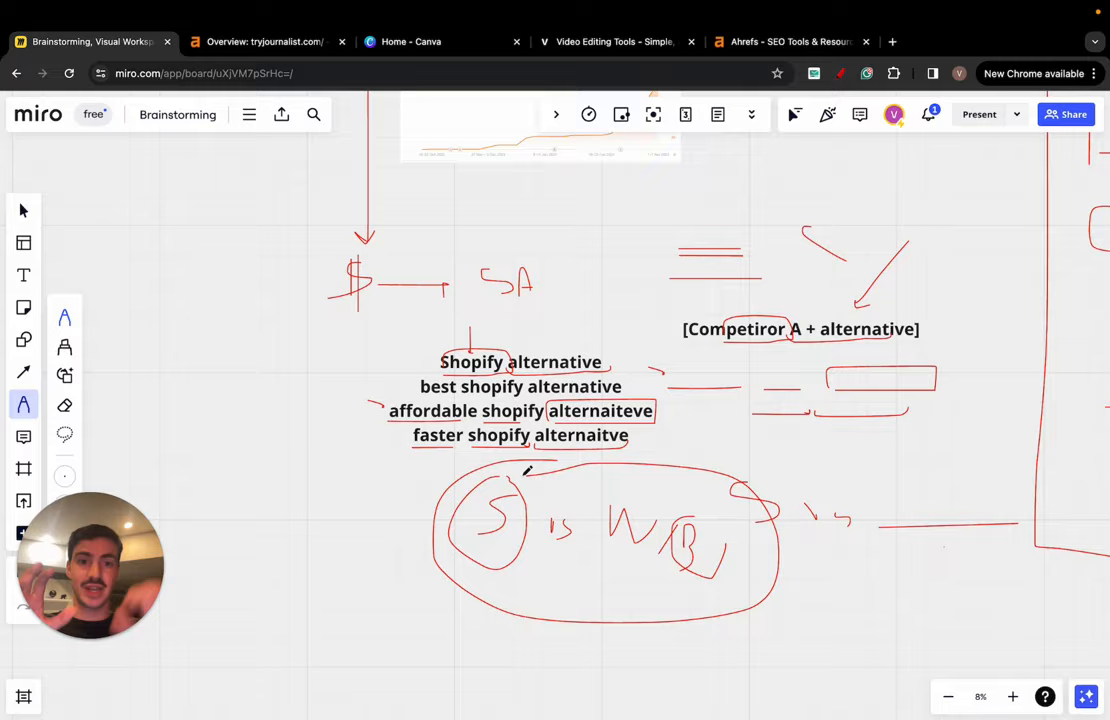
scroll("down", 3)
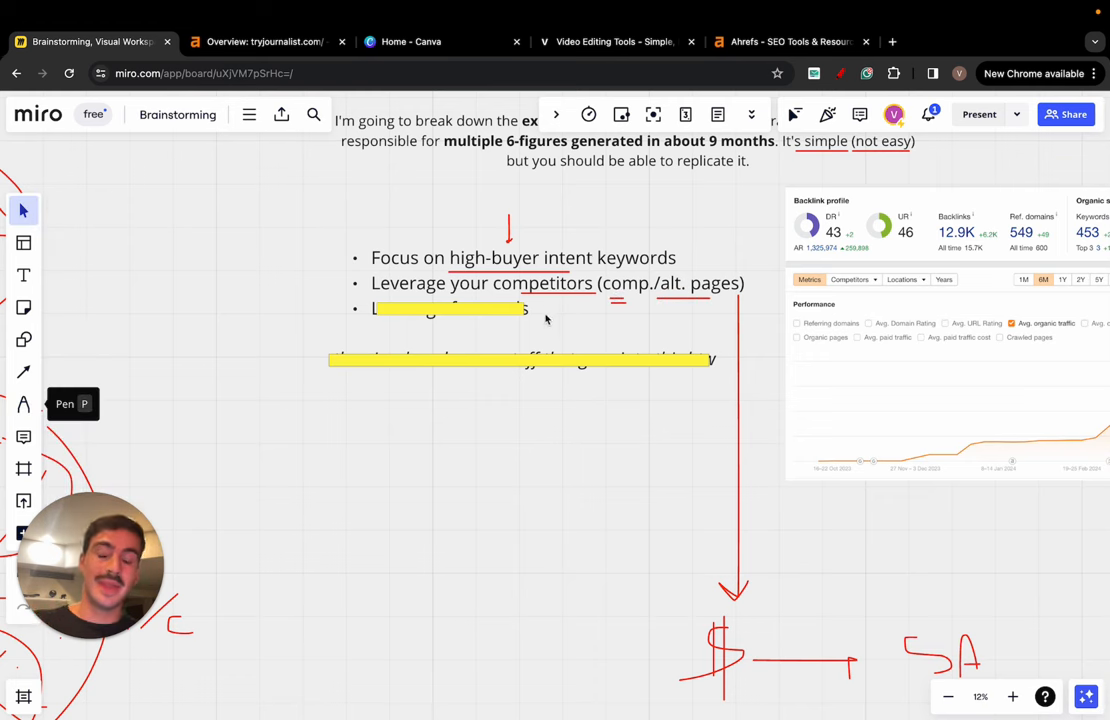
Step: Remove the yellow block over the third strategy bullet, then go to Canva's home page
left_click(448, 308)
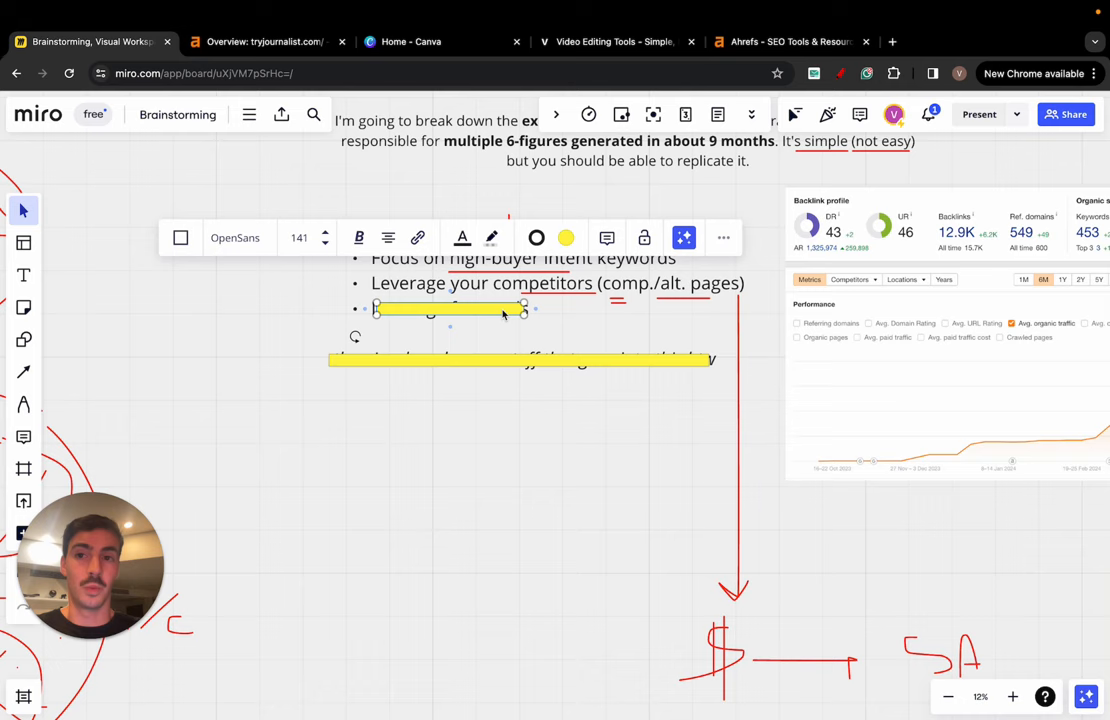
left_click(410, 42)
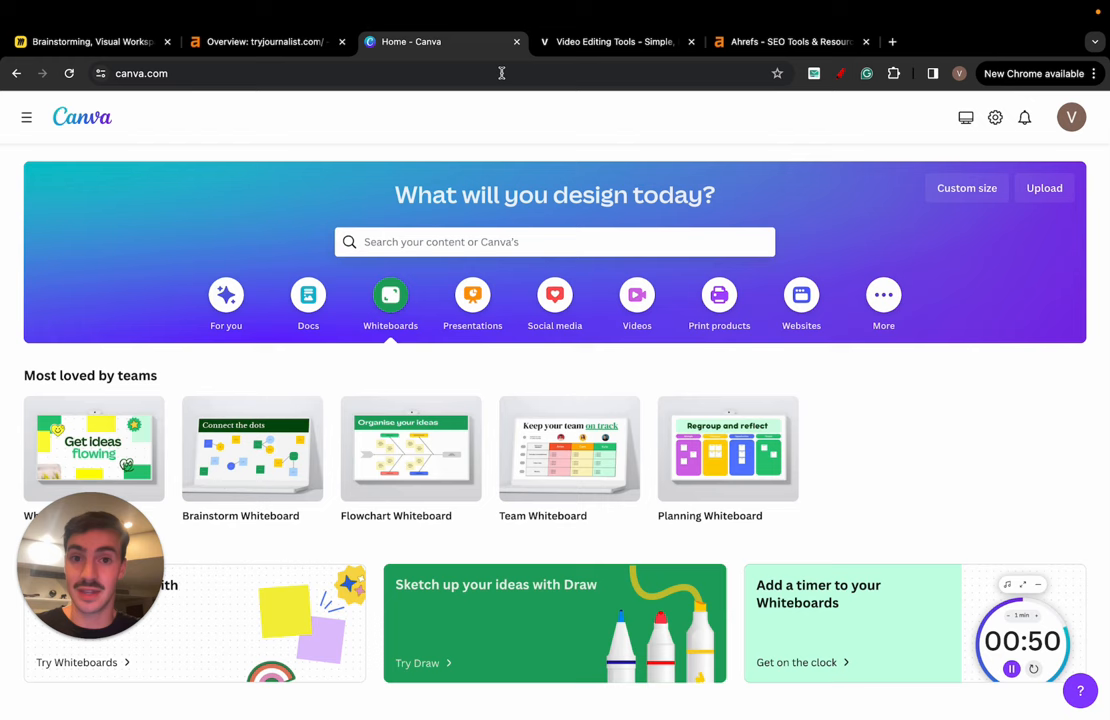
Step: Search 'semrush market cap' in a new tab, checking the Ahrefs home page along the way
left_click(615, 42)
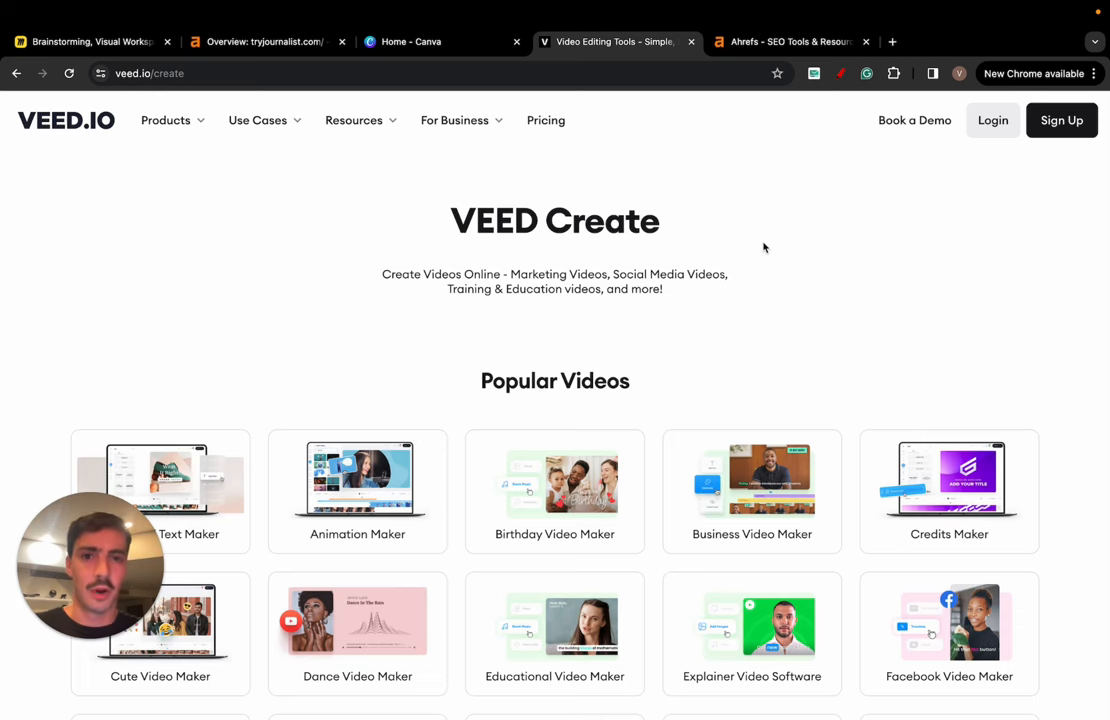
left_click(790, 41)
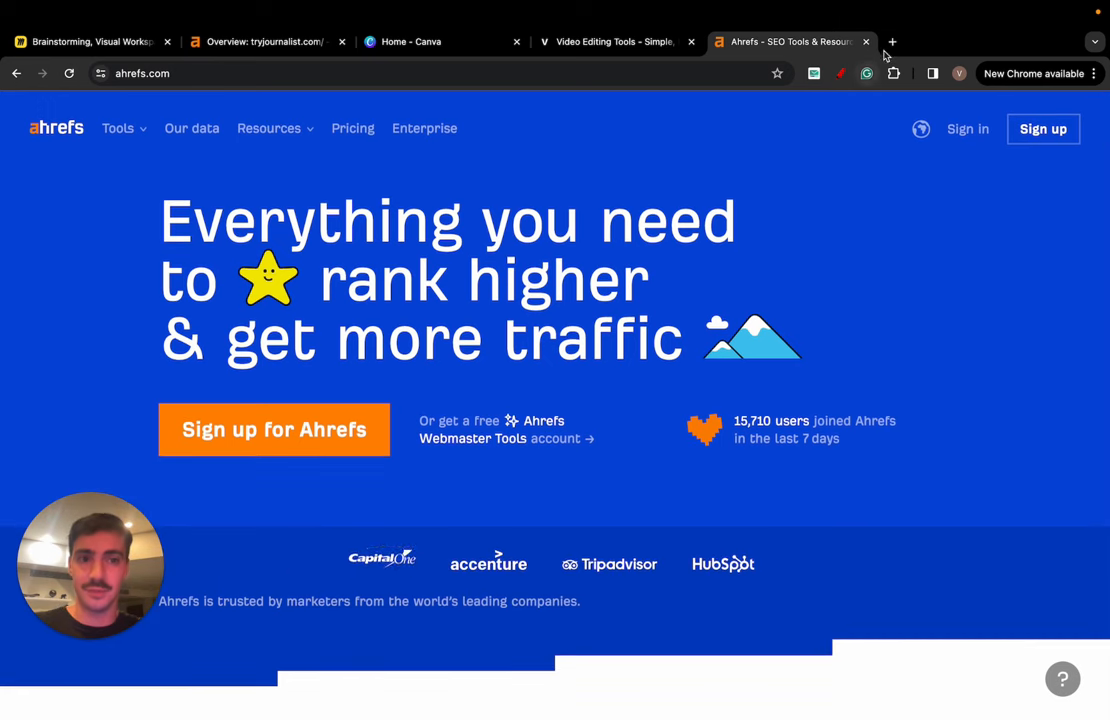
type("semrush market cap")
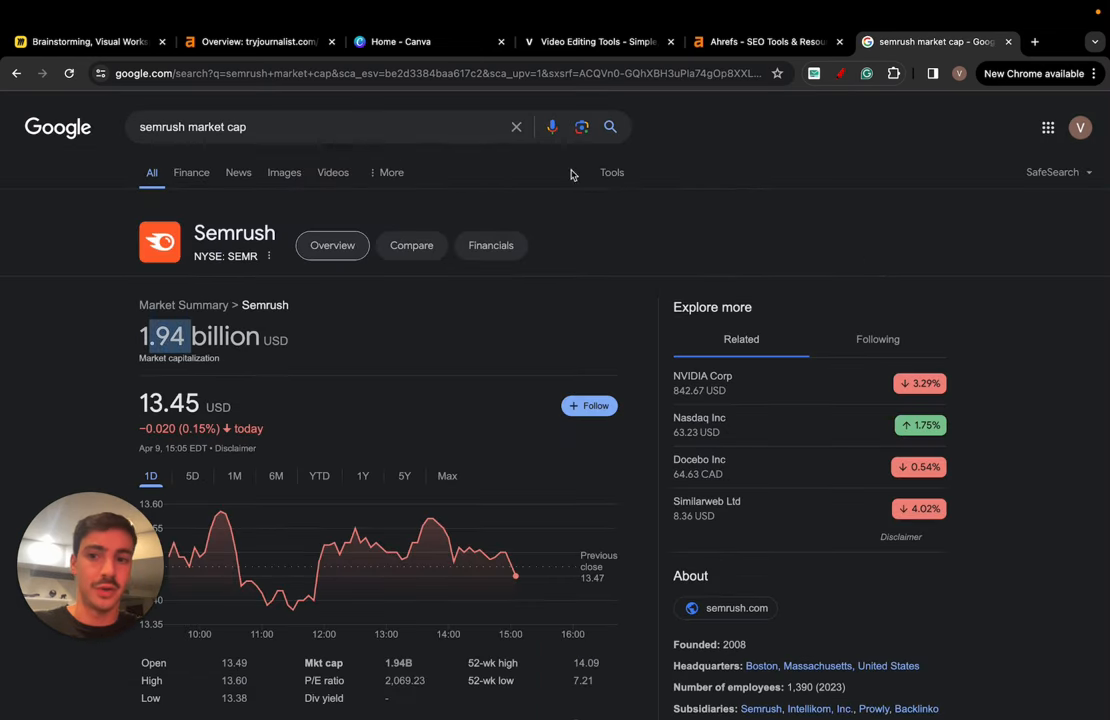
left_click(767, 42)
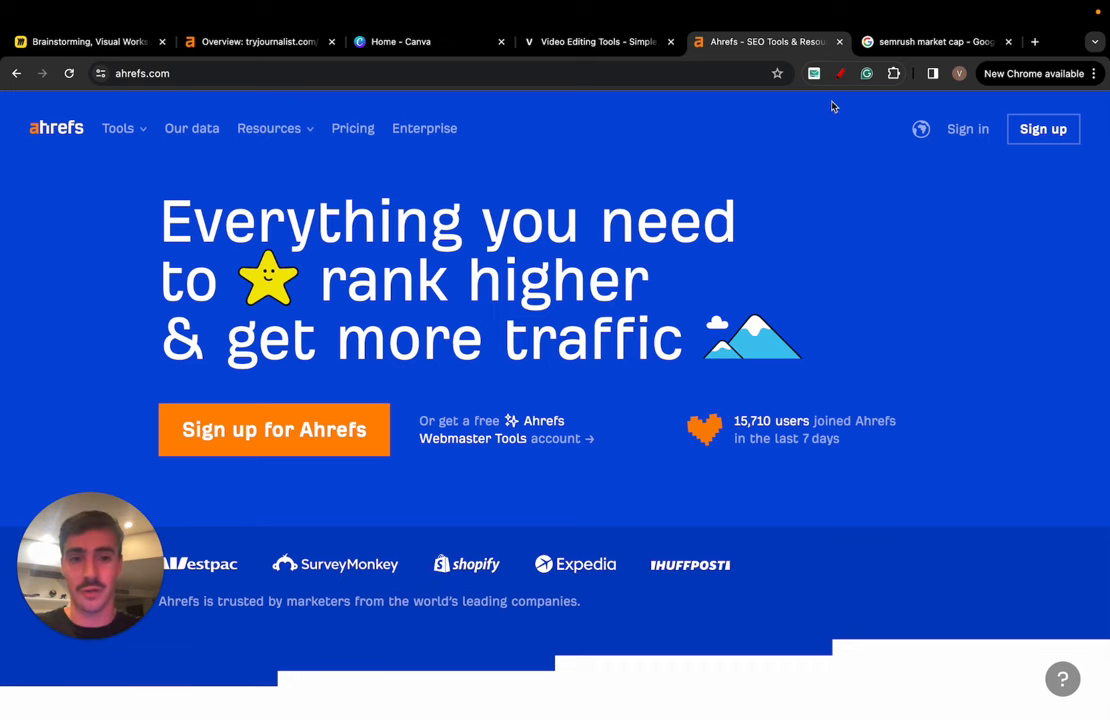
left_click(935, 42)
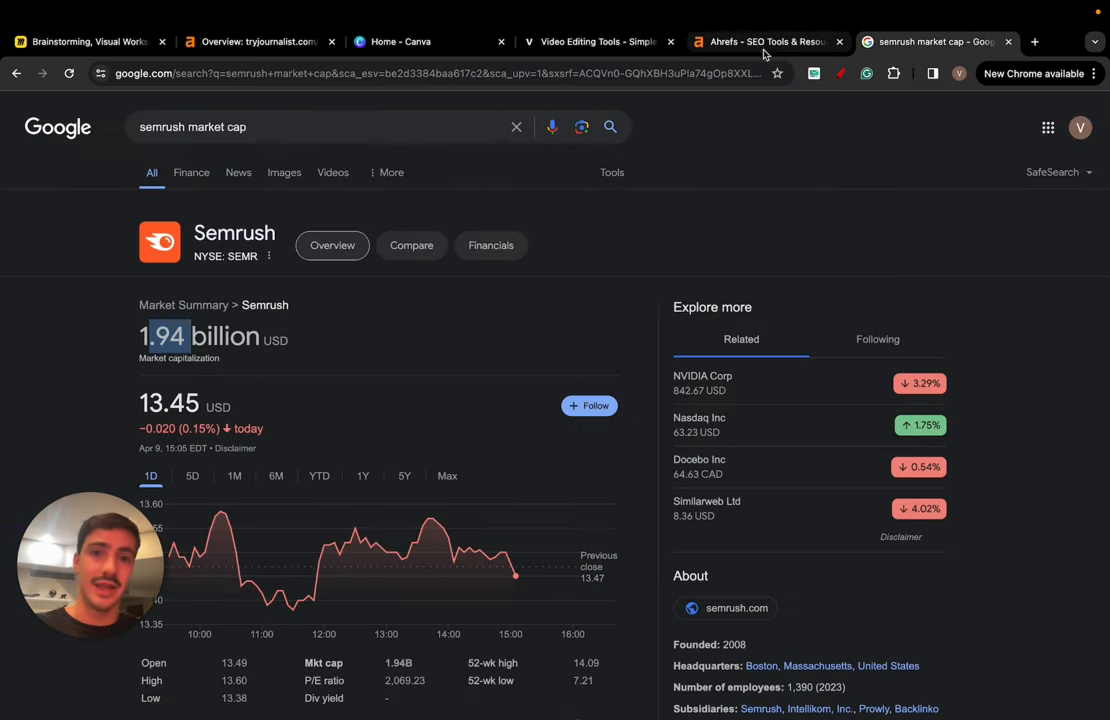
Step: Tour the VEED, Canva, Ahrefs and Miro board tabs, ending on VEED's Create page
left_click(598, 41)
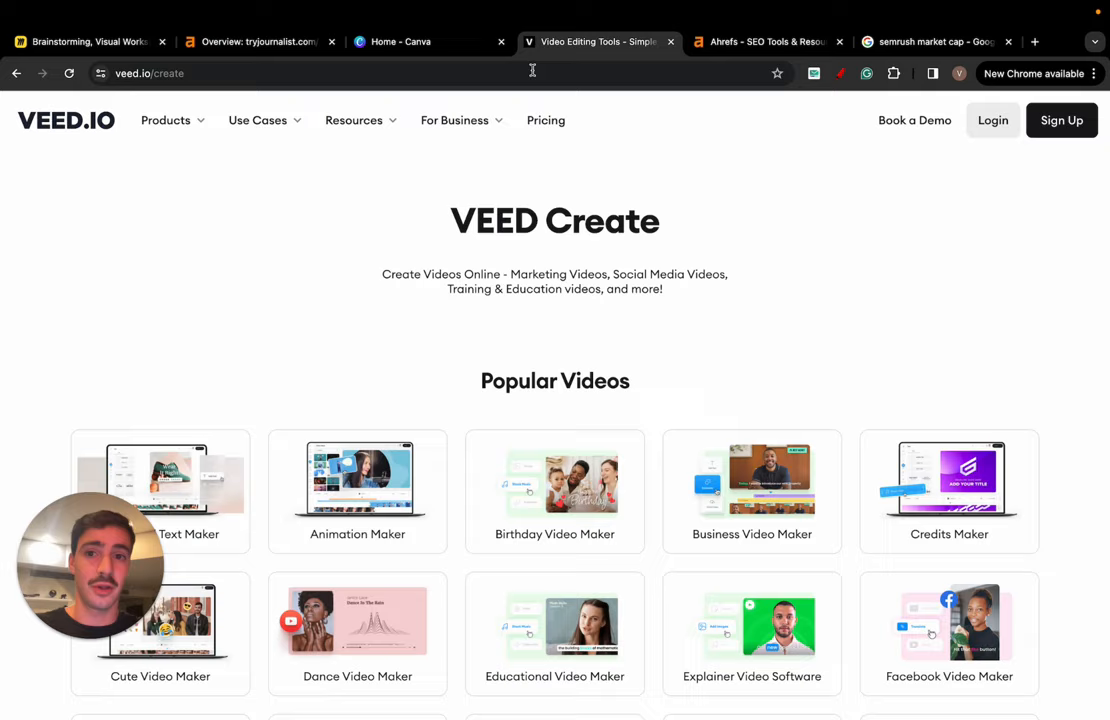
left_click(430, 41)
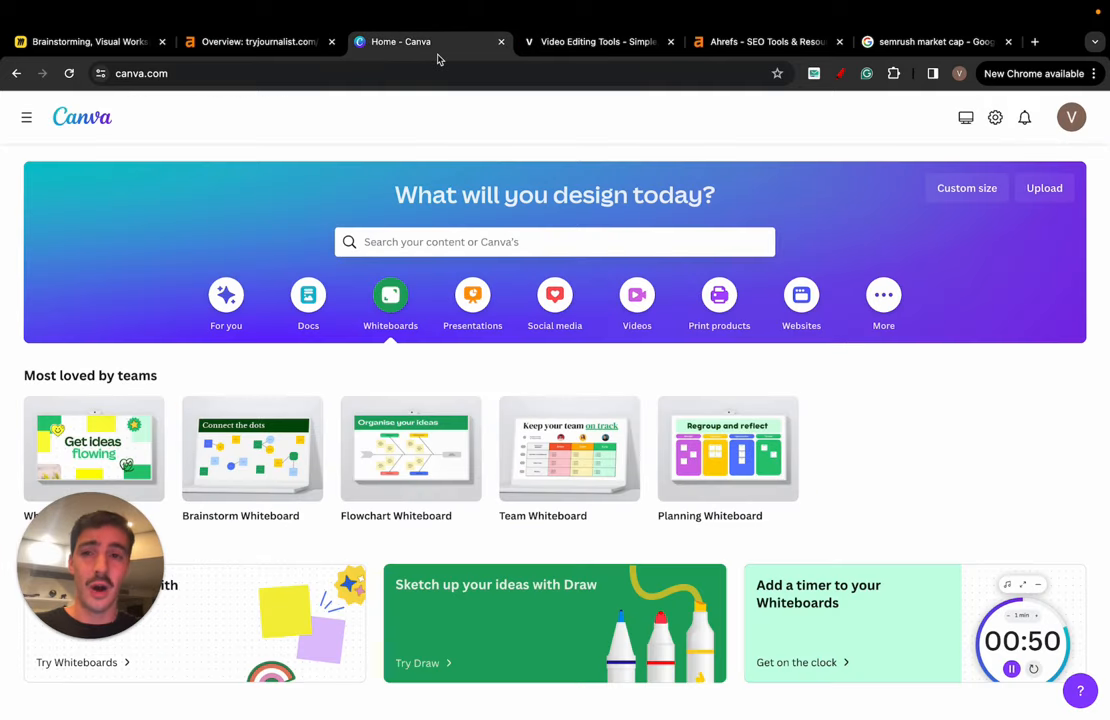
left_click(260, 41)
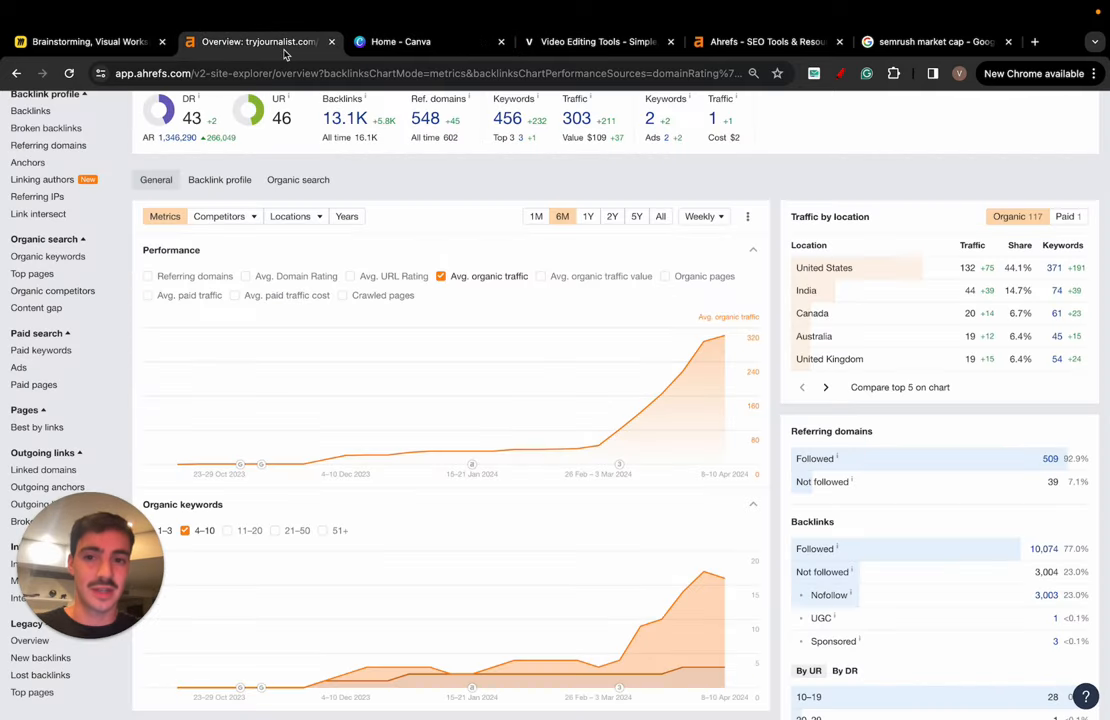
left_click(88, 41)
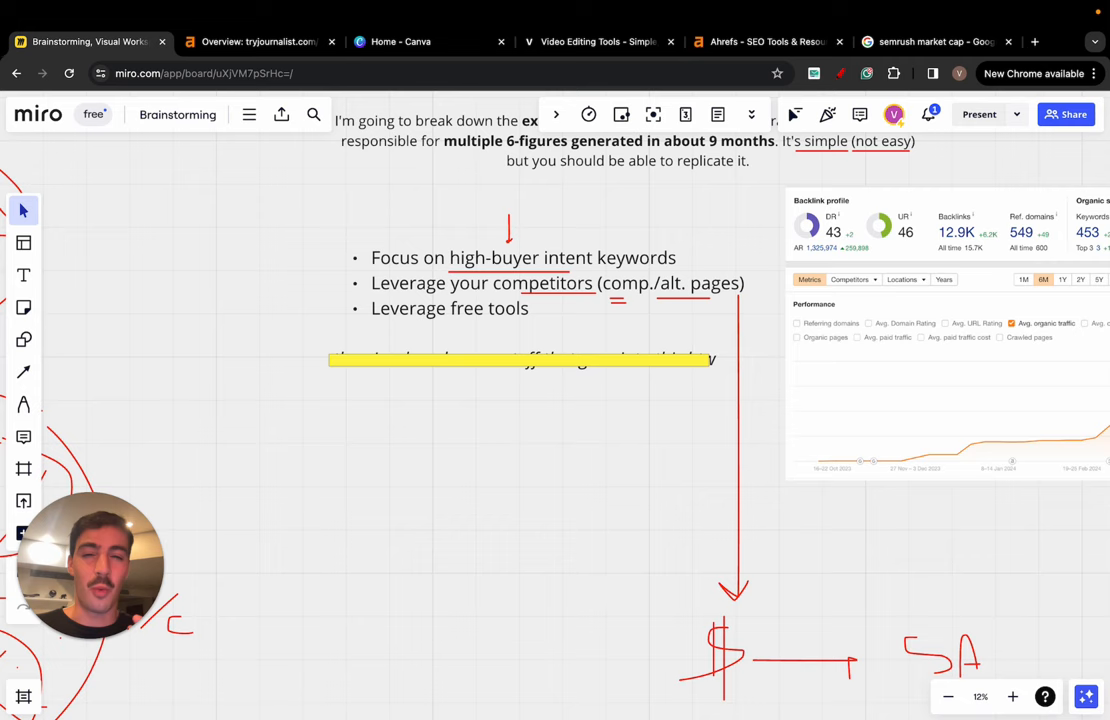
left_click(598, 41)
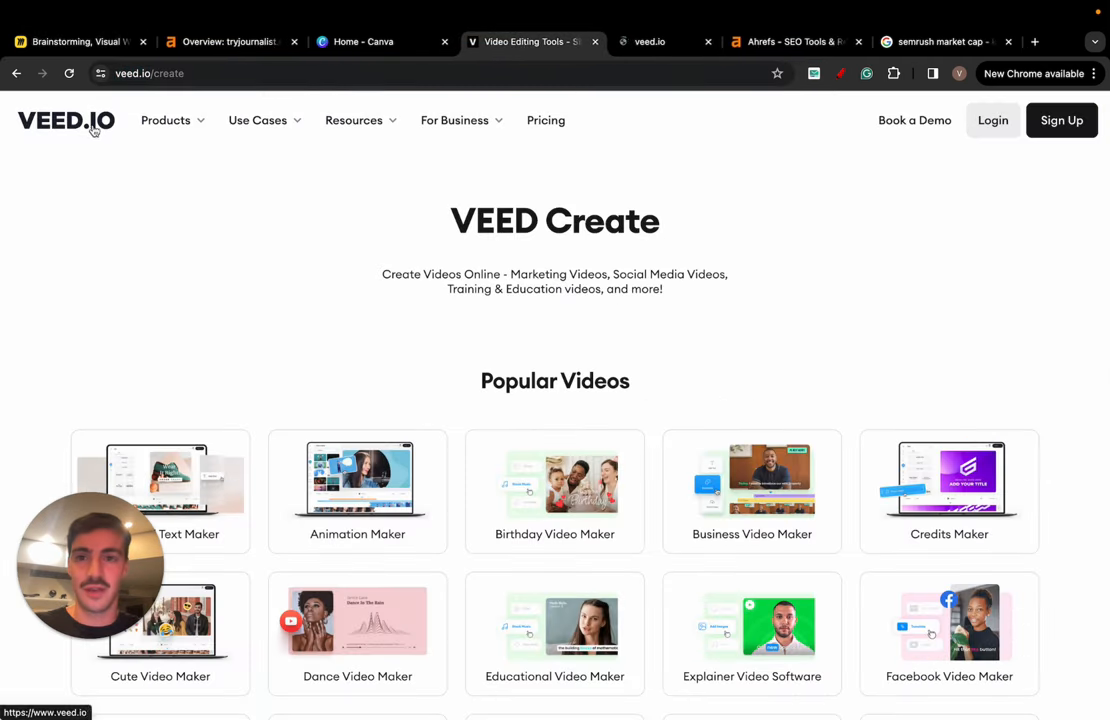
Step: Scroll through VEED's Popular Videos maker grid on veed.io/create, briefly checking the Ahrefs overview
left_click(546, 120)
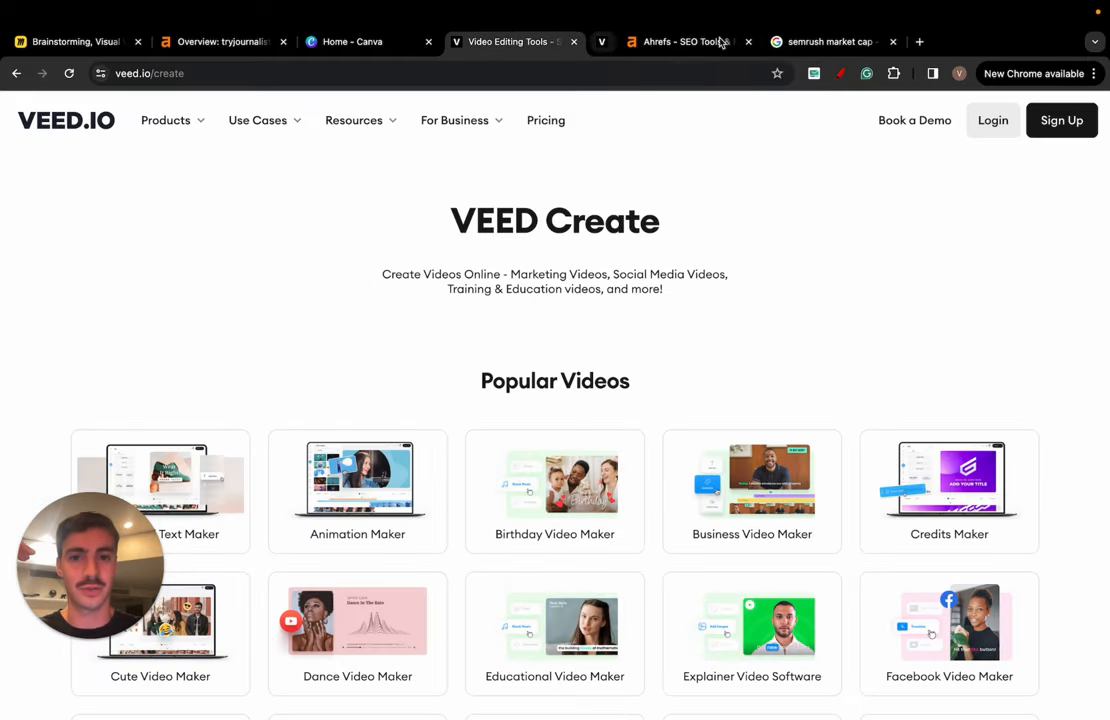
scroll("down", 3)
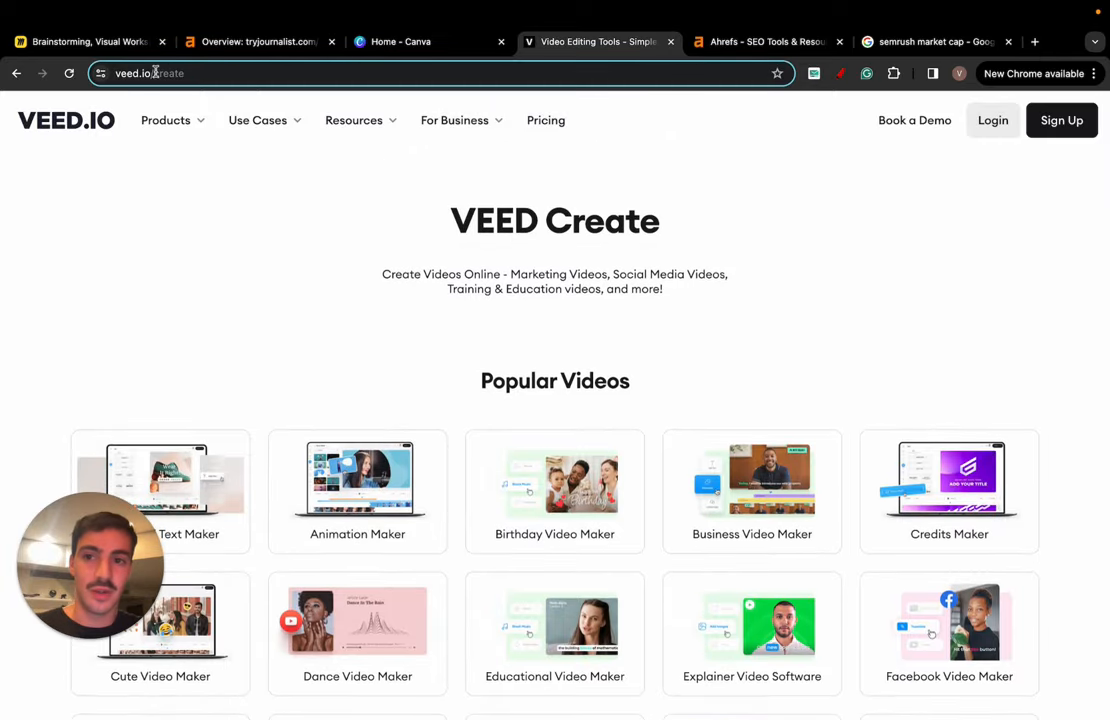
left_click(260, 41)
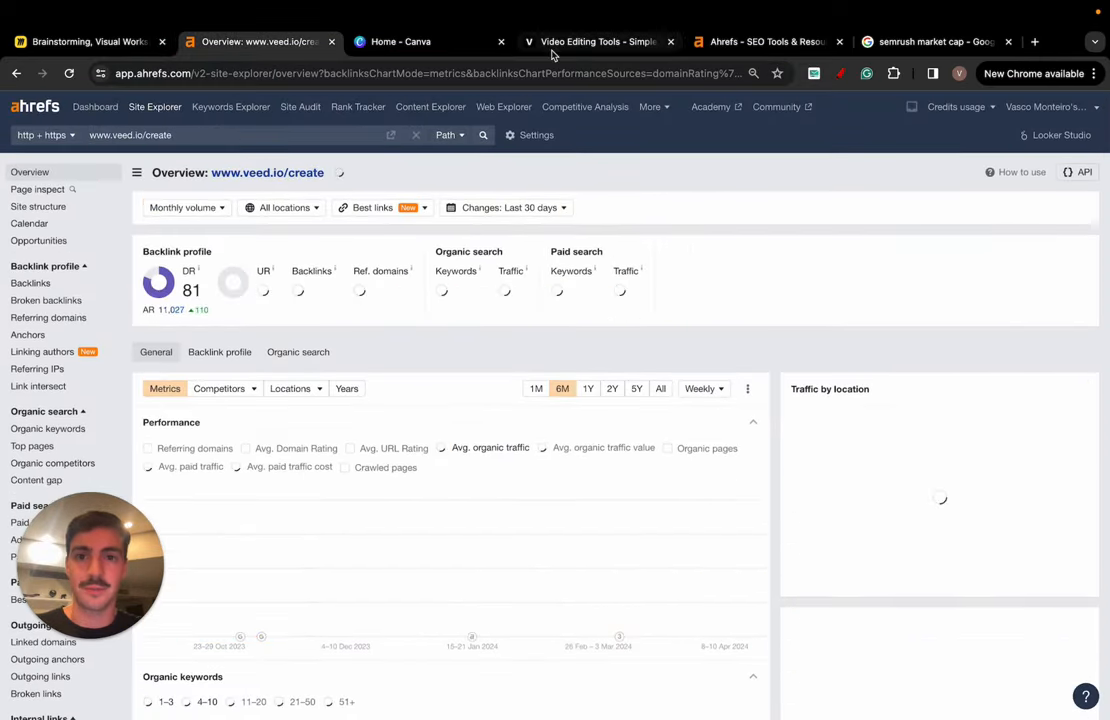
left_click(430, 41)
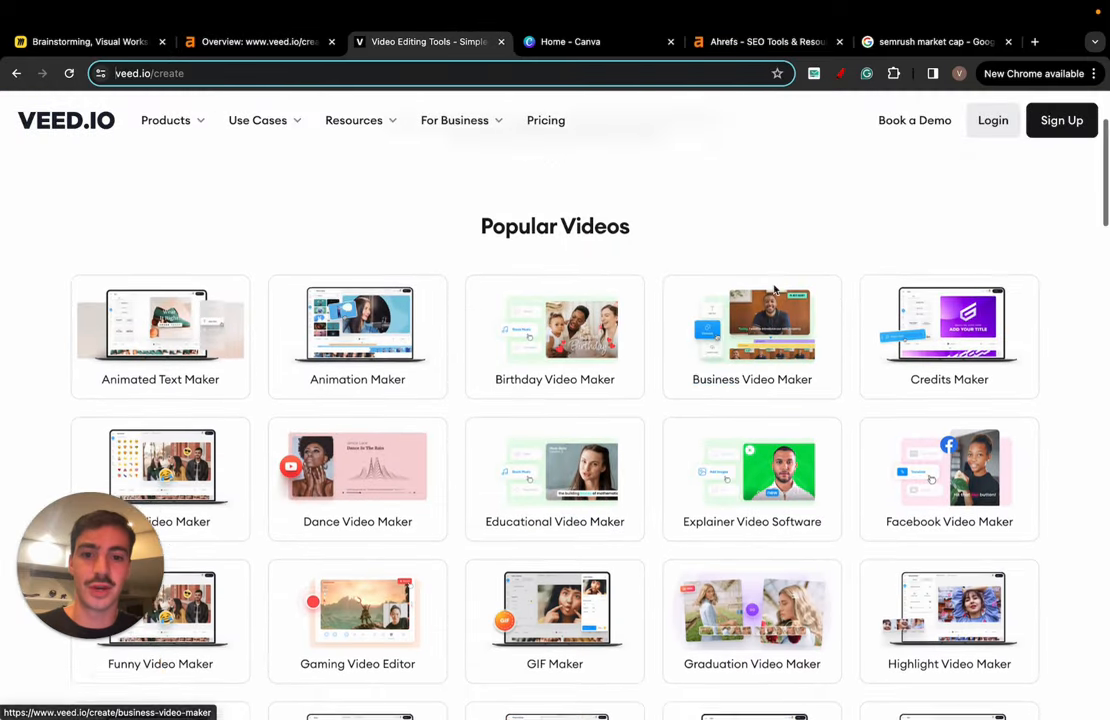
scroll("down", 3)
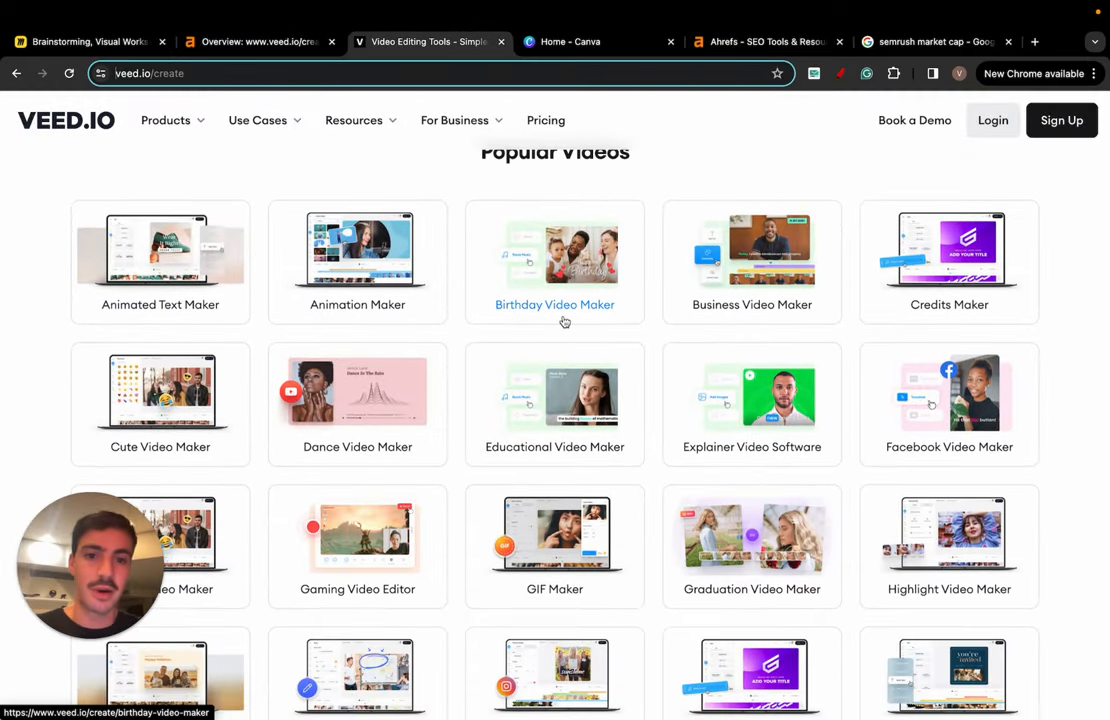
scroll("down", 3)
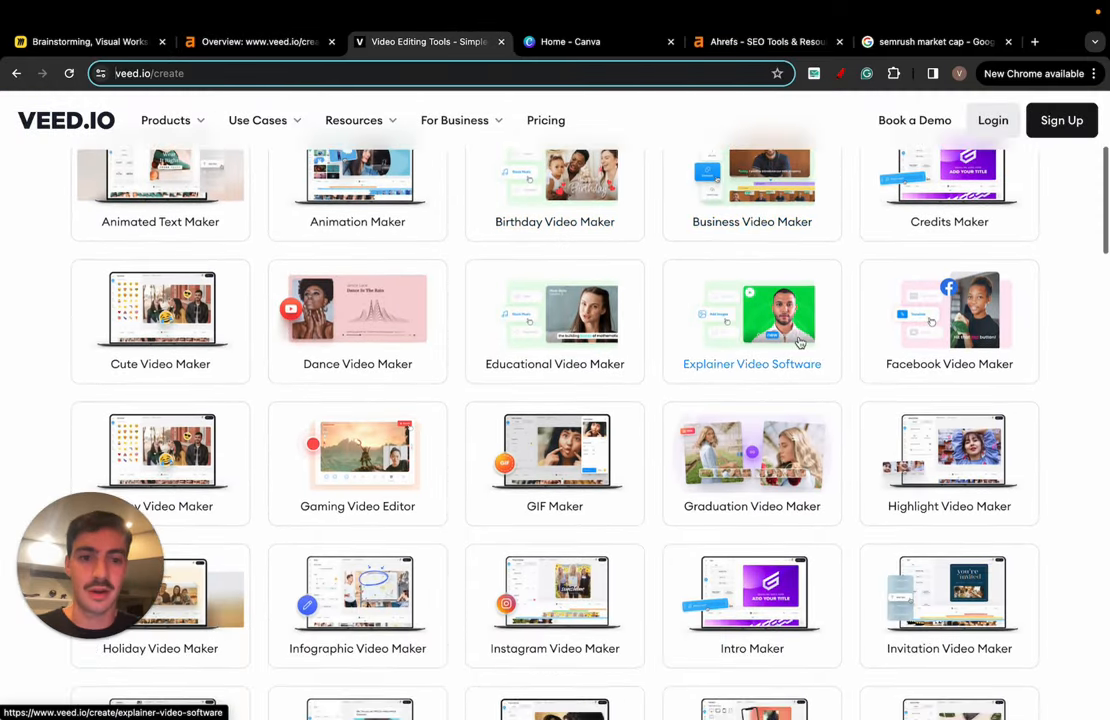
scroll("down", 3)
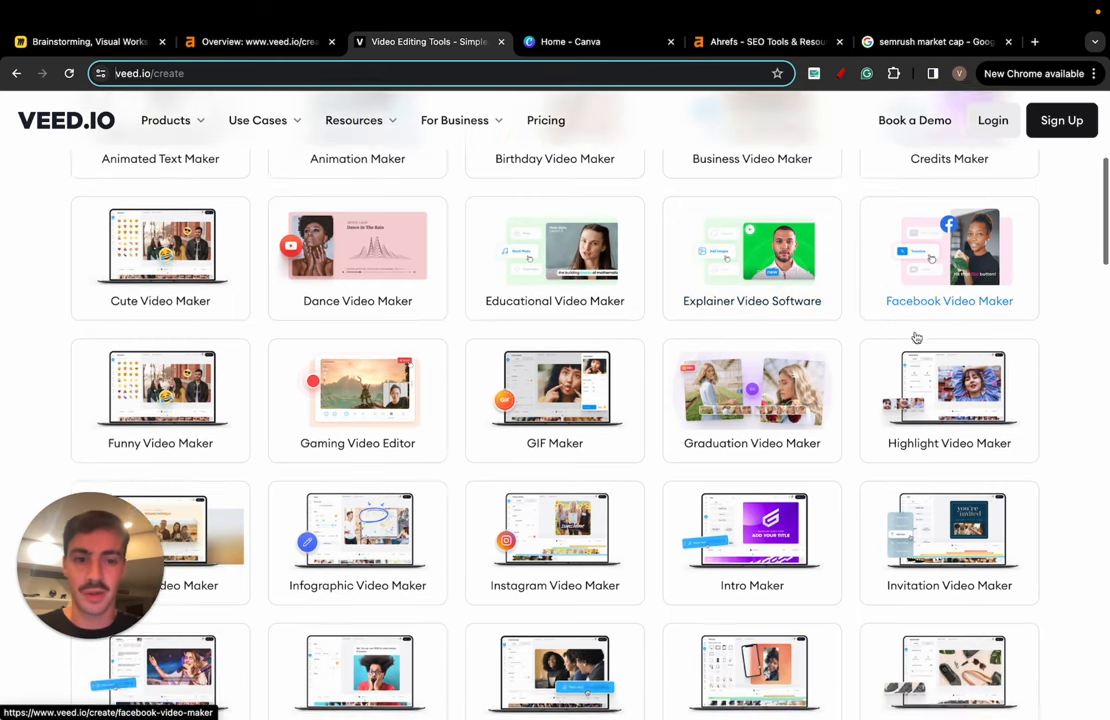
scroll("down", 3)
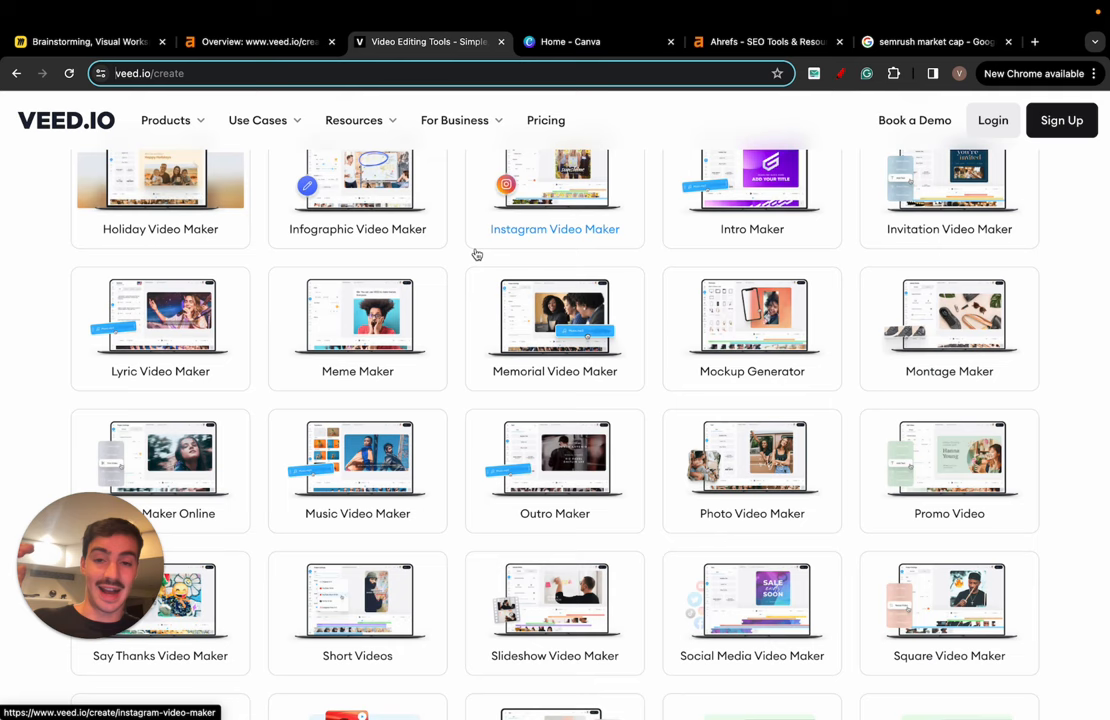
scroll("down", 3)
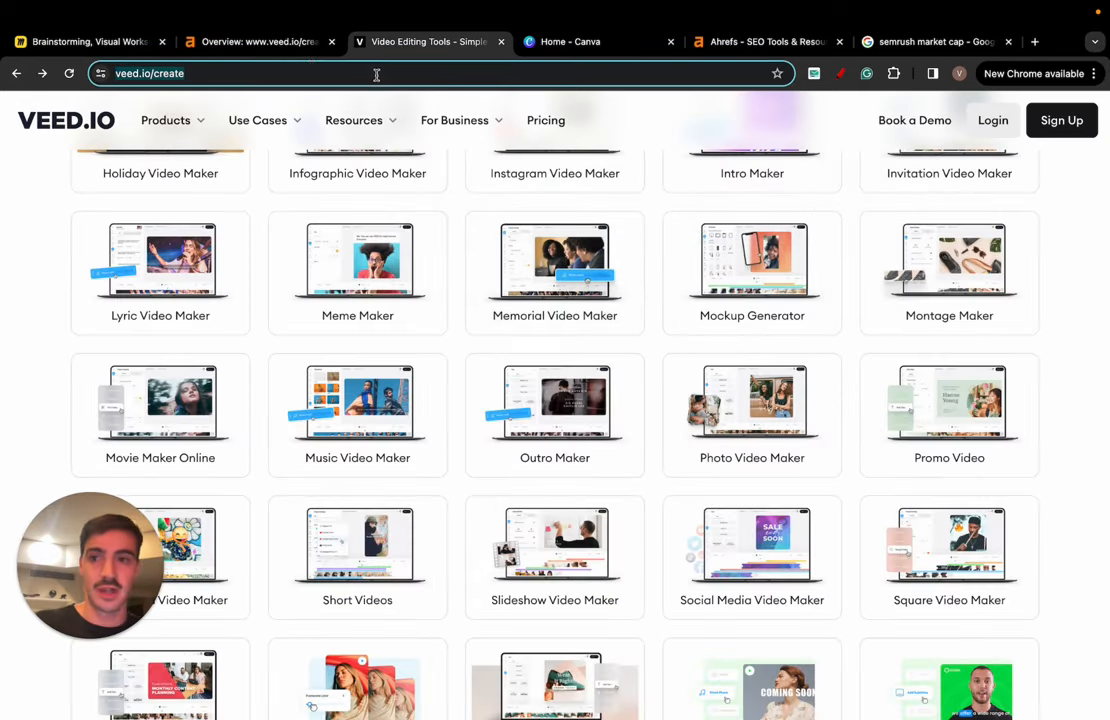
Step: Compare Ahrefs' veed.io/create overview with VEED's tool catalogue, ending back on Ahrefs
left_click(260, 41)
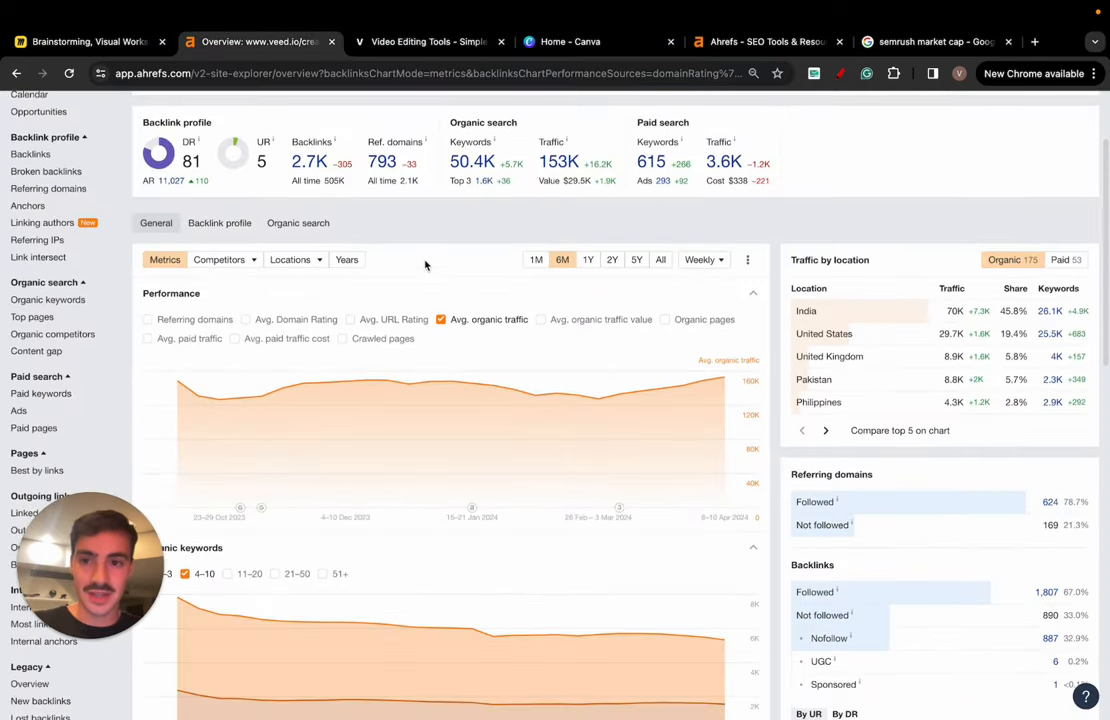
left_click(430, 42)
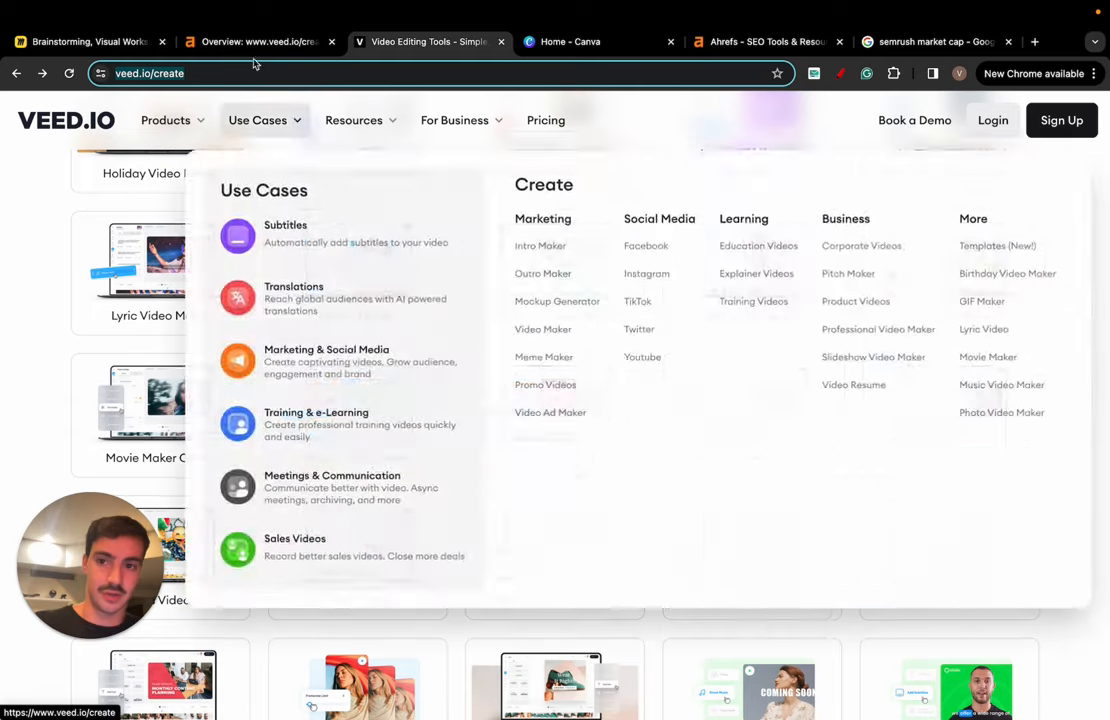
left_click(260, 41)
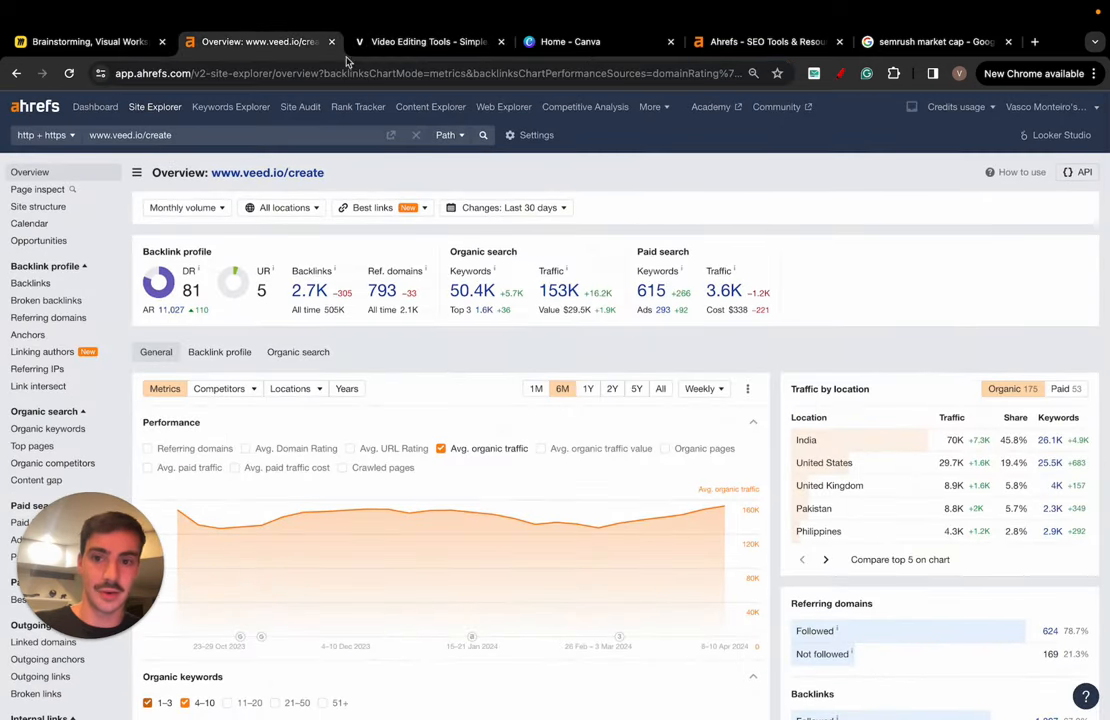
left_click(430, 41)
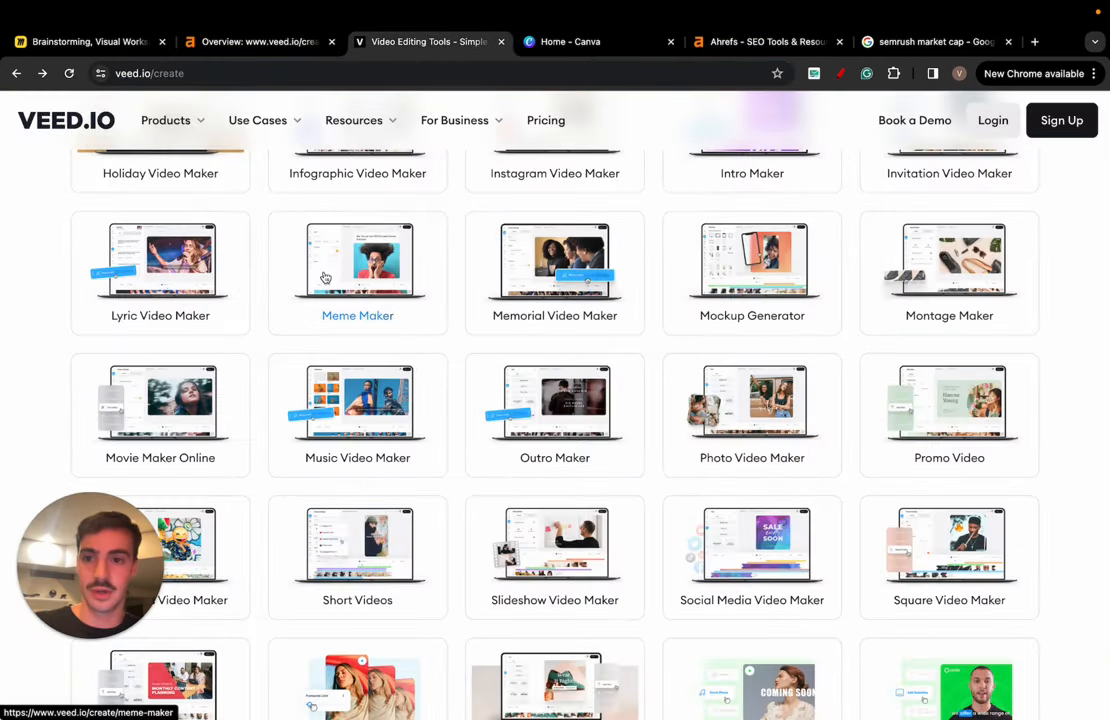
left_click(357, 260)
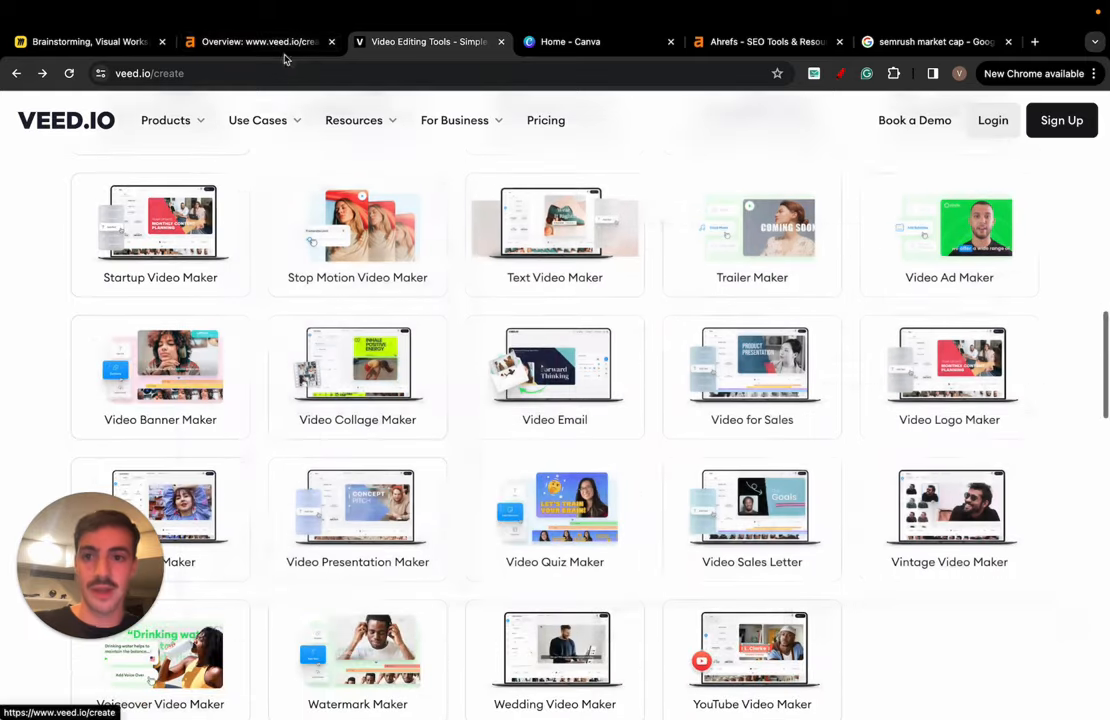
left_click(260, 41)
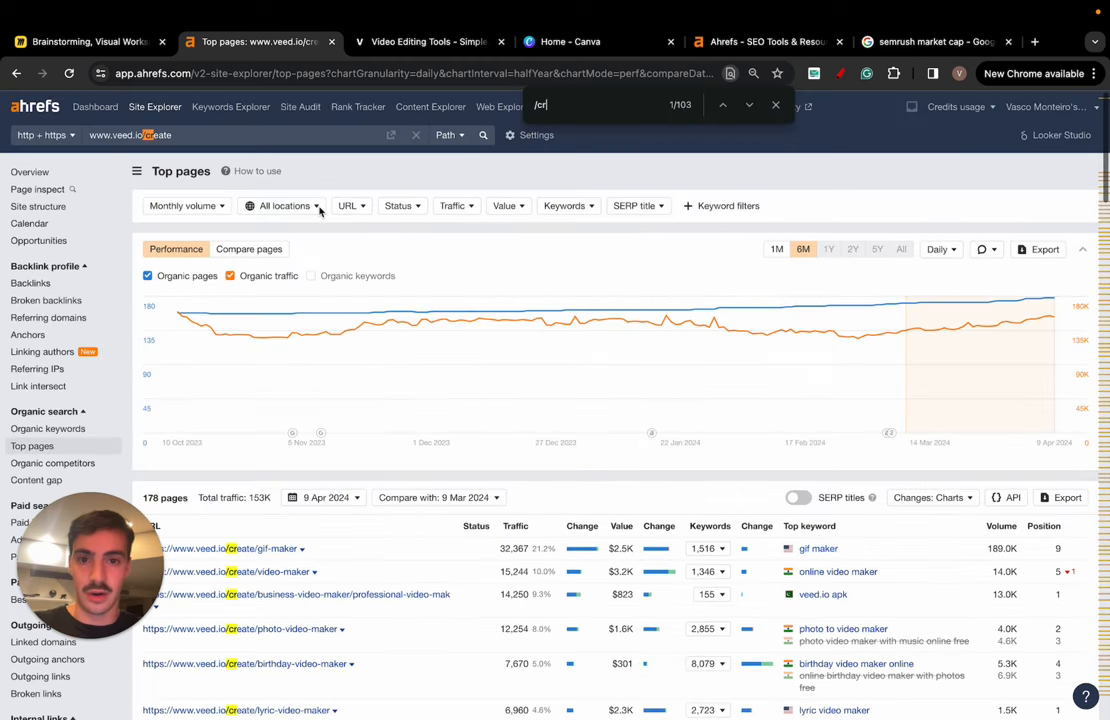
Step: Scroll veed.io's top pages, highlighting '/creat' URLs and checking the March–April traffic tooltip
scroll("down", 3)
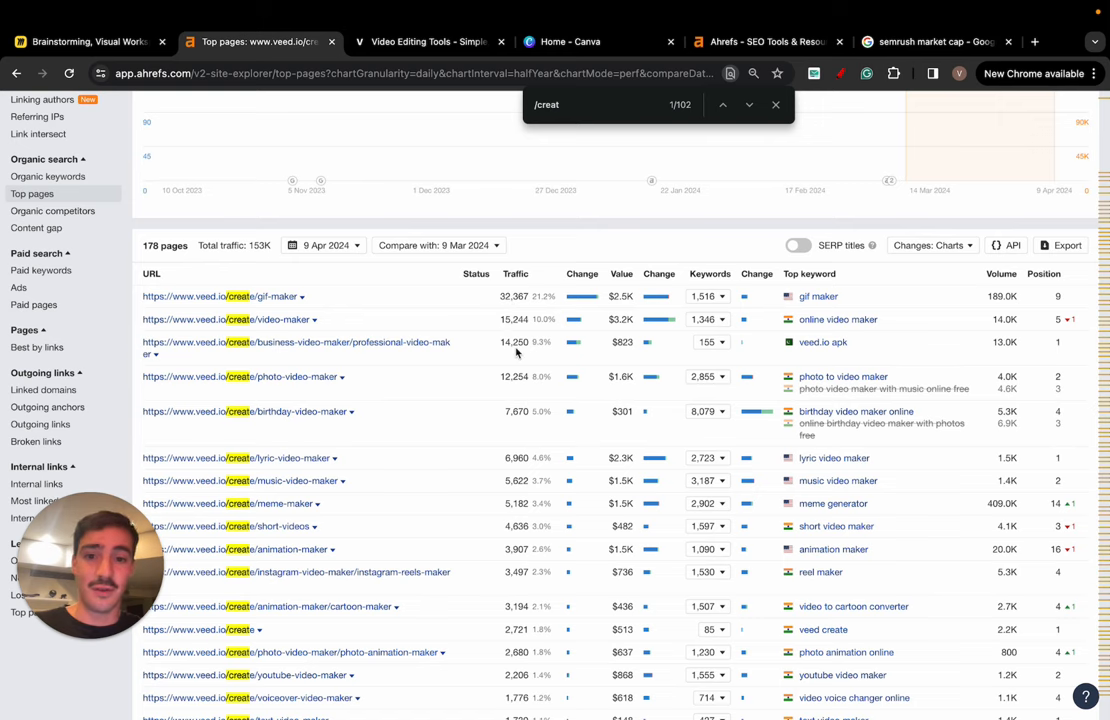
mouse_move(296, 342)
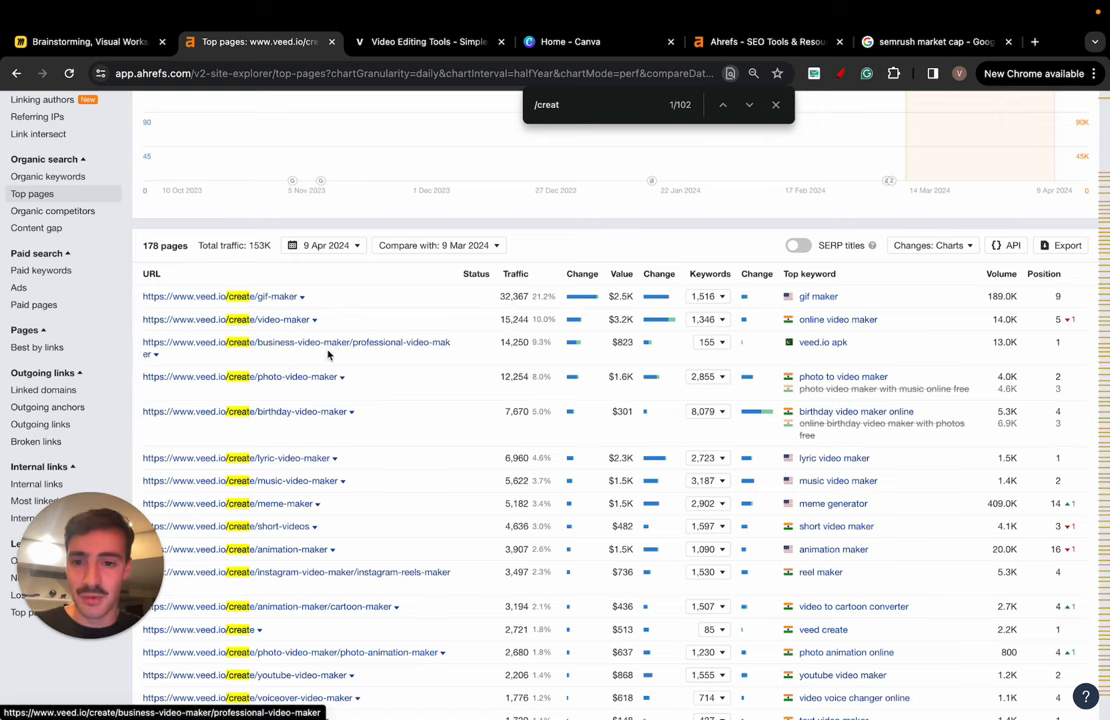
scroll("down", 3)
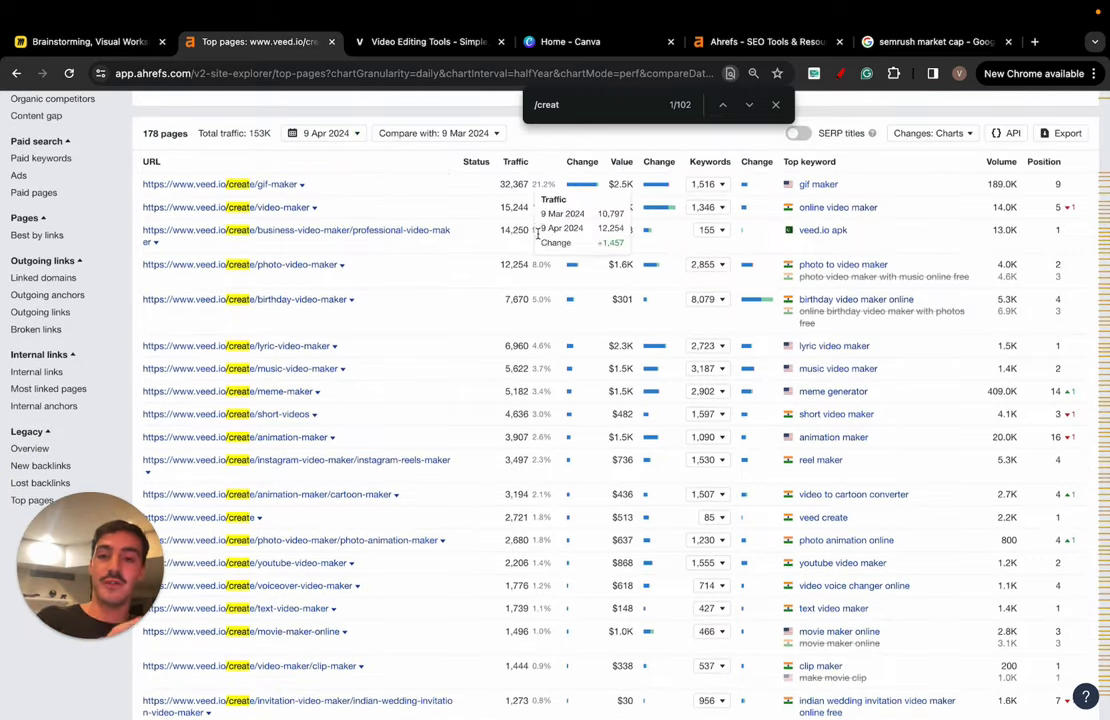
mouse_move(436, 67)
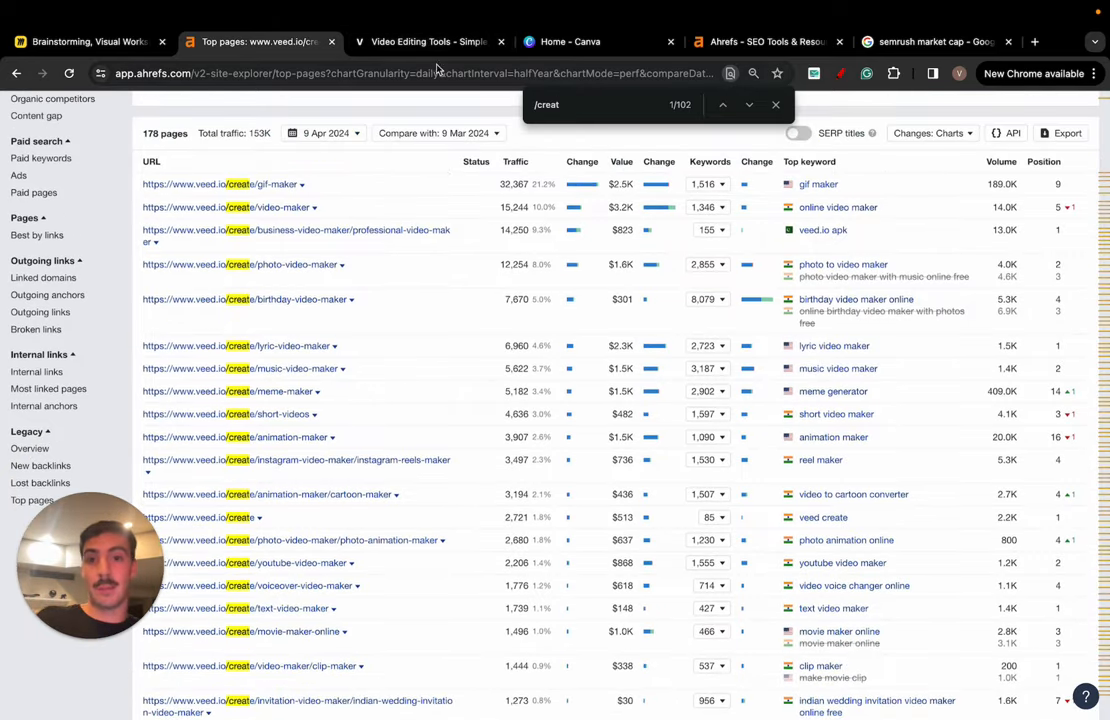
Step: Glance at VEED's Text Video Maker page, then go to Canva's home page
left_click(430, 41)
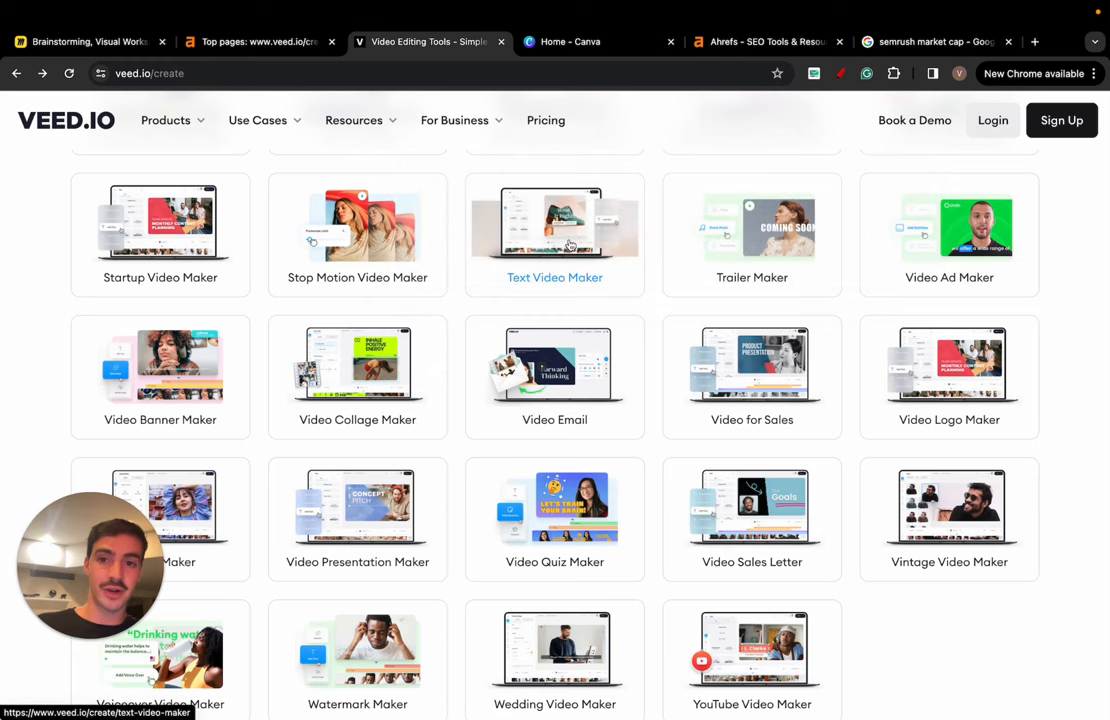
mouse_move(591, 247)
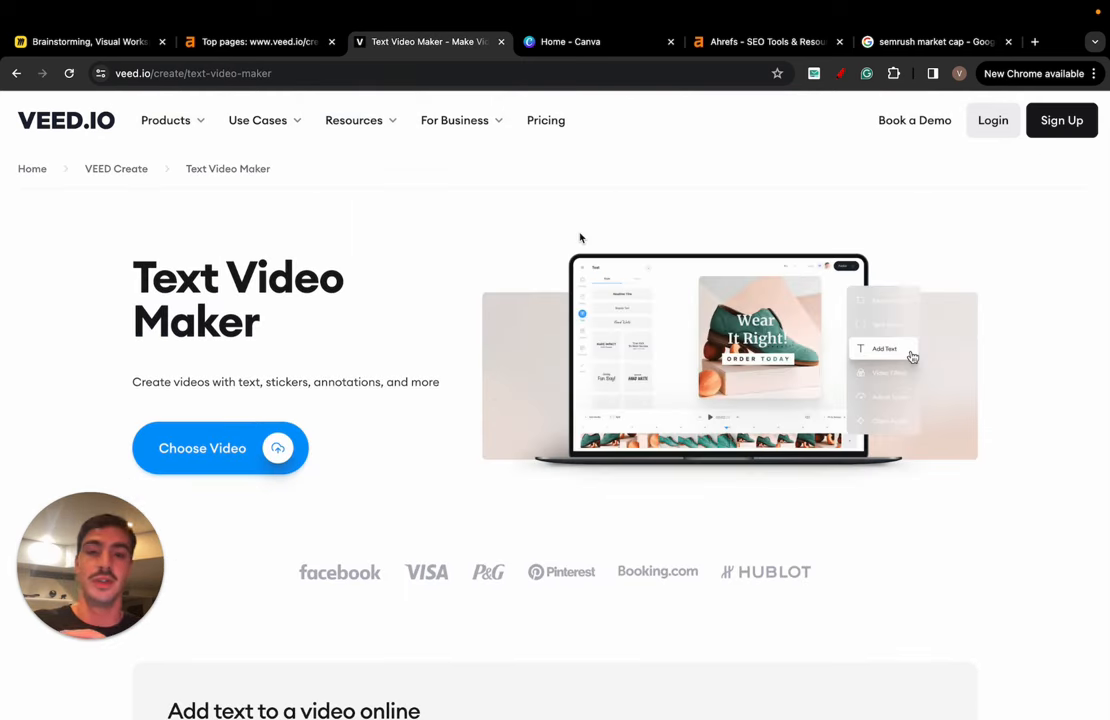
left_click(599, 41)
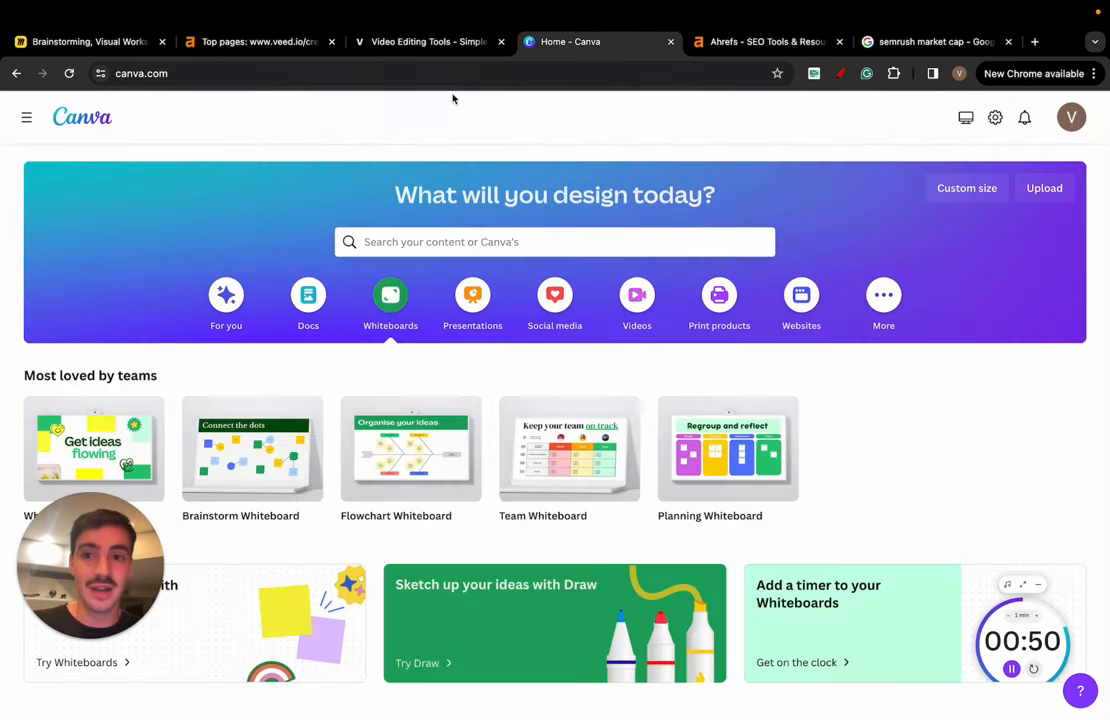
Step: View canva.com's Overview, then scroll its Top pages (116,978 pages, 212.2M traffic)
left_click(260, 41)
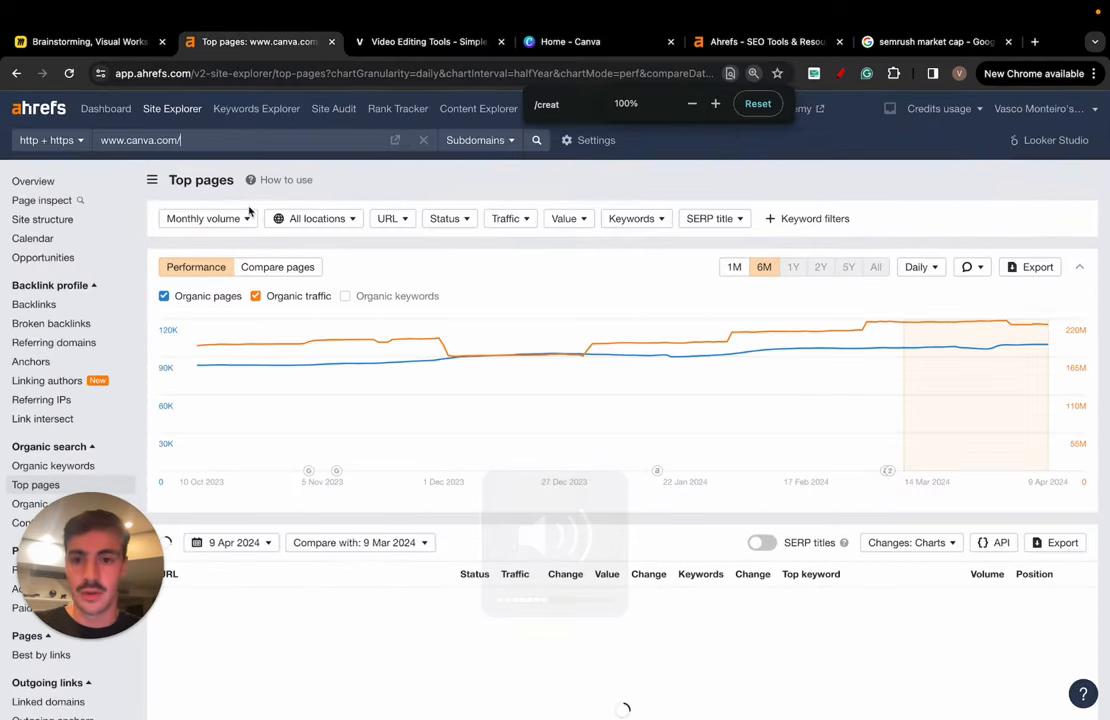
left_click(33, 181)
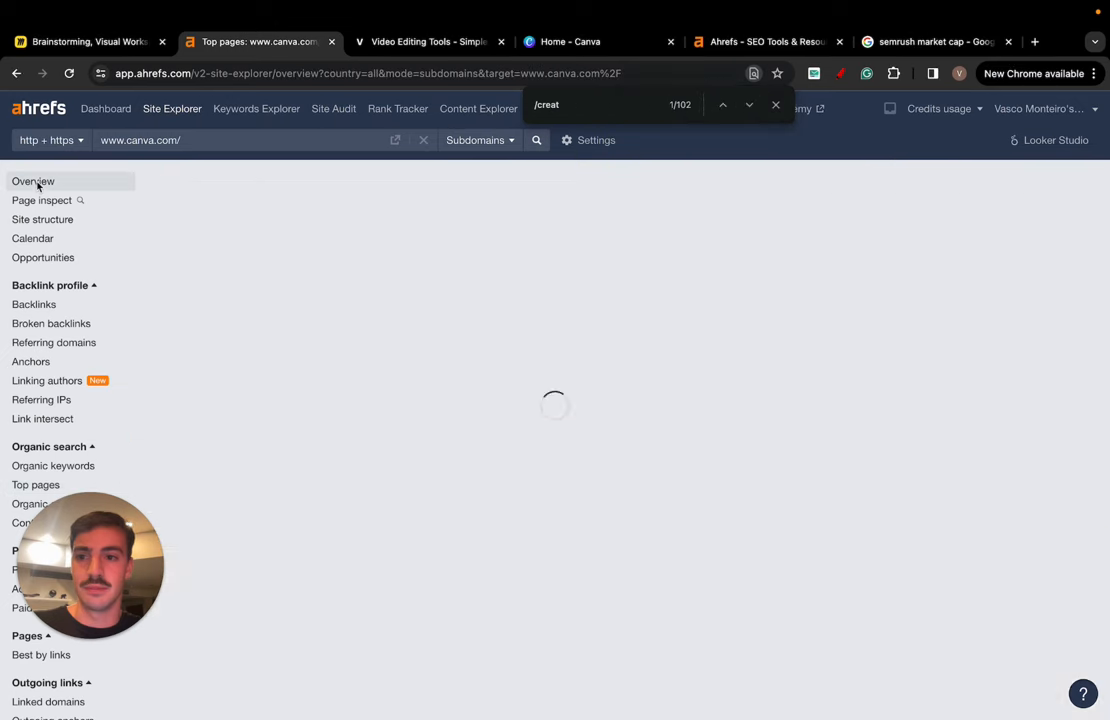
left_click(33, 181)
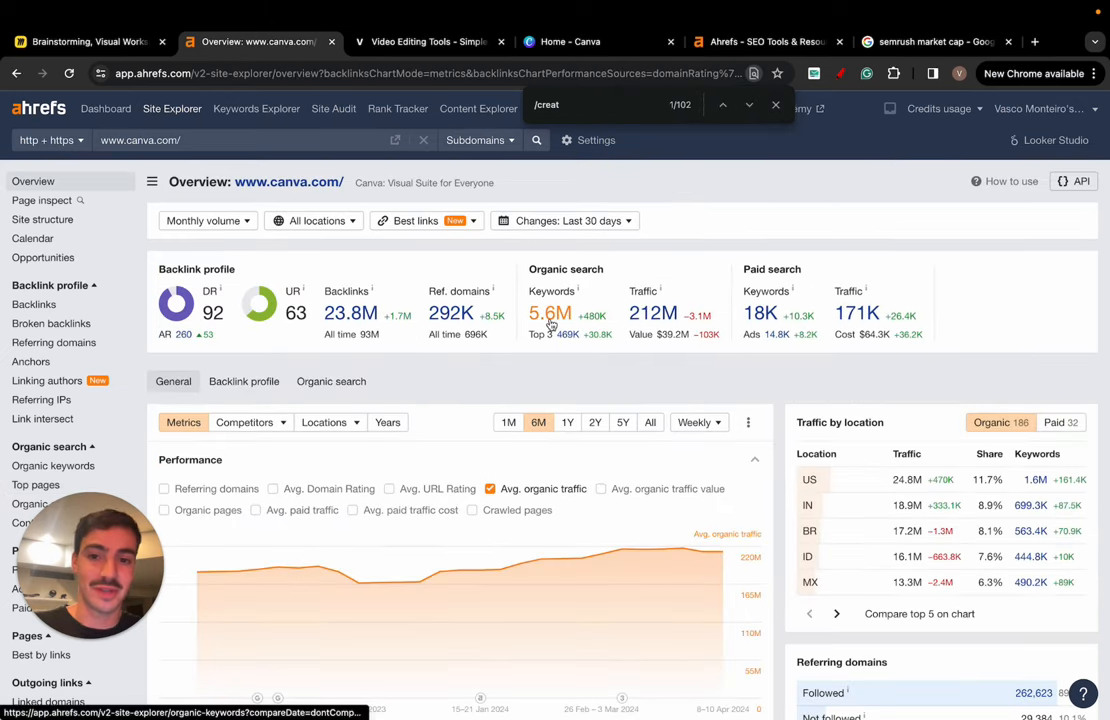
scroll("down", 3)
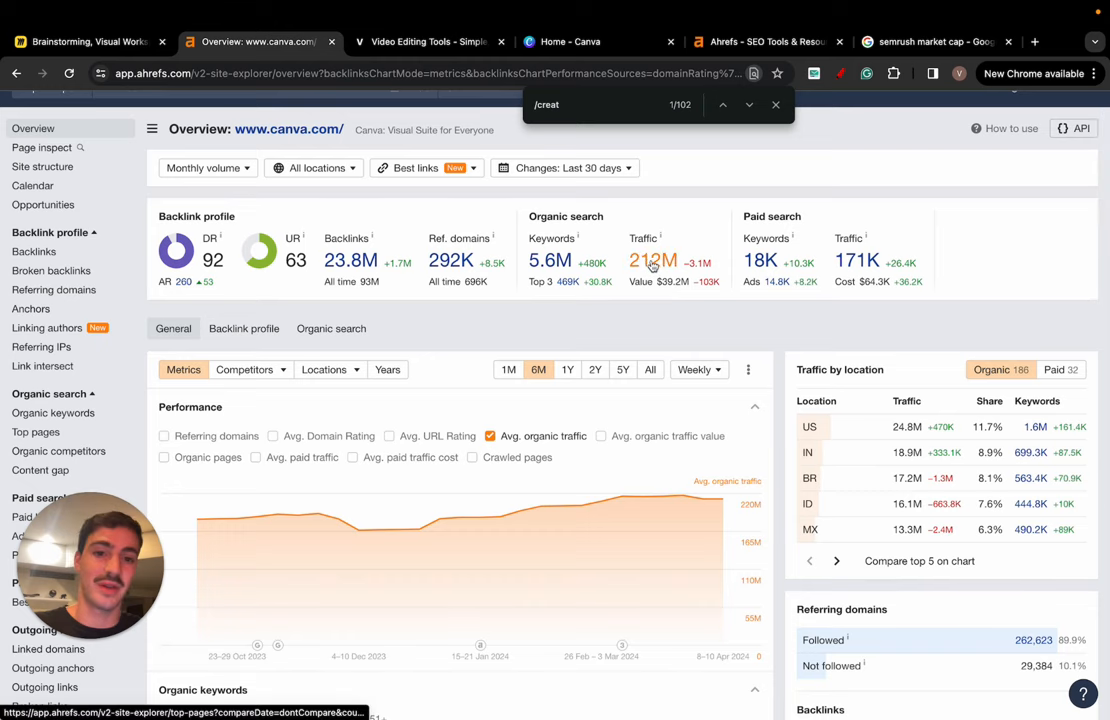
scroll("down", 3)
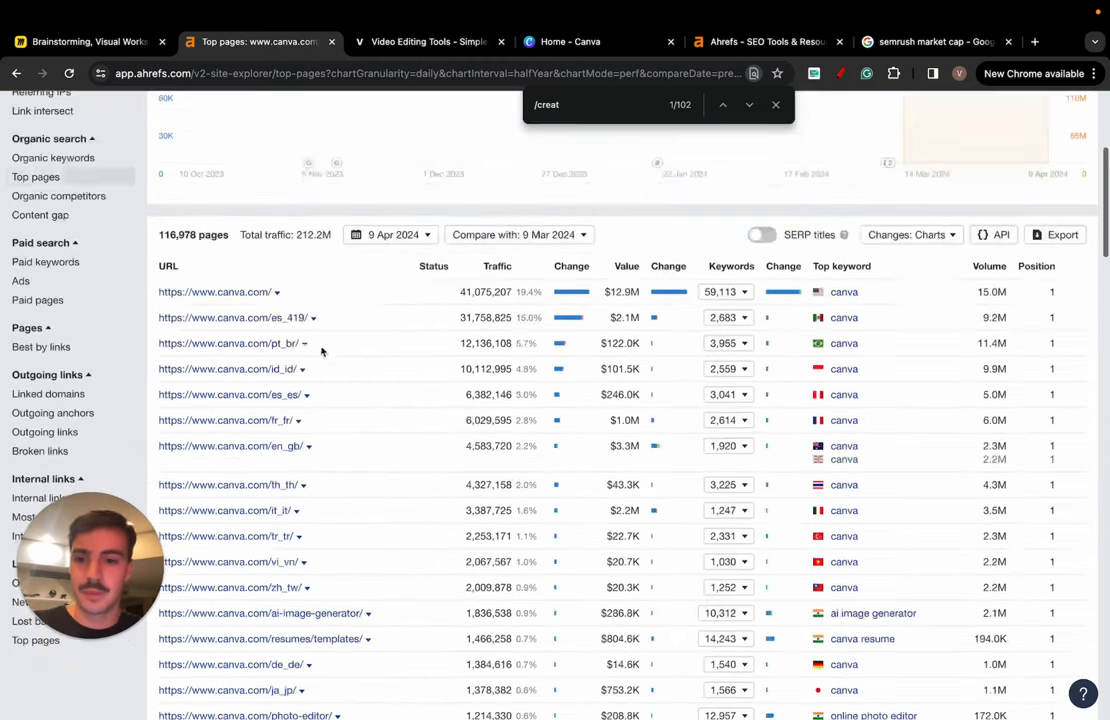
scroll("down", 3)
type("www.canva.com/cre")
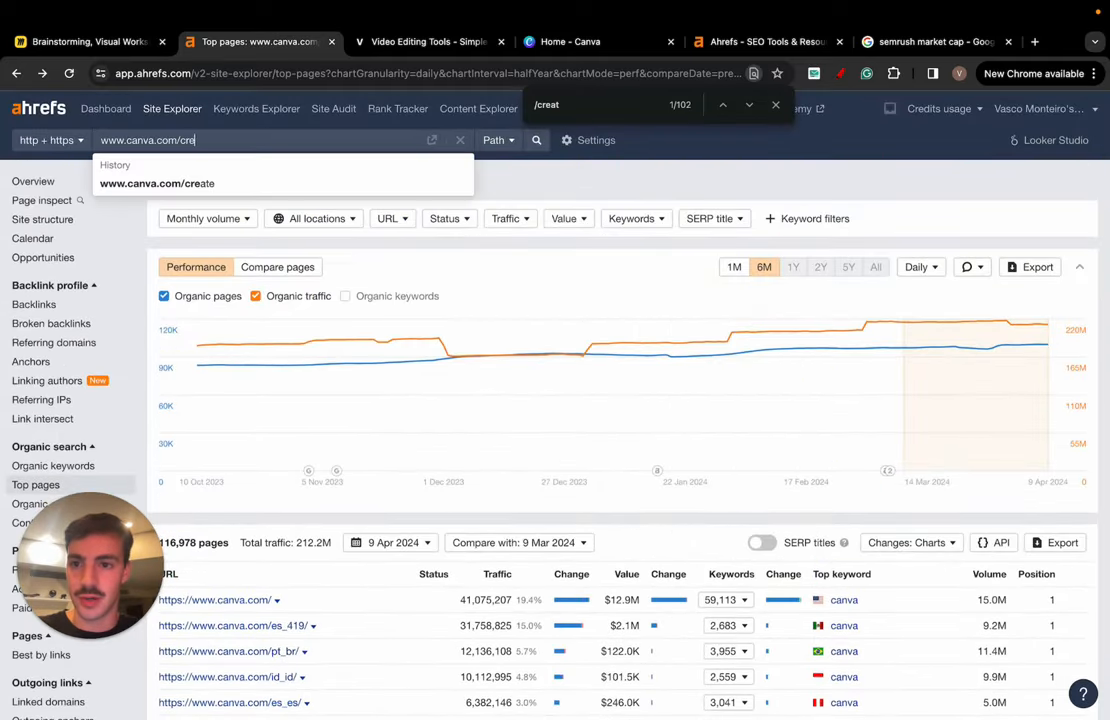
Step: Scroll the 288 canva.com/create top pages (5.7M traffic), then view Canva's T Shirt Design Maker
left_click(597, 41)
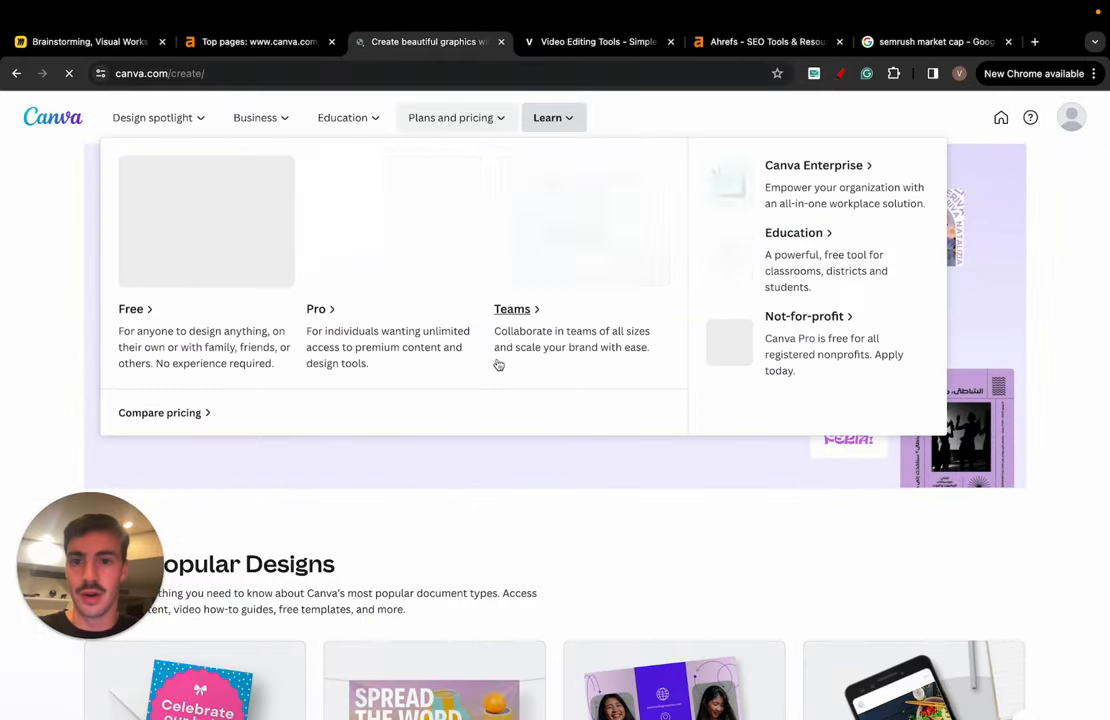
scroll("down", 3)
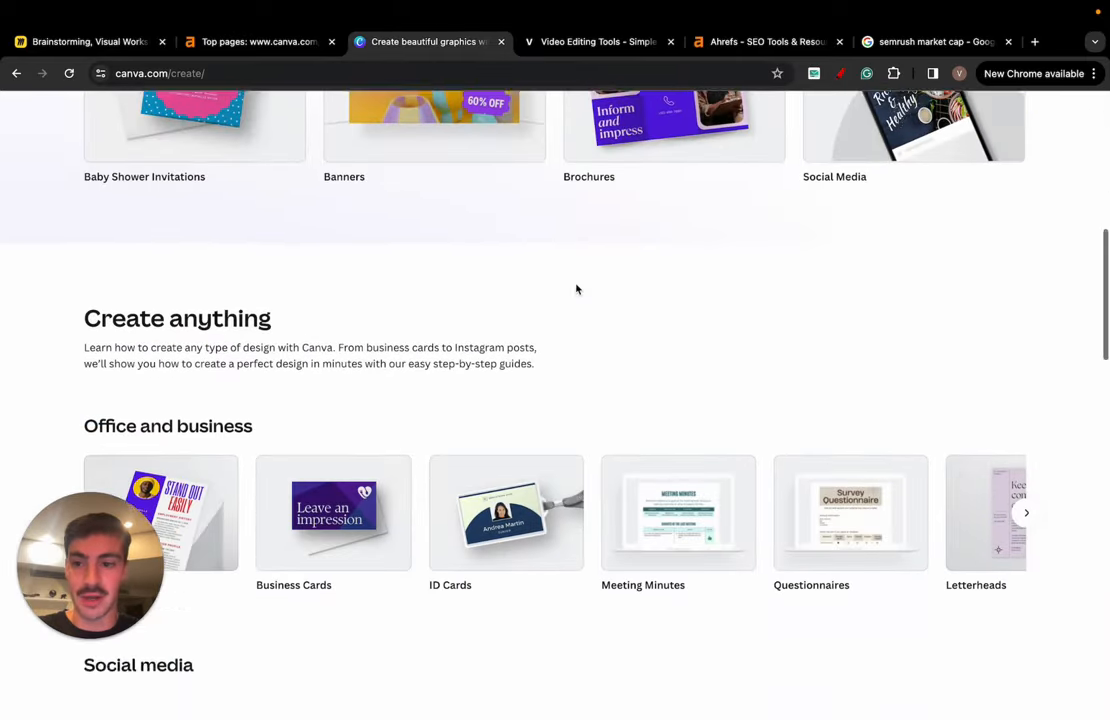
left_click(260, 41)
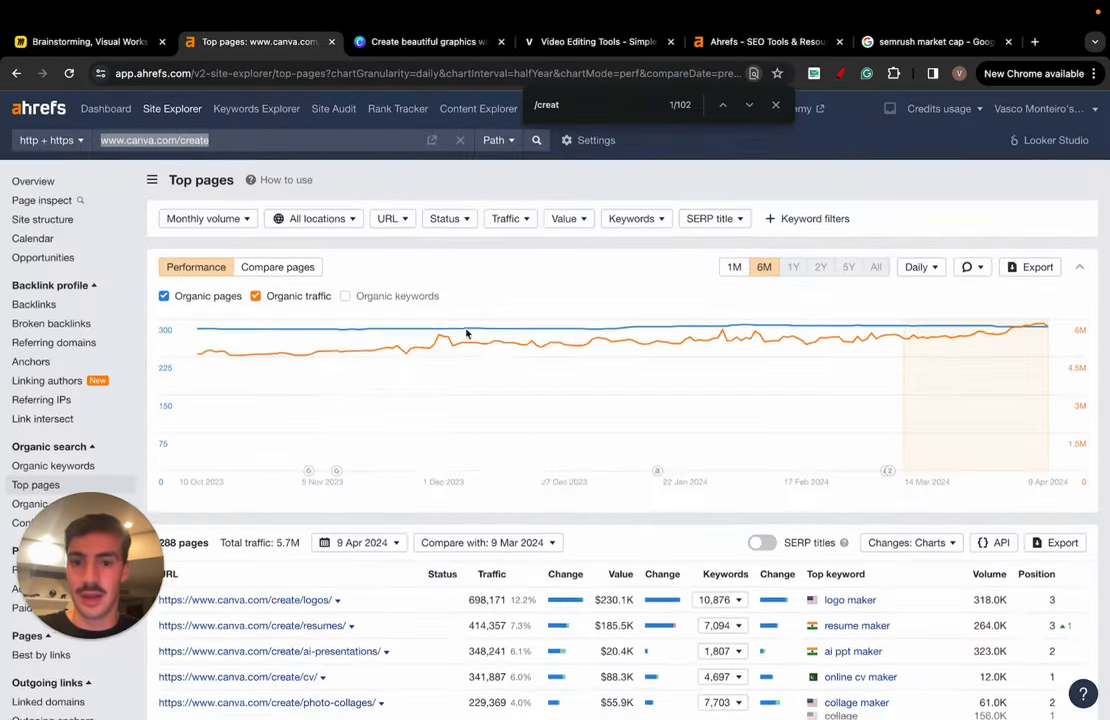
scroll("down", 3)
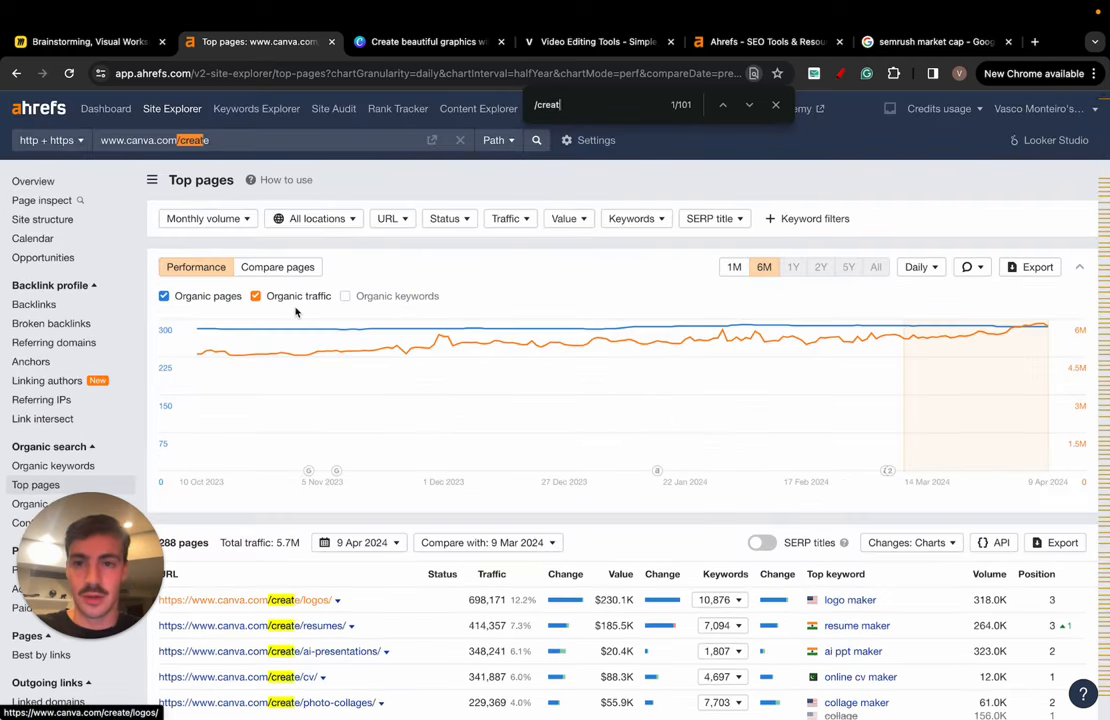
scroll("down", 3)
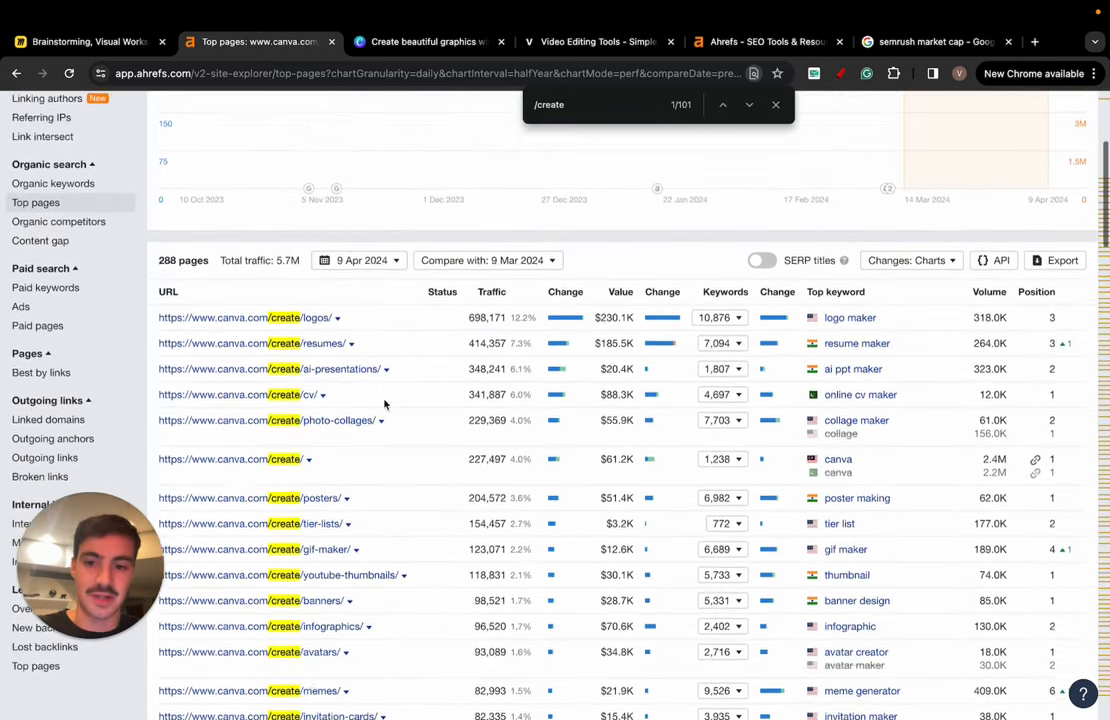
scroll("down", 3)
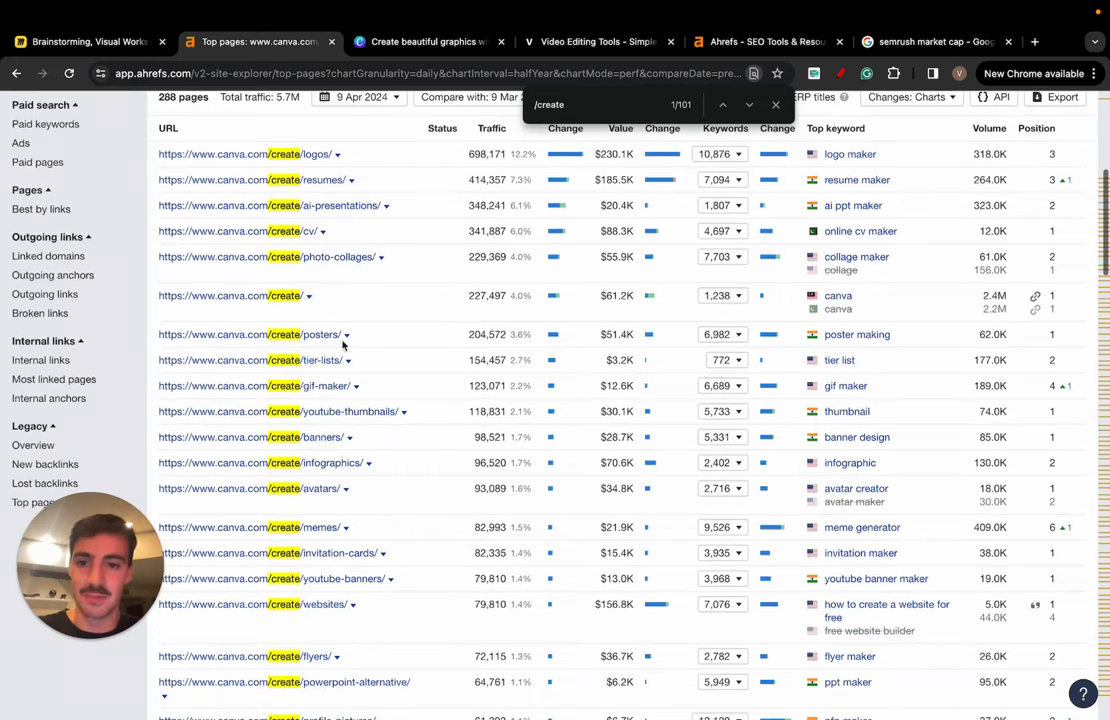
scroll("down", 3)
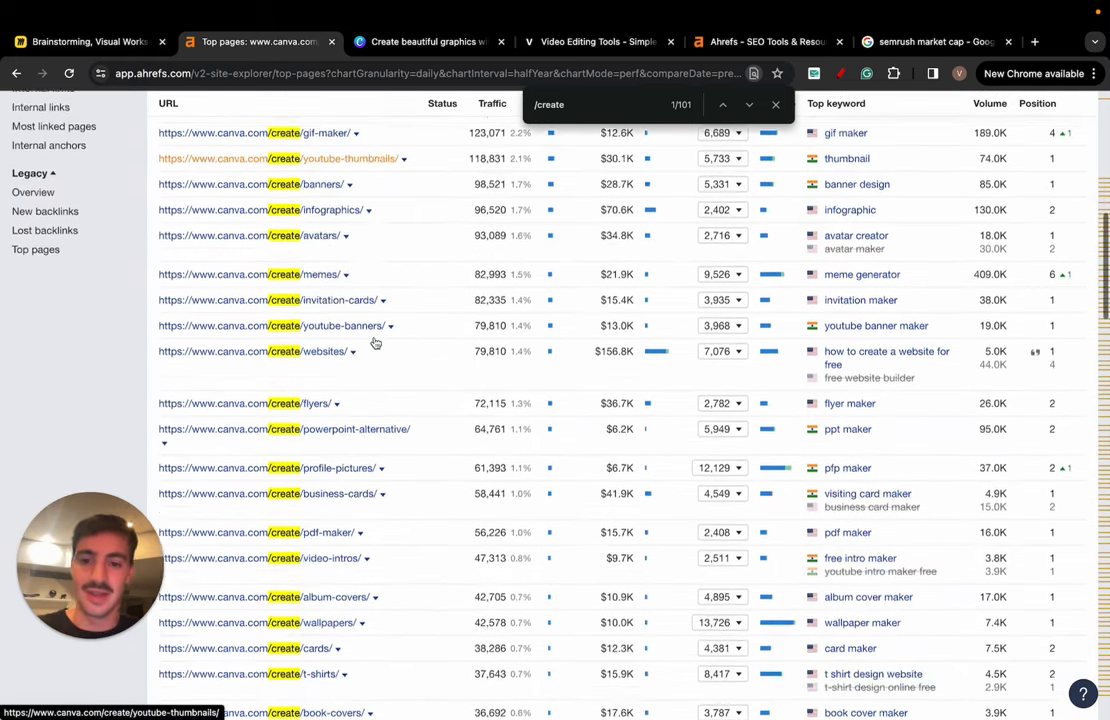
scroll("down", 3)
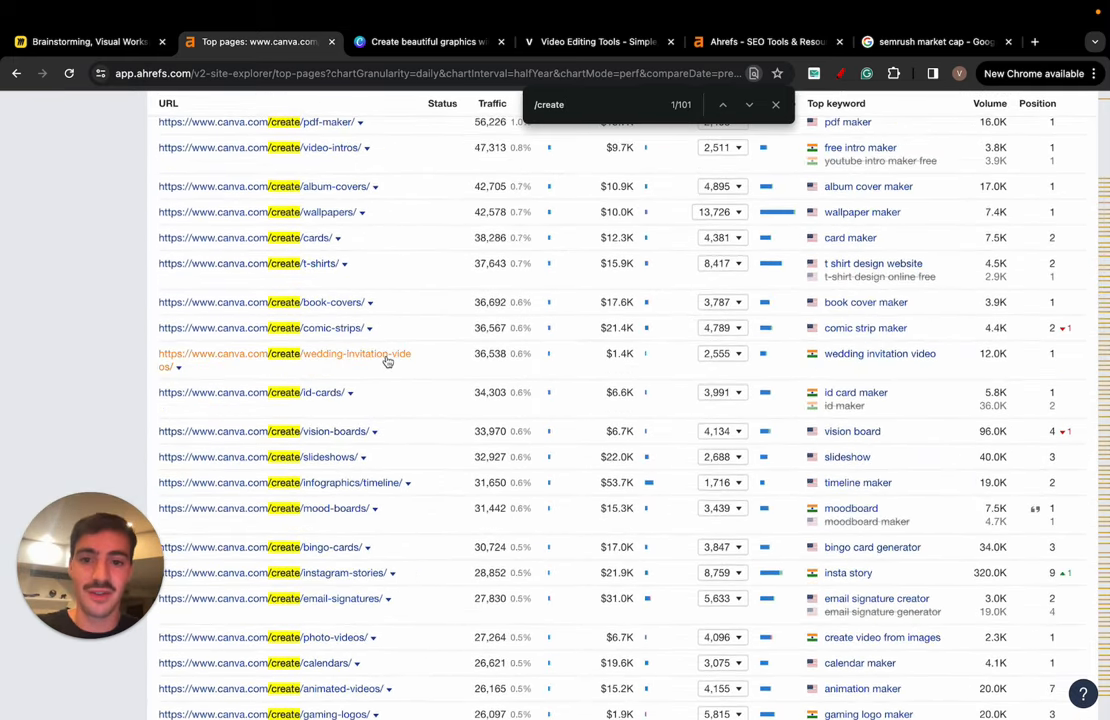
scroll("down", 3)
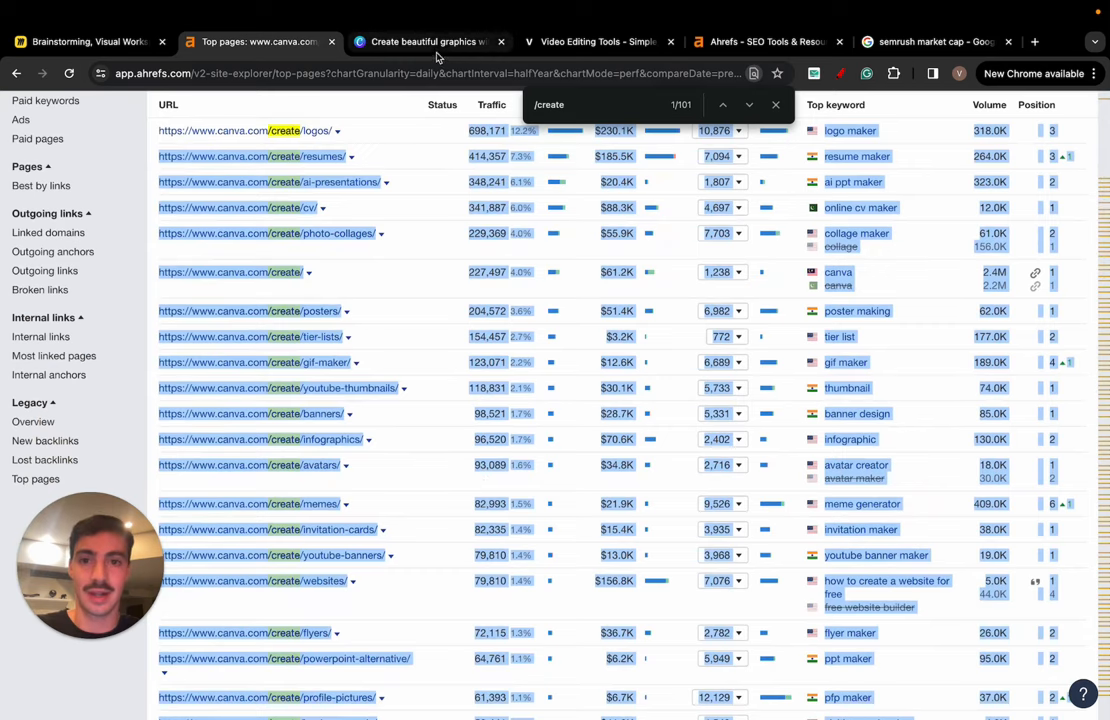
left_click(430, 42)
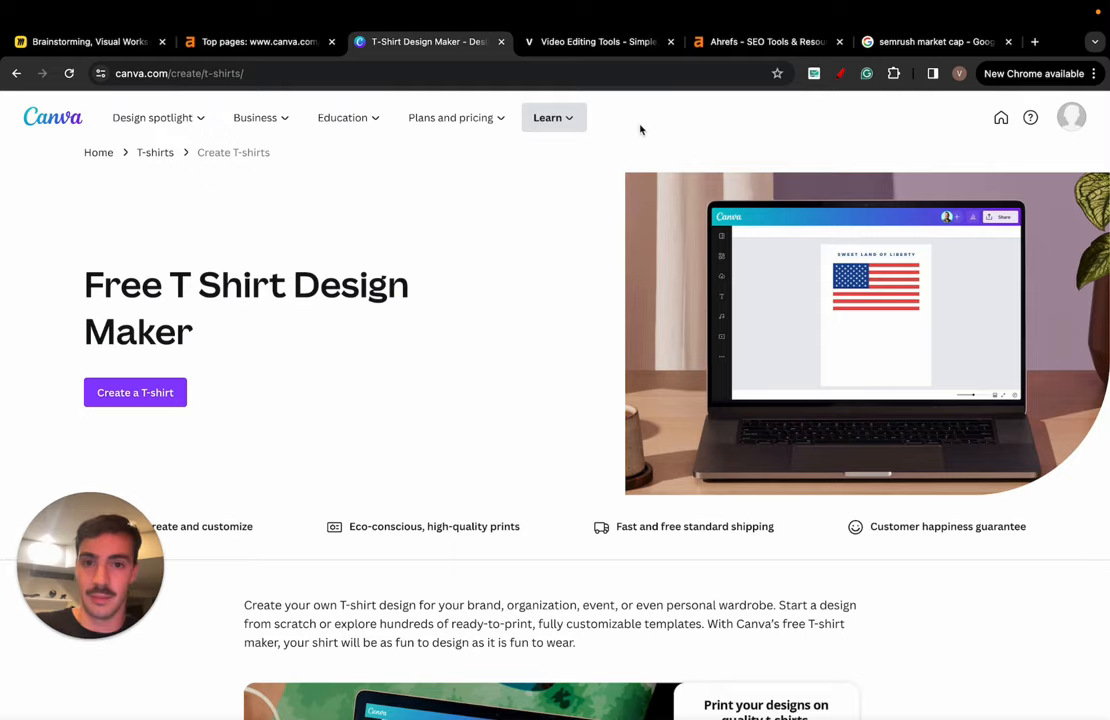
Step: Switch from Canva's T-shirt maker to the Ahrefs SEO Dashboard tab for ahrefs.com
left_click(430, 41)
type("app.ahrefs.com/dashboard")
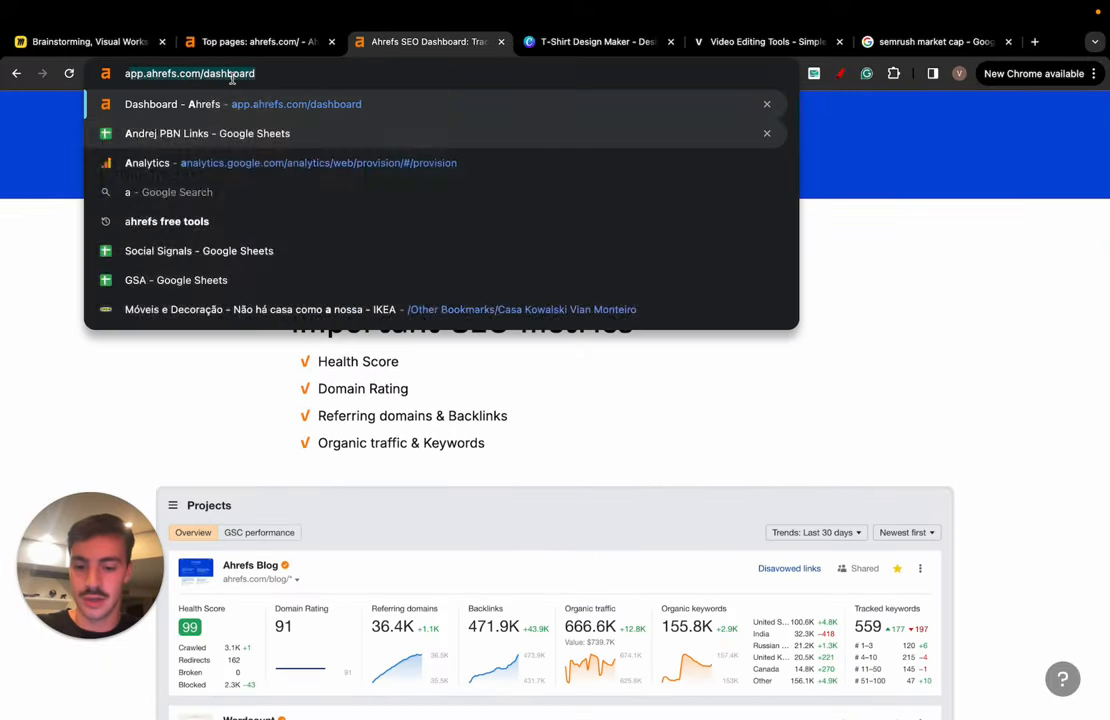
Step: Open Ahrefs' free Backlink Checker from the free SEO tools page, then return to Miro via Canva
left_click(167, 221)
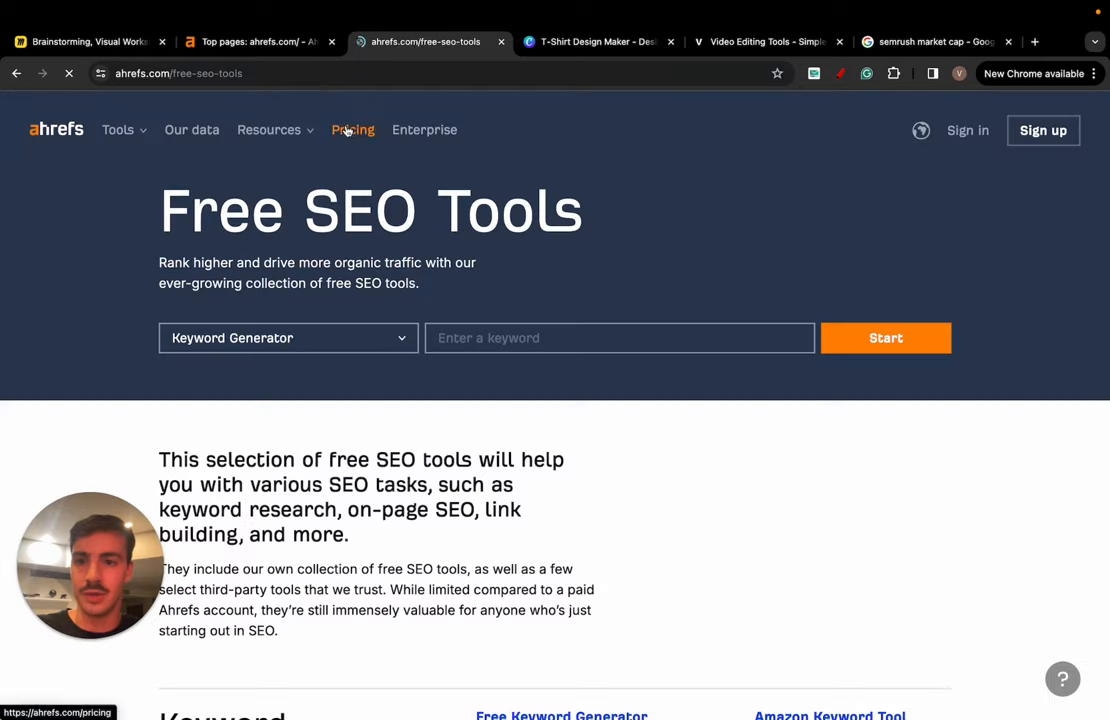
scroll("down", 3)
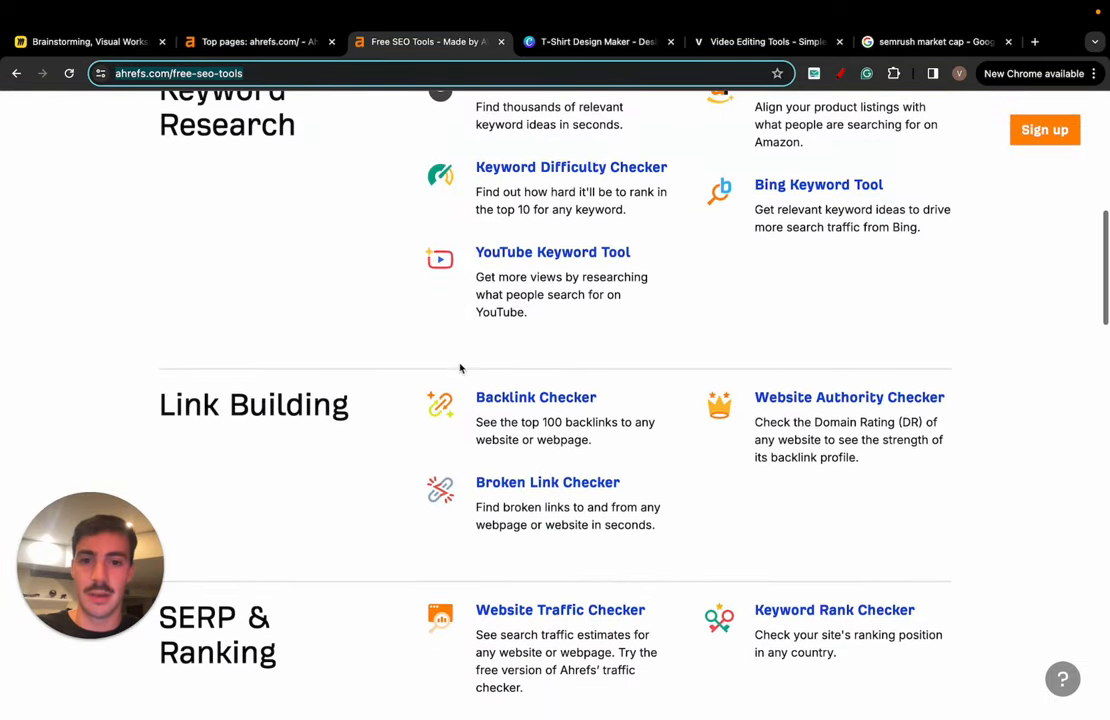
left_click(535, 397)
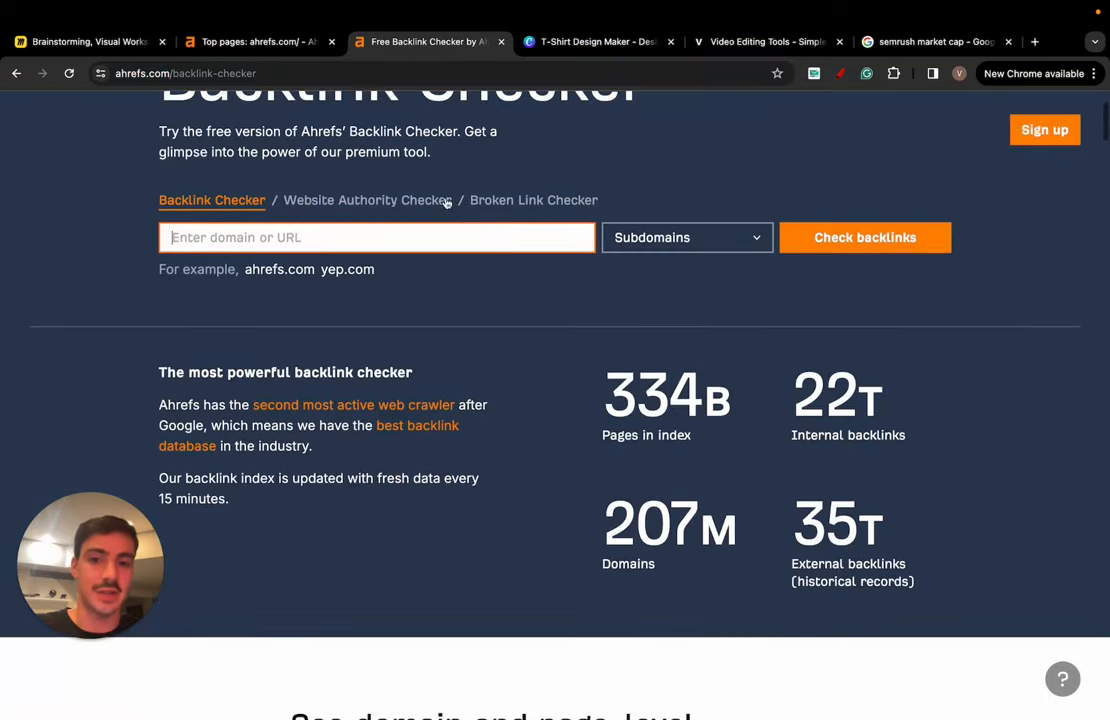
left_click(595, 41)
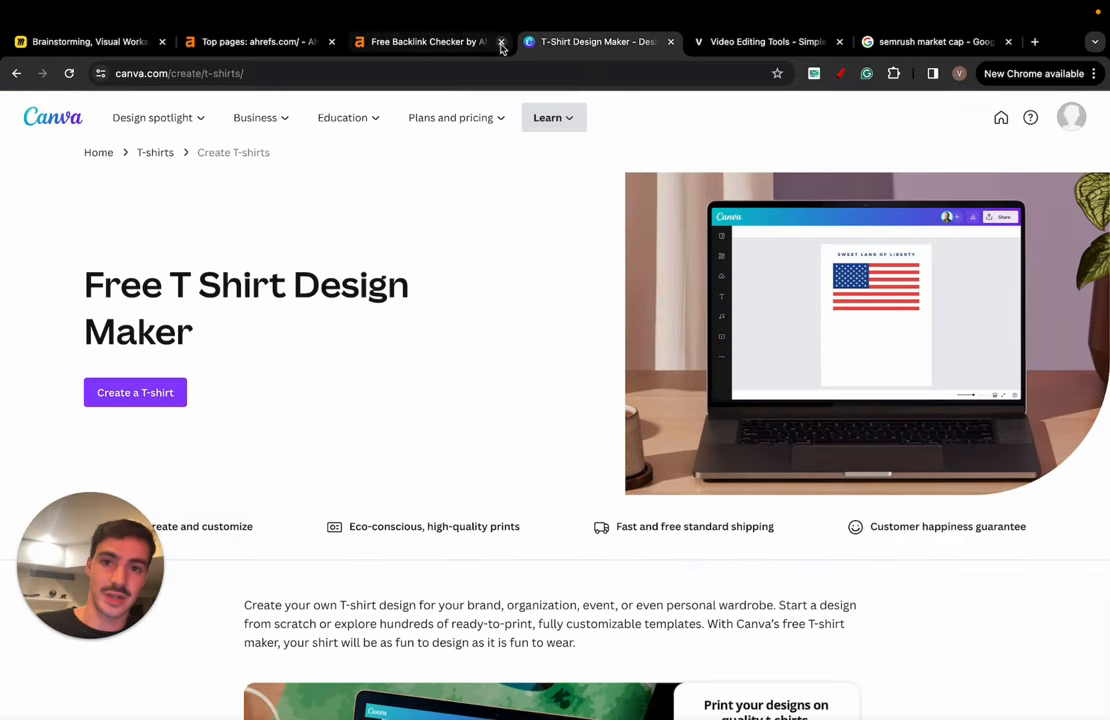
left_click(88, 41)
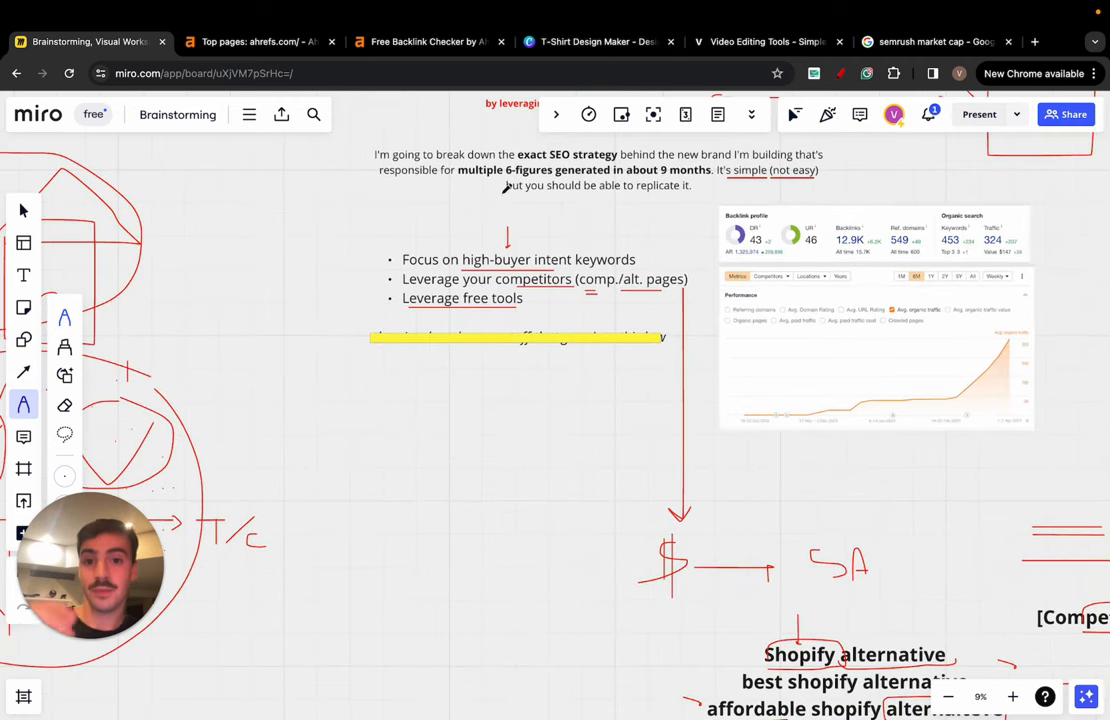
mouse_move(598, 42)
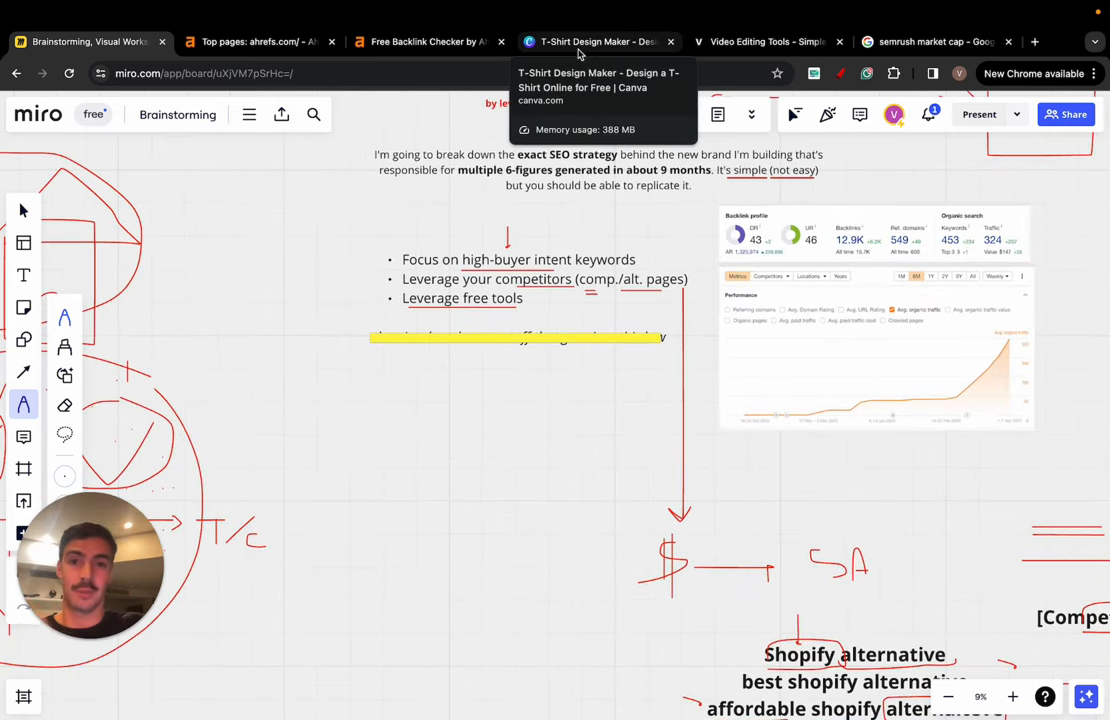
Step: Glance at the Canva T-shirt maker tab, then return to the Miro SEO board
left_click(597, 41)
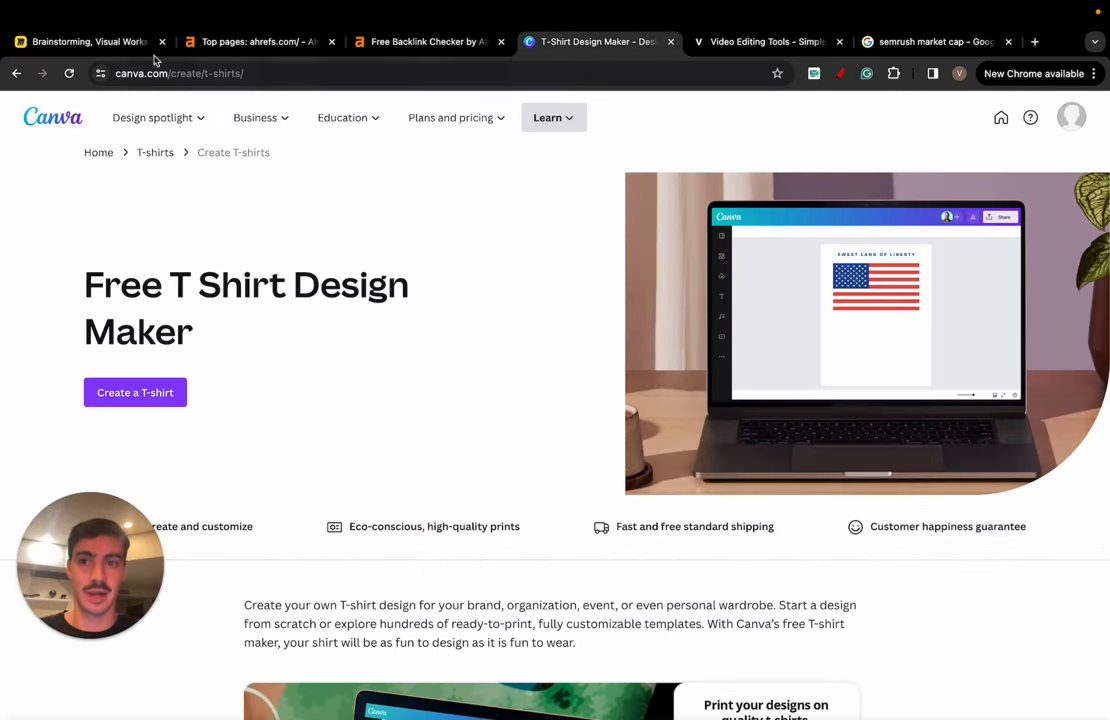
left_click(89, 41)
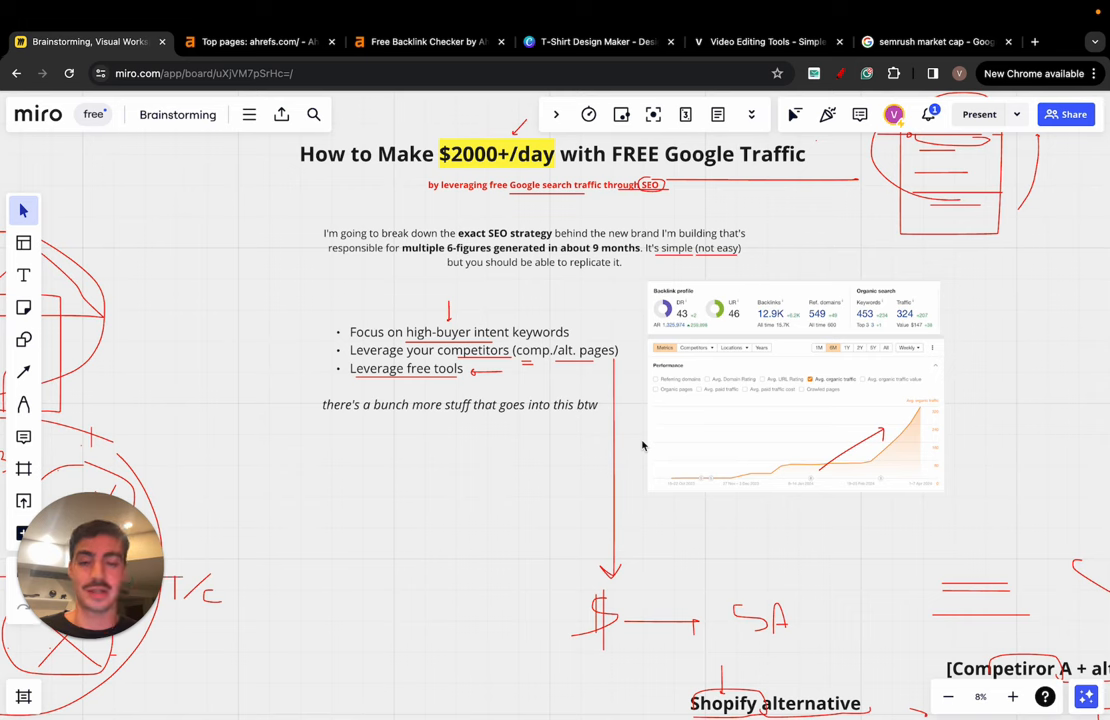
mouse_move(1047, 401)
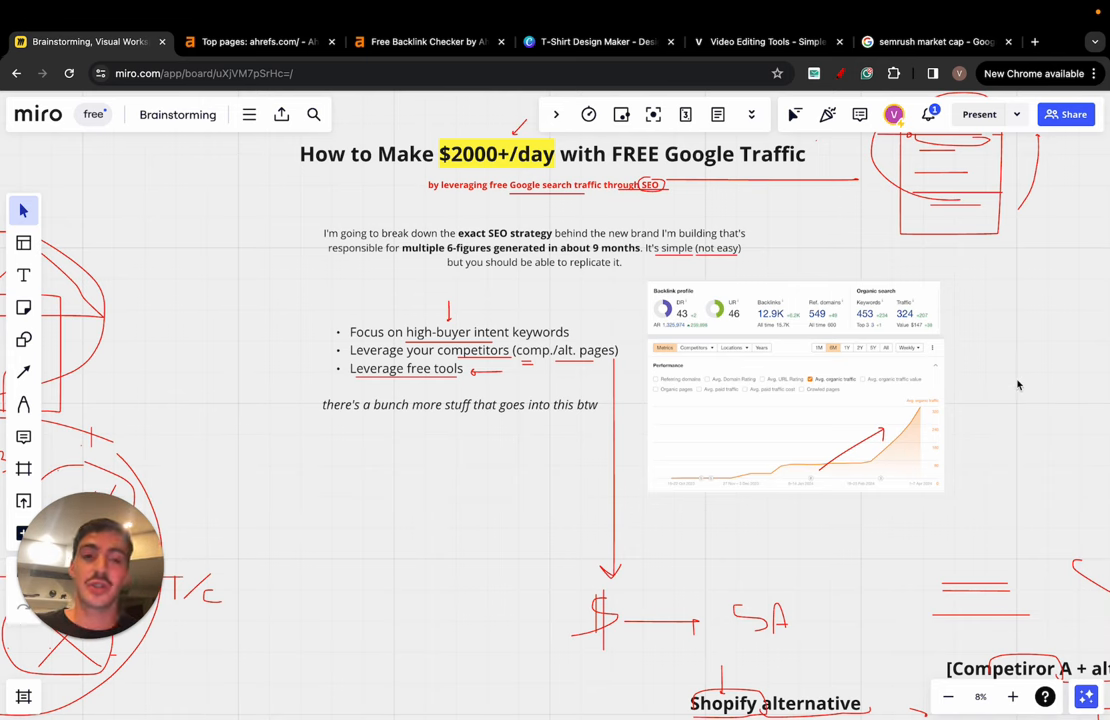
Step: Select the Pen tool from the left toolbar and zoom out on the SEO board
left_click(24, 404)
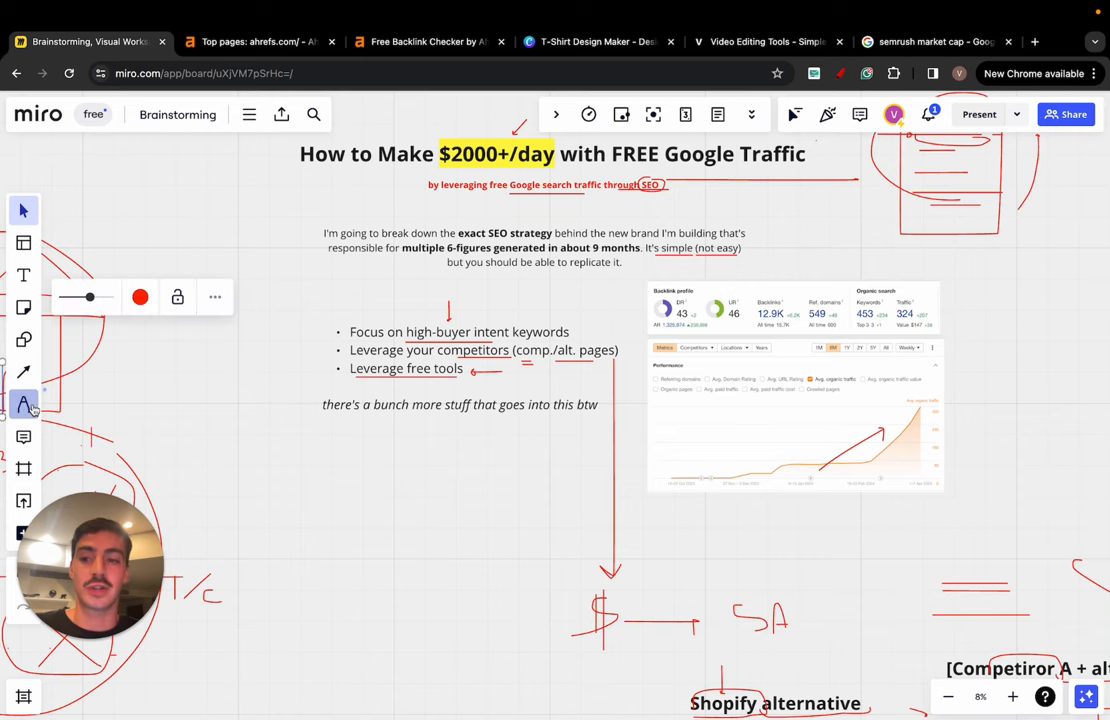
left_click(23, 404)
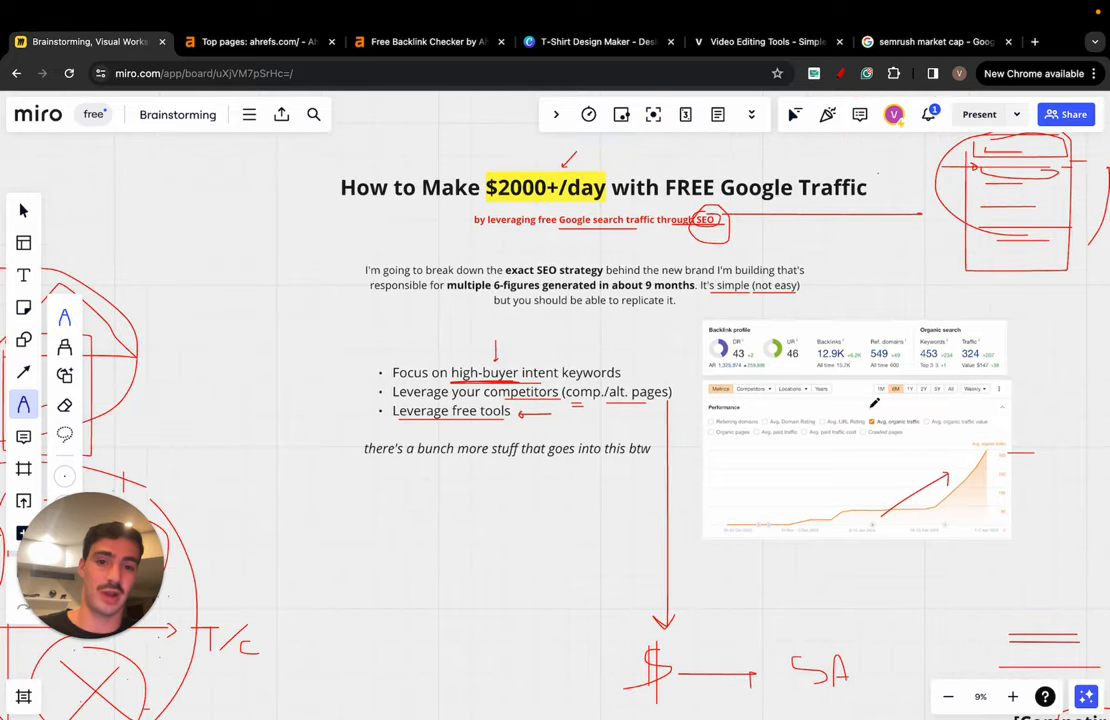
scroll("down", 3)
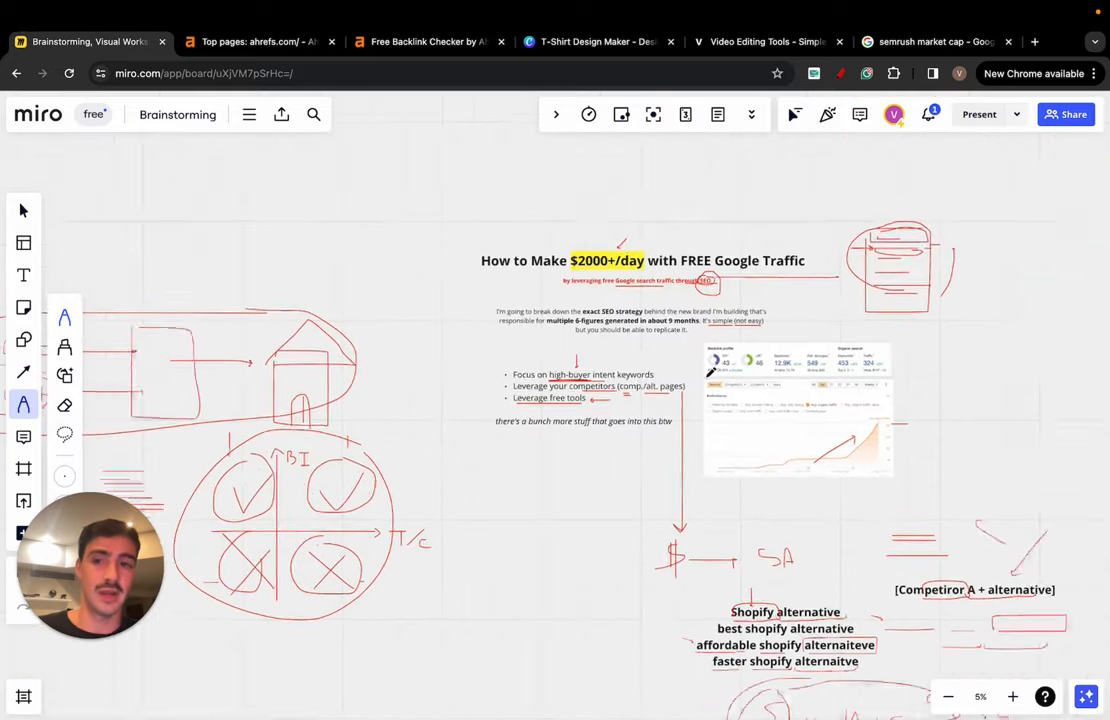